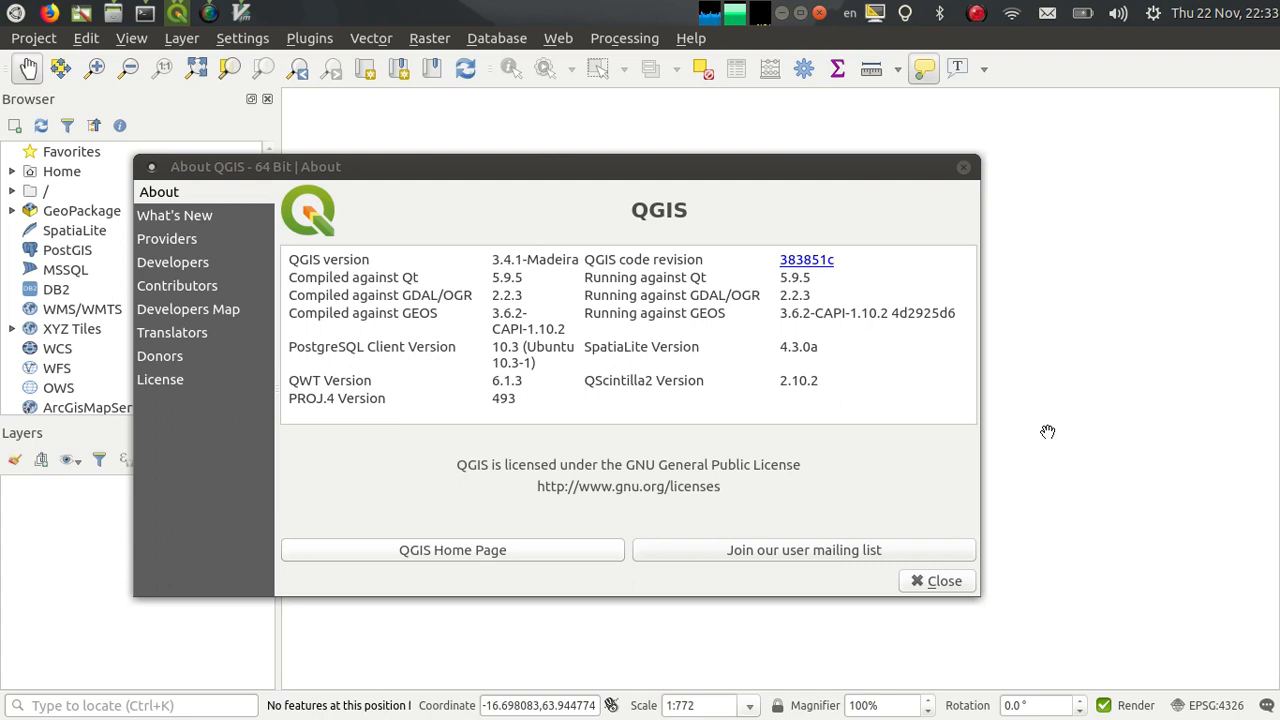
pyautogui.moveTo(1012, 505)
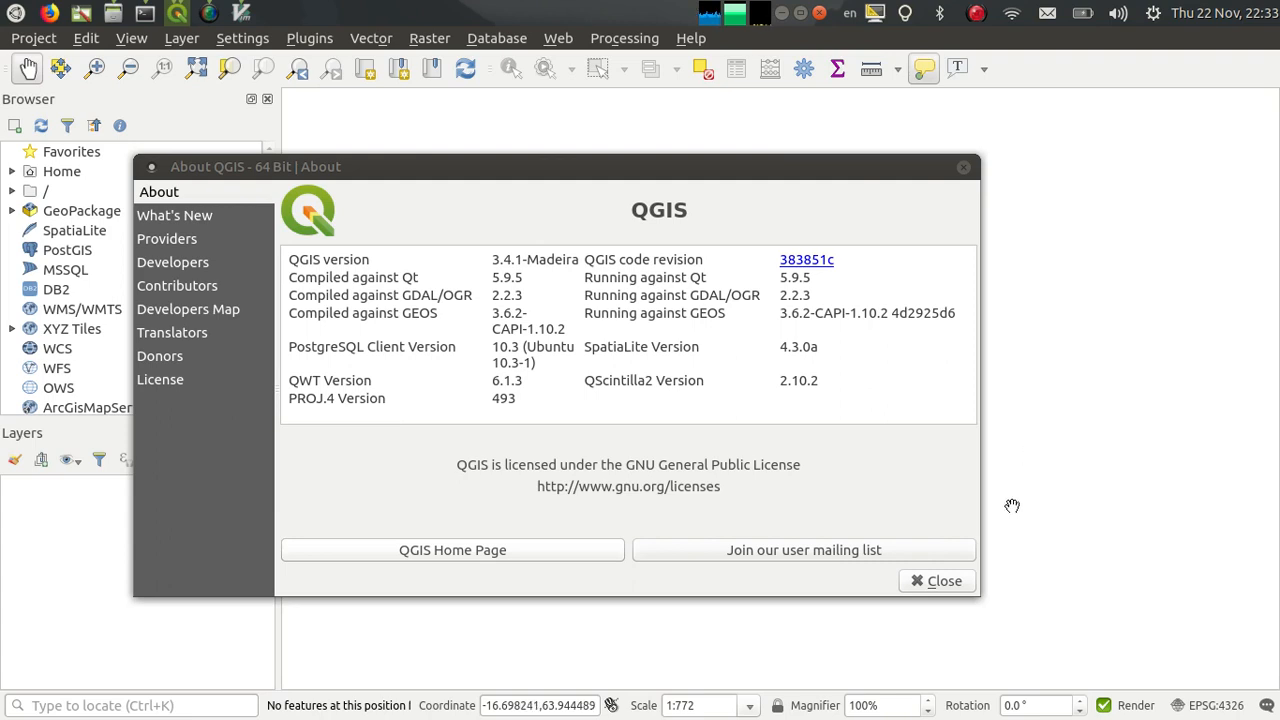
# - Close the About QGIS 3.4.1 dialog, leaving the empty project
pyautogui.click(936, 581)
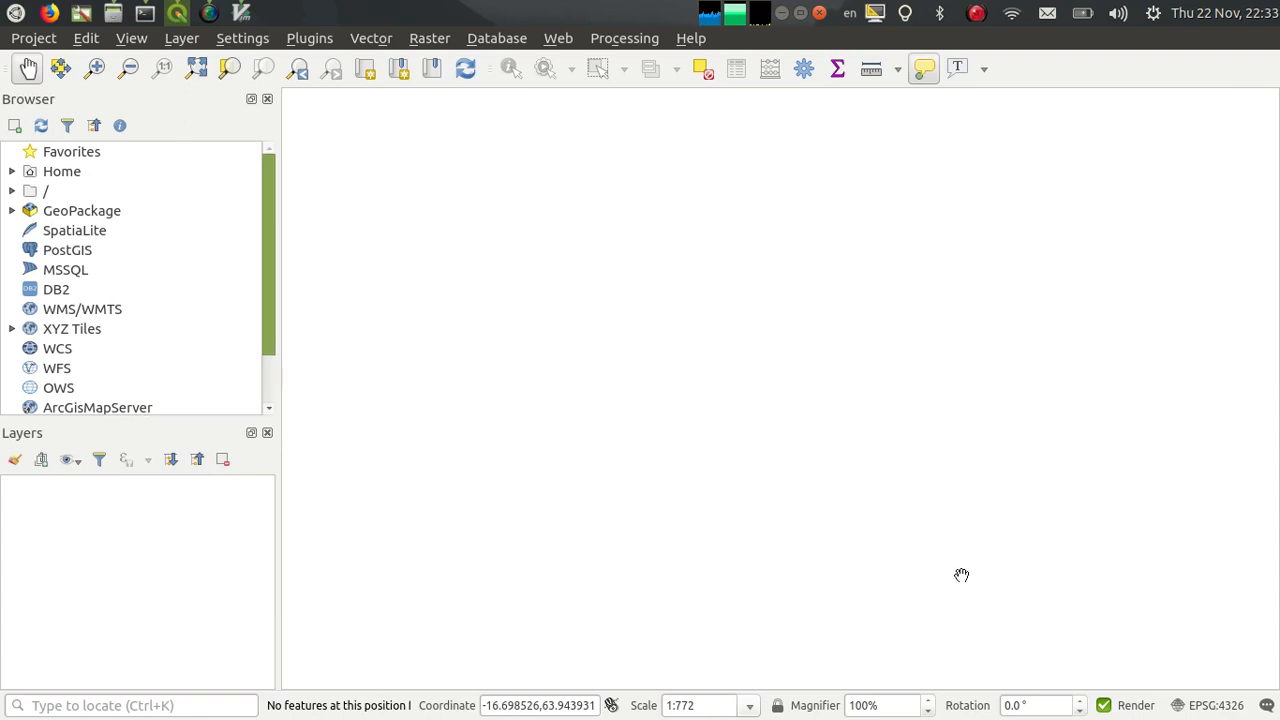
pyautogui.moveTo(644, 147)
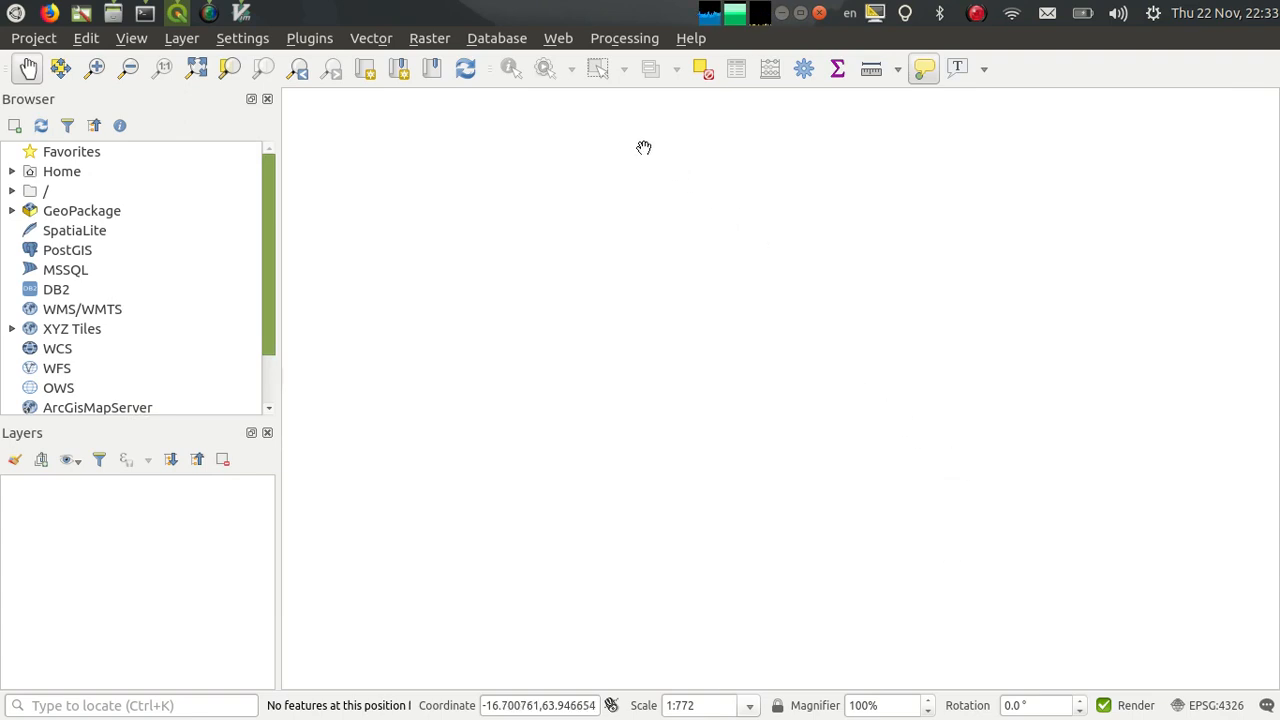
pyautogui.moveTo(624, 38)
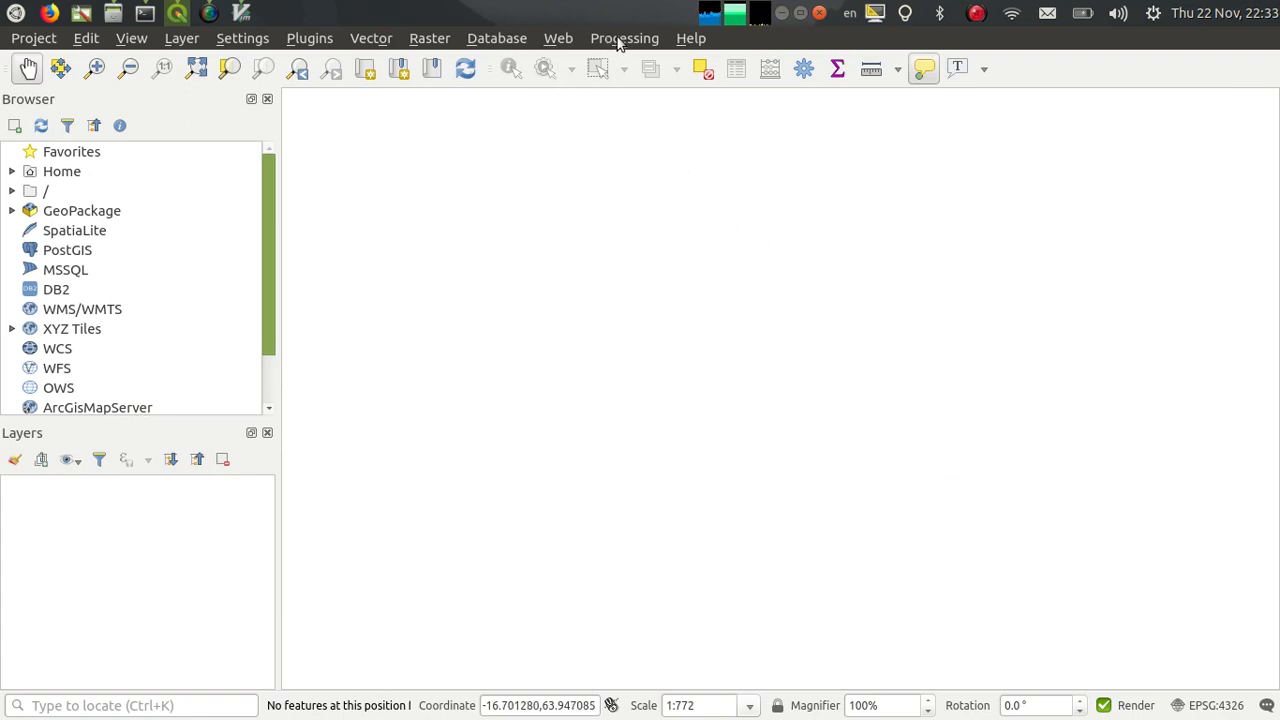
# - Launch Import geotagged photos from the Processing Toolbox with the geotagged folder as input
pyautogui.click(804, 68)
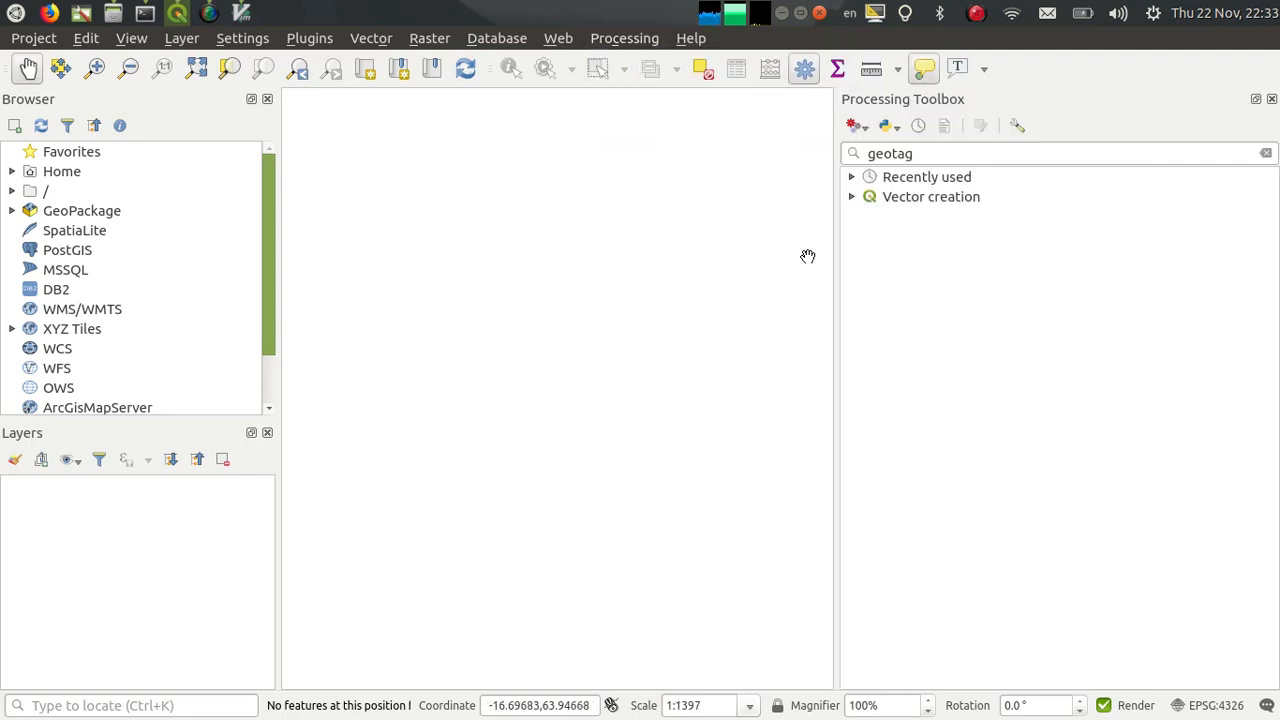
pyautogui.click(1050, 153)
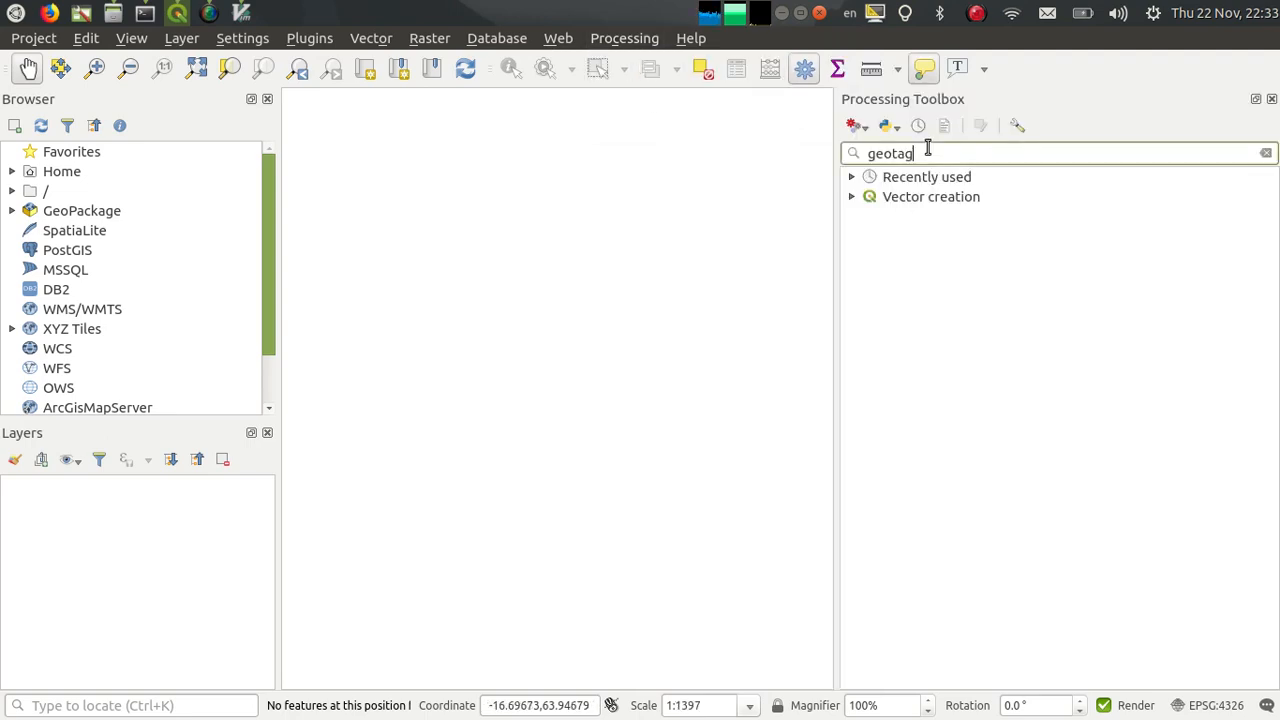
pyautogui.click(851, 196)
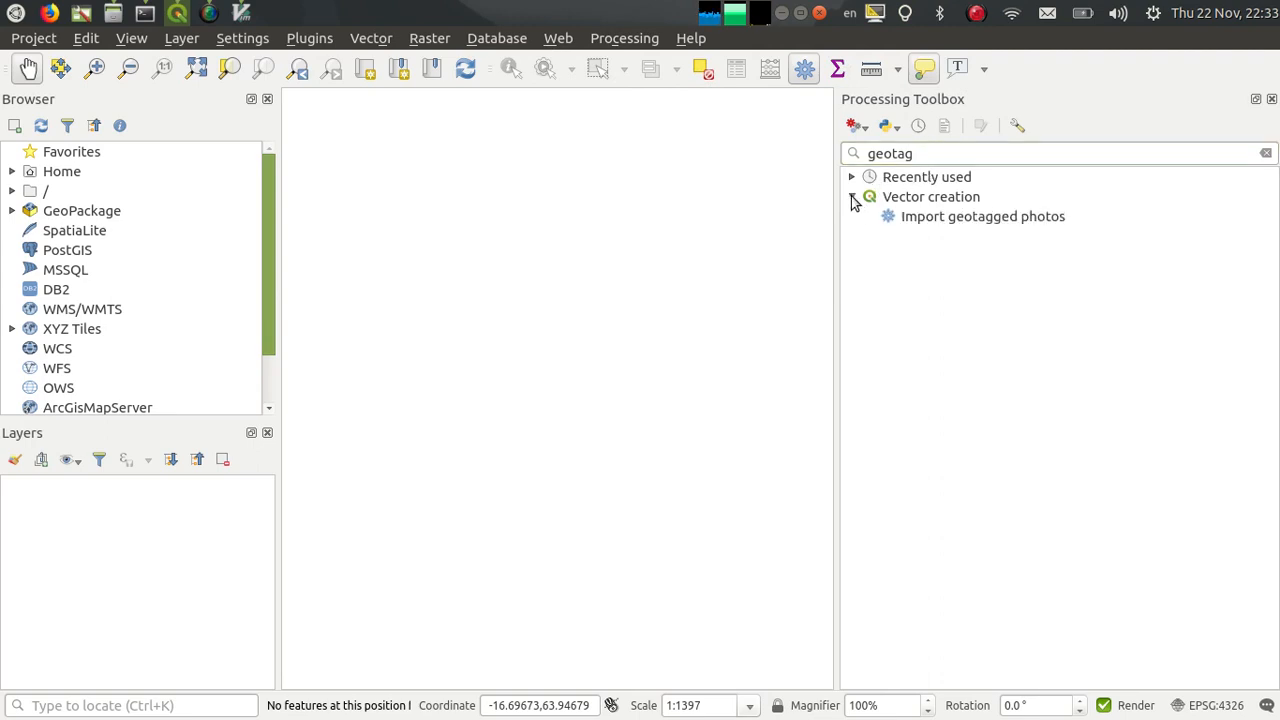
pyautogui.click(851, 196)
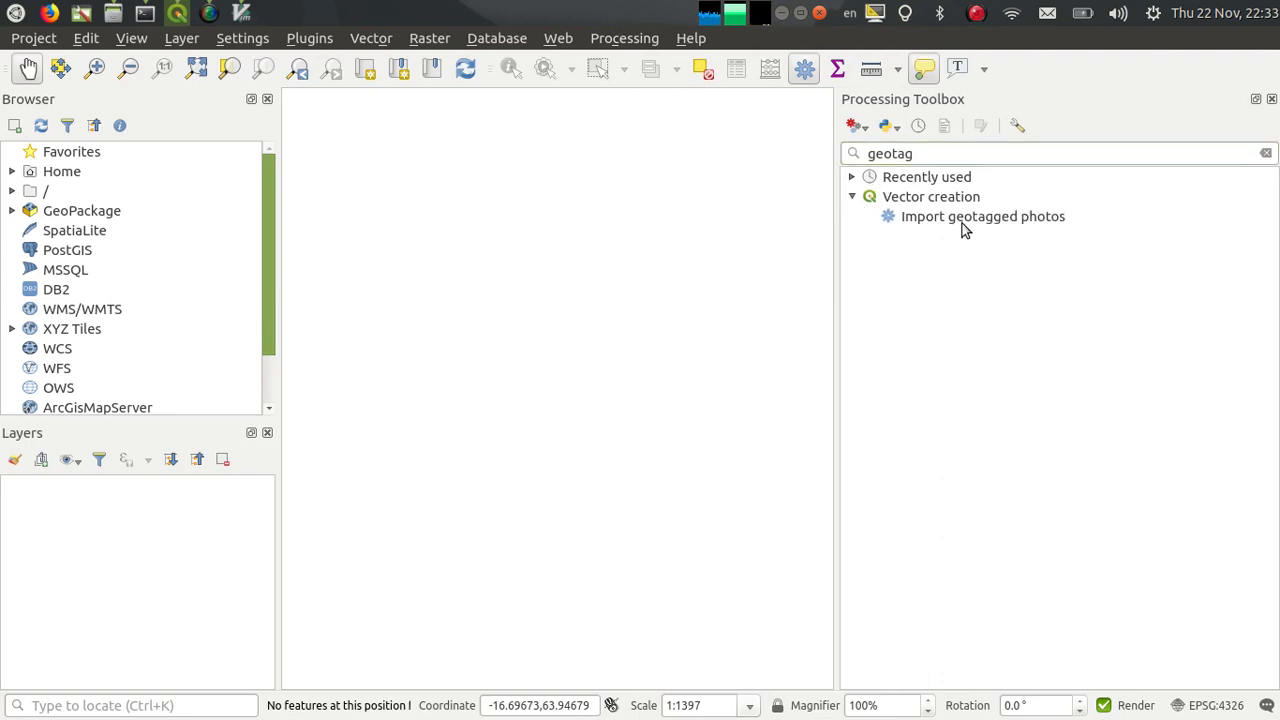
pyautogui.doubleClick(982, 216)
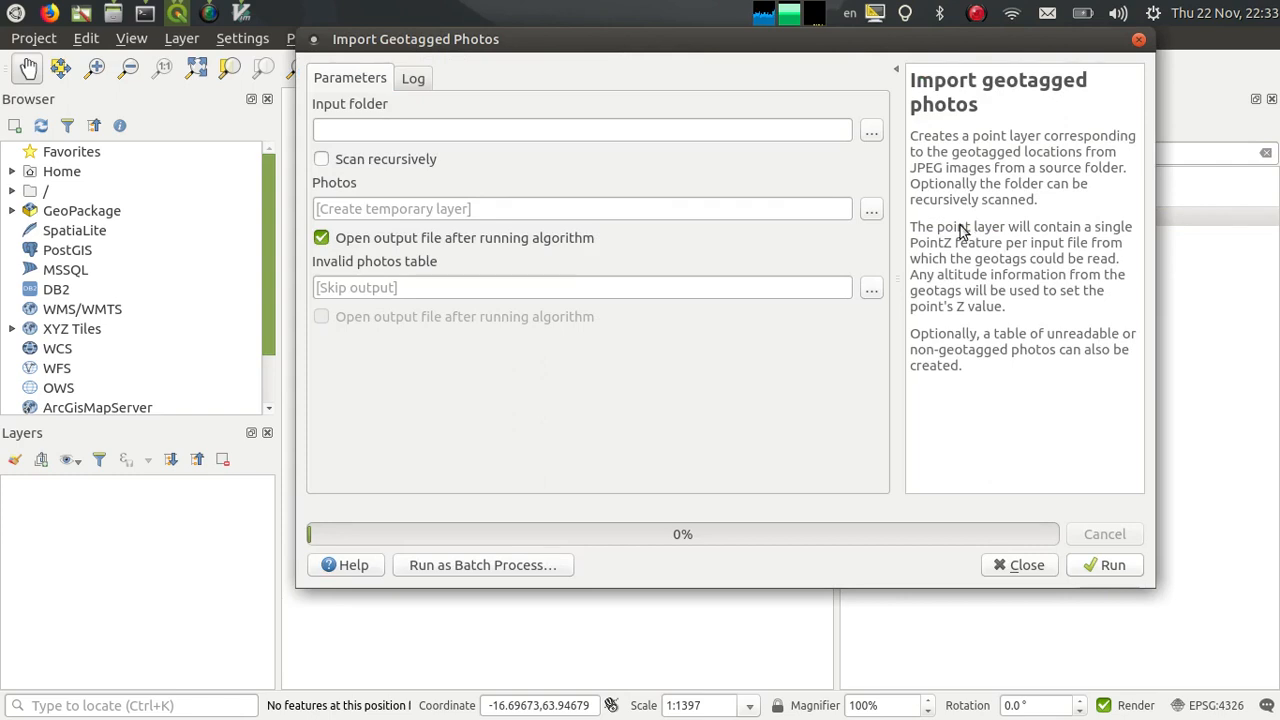
pyautogui.moveTo(842, 158)
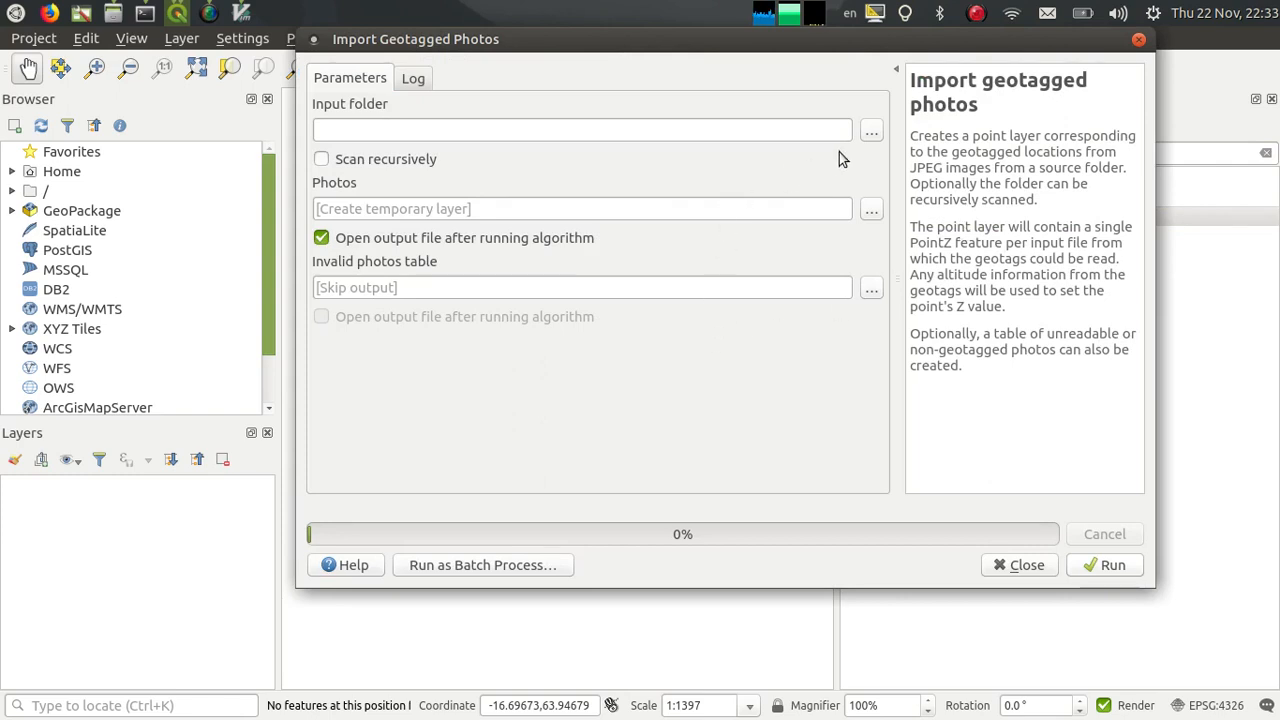
pyautogui.click(870, 130)
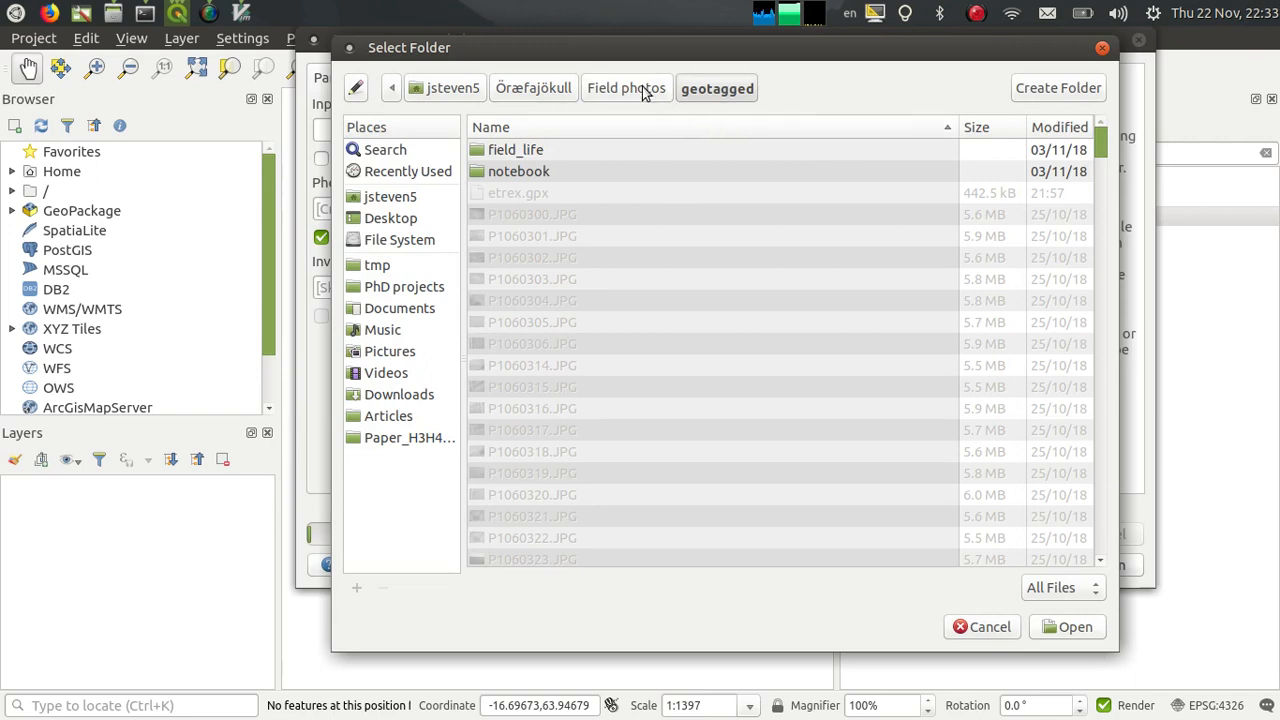
pyautogui.moveTo(538, 318)
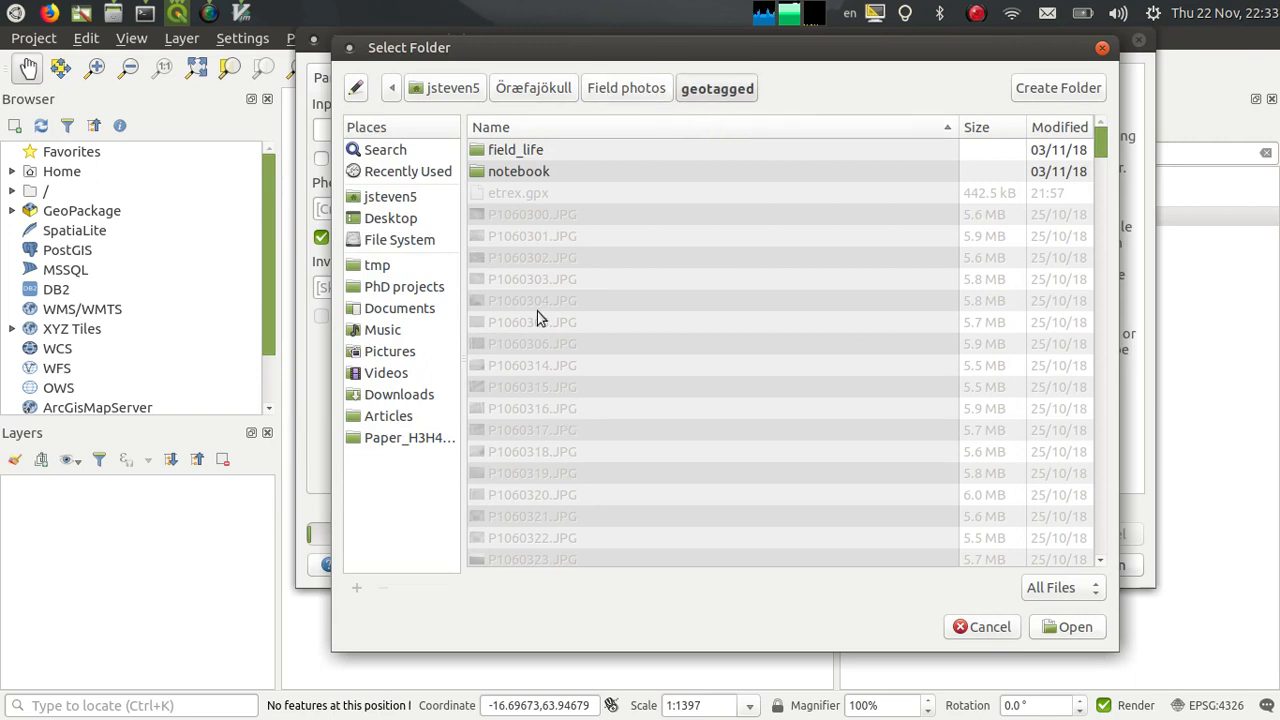
pyautogui.moveTo(1078, 635)
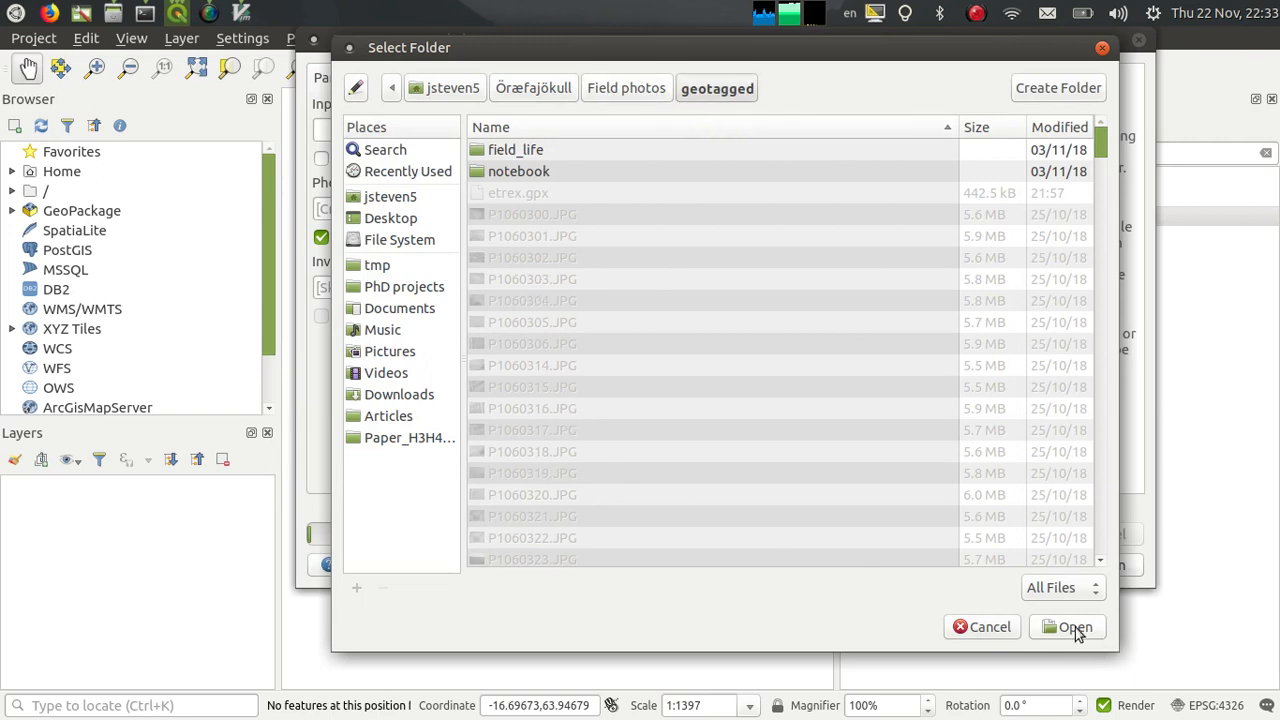
pyautogui.click(1067, 627)
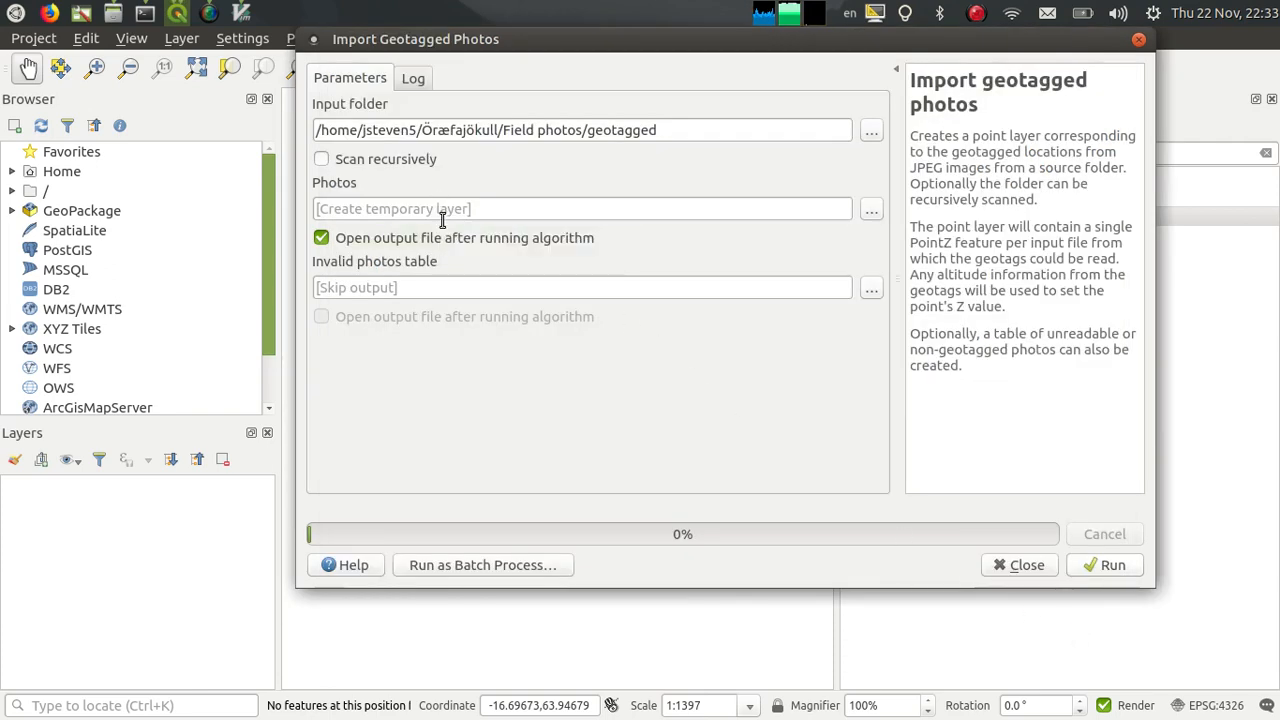
# - Run the geotagged photo import and close the dialog once it finishes
pyautogui.click(1112, 564)
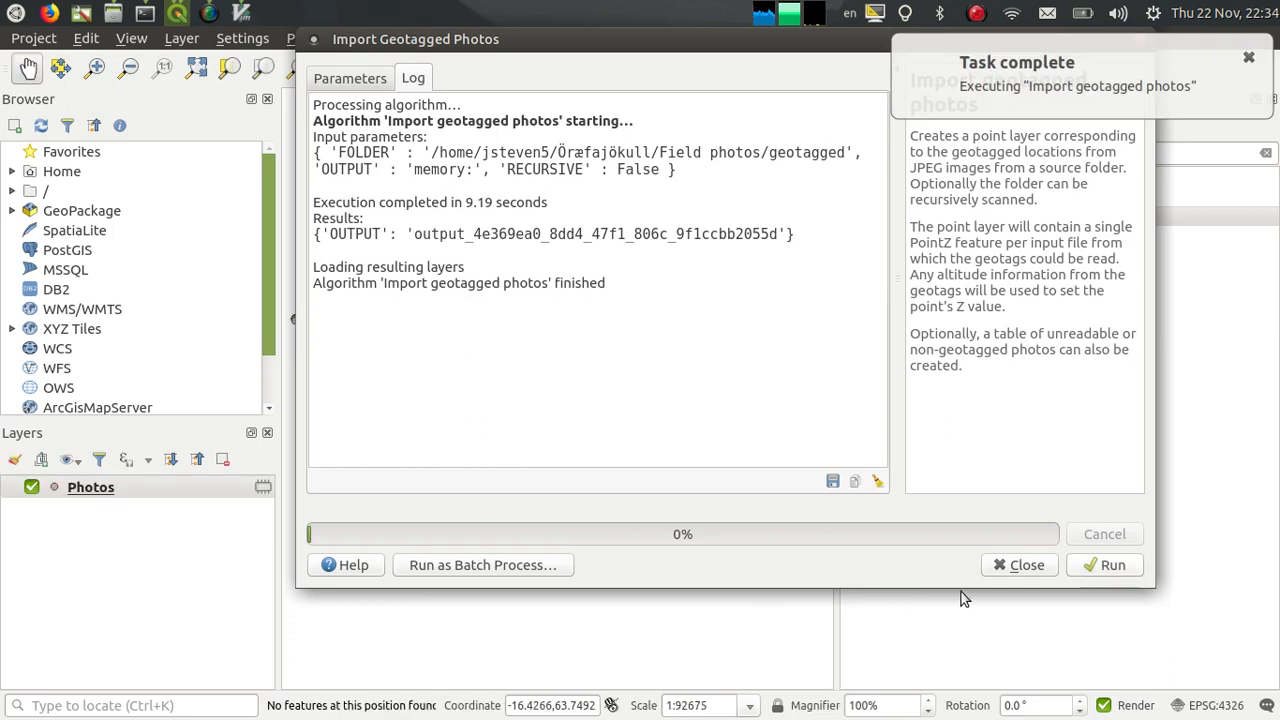
pyautogui.click(1019, 564)
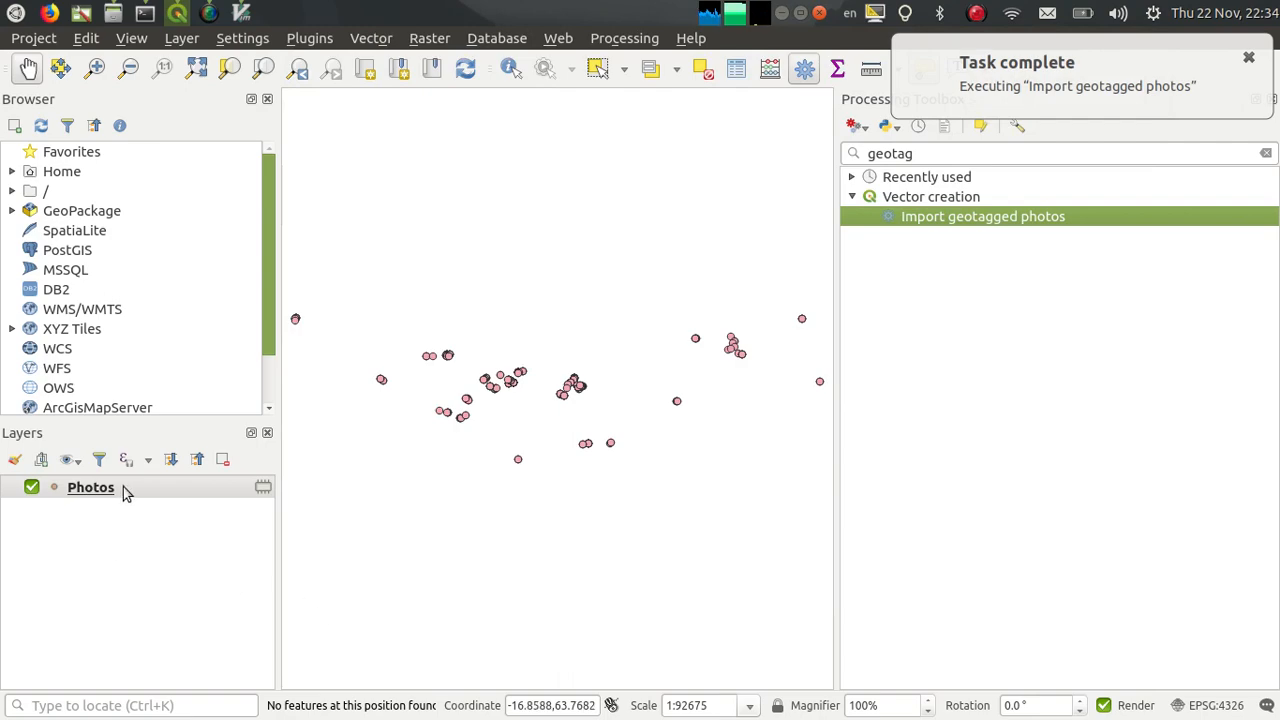
# - Inspect the Photos attribute table's 270 features, then close the Processing Toolbox
pyautogui.rightClick(90, 487)
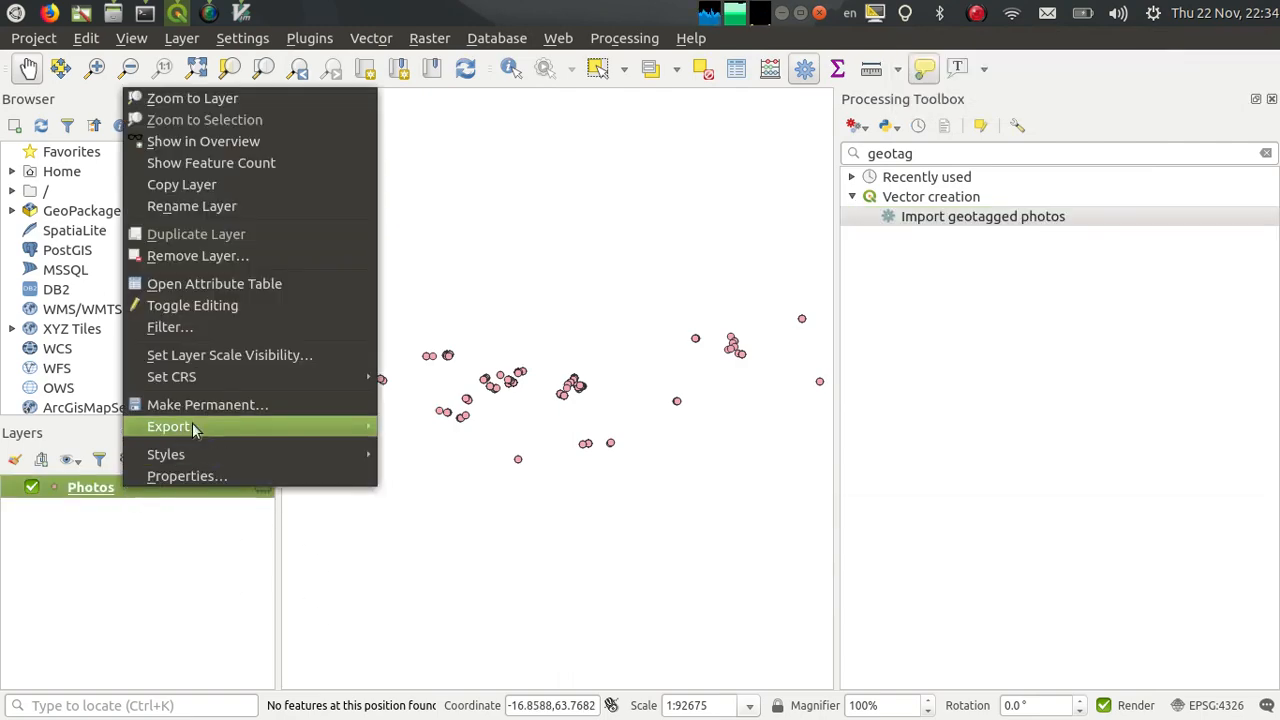
pyautogui.click(214, 283)
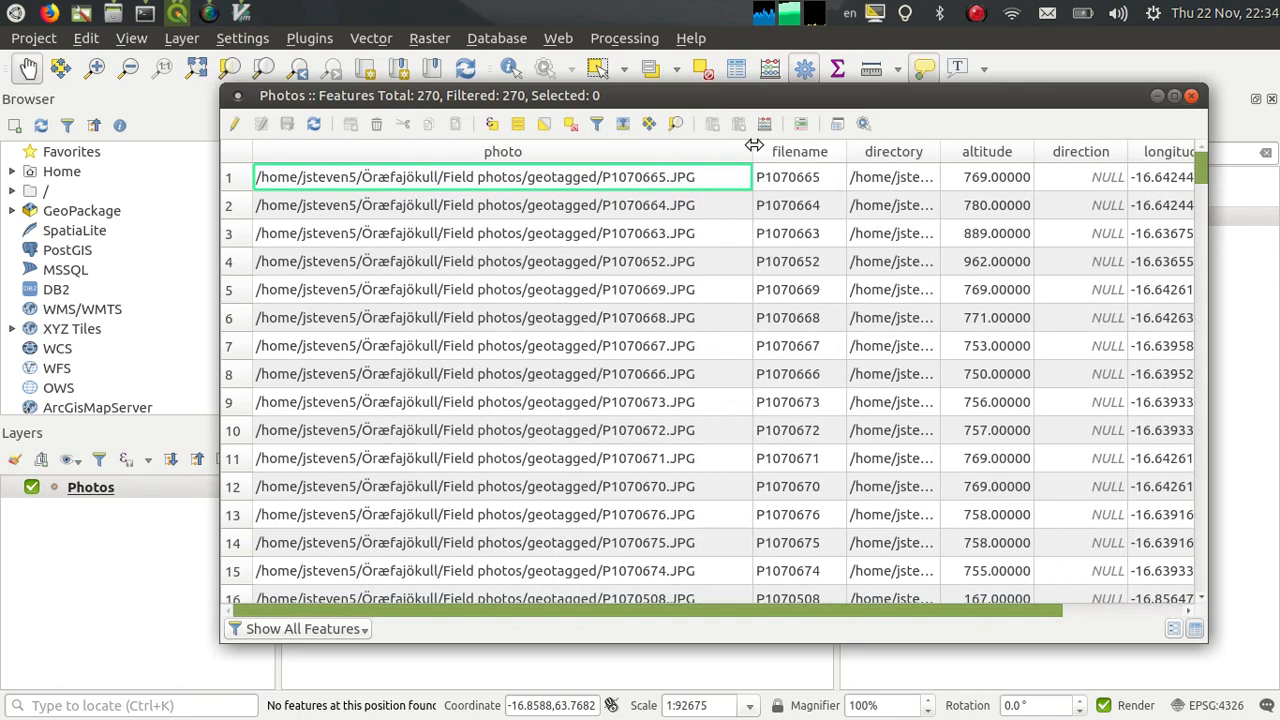
pyautogui.moveTo(753, 151); pyautogui.dragTo(423, 151)
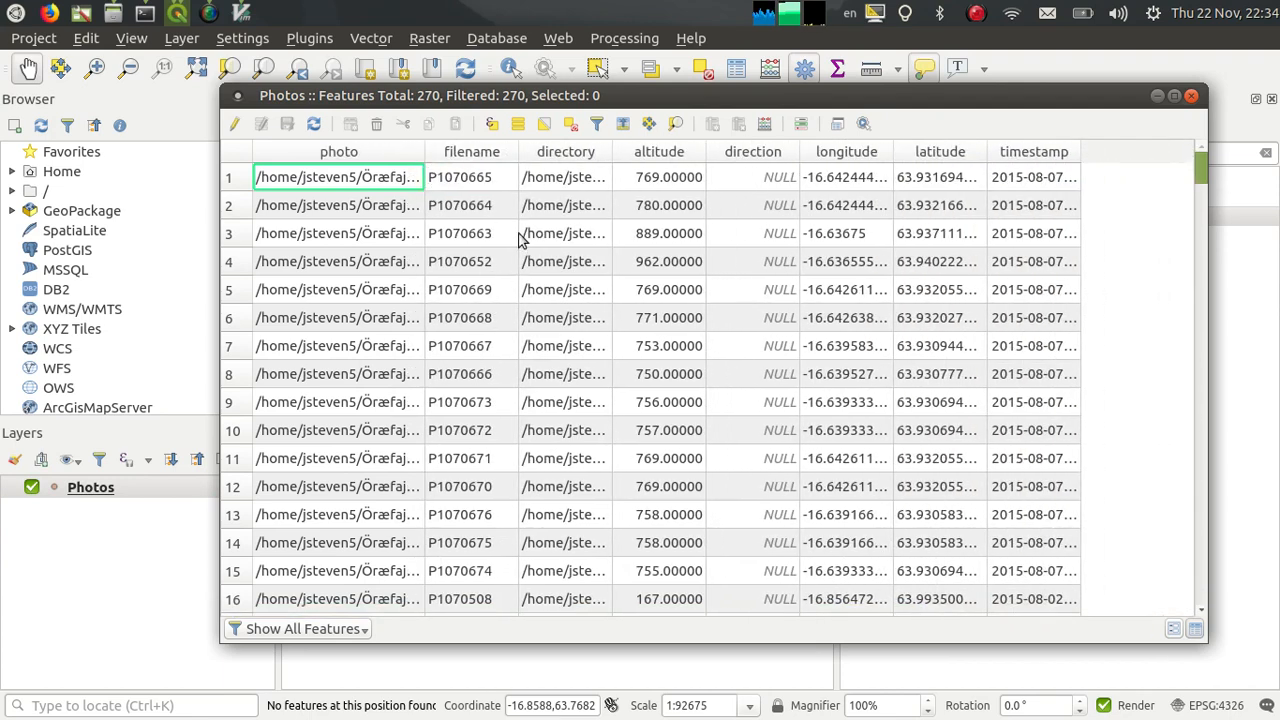
pyautogui.moveTo(805, 258)
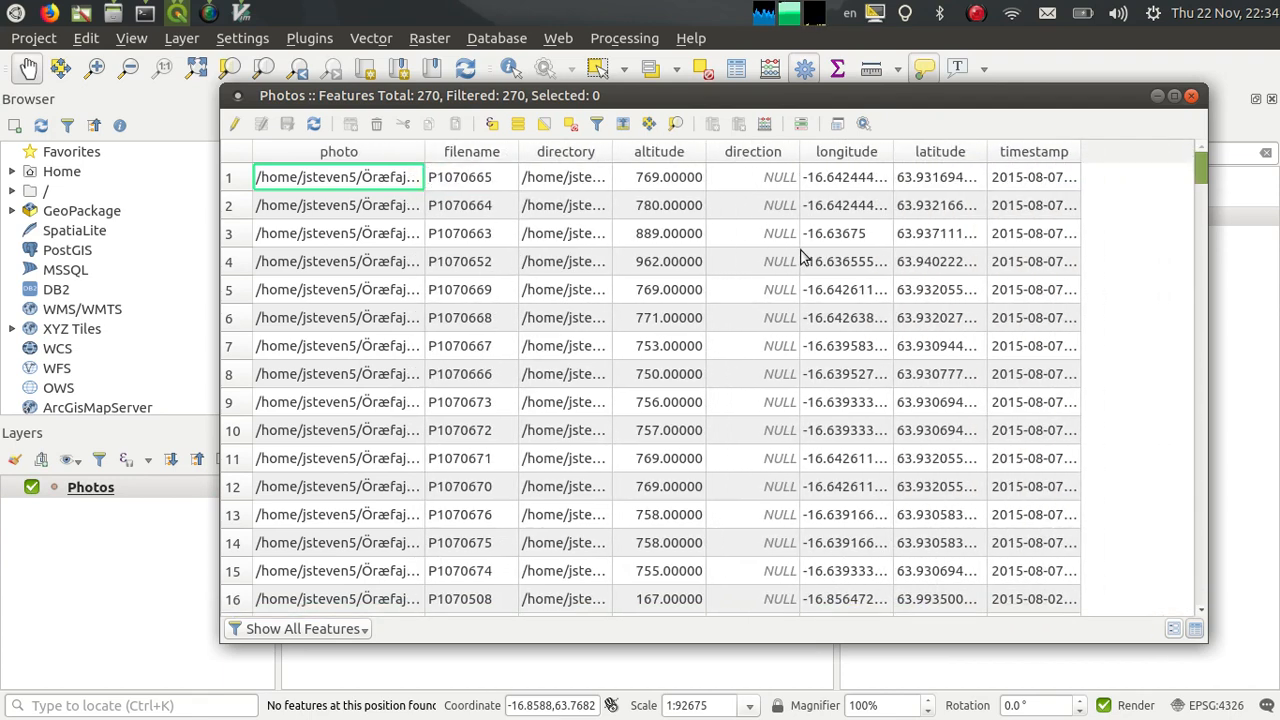
pyautogui.moveTo(1030, 261)
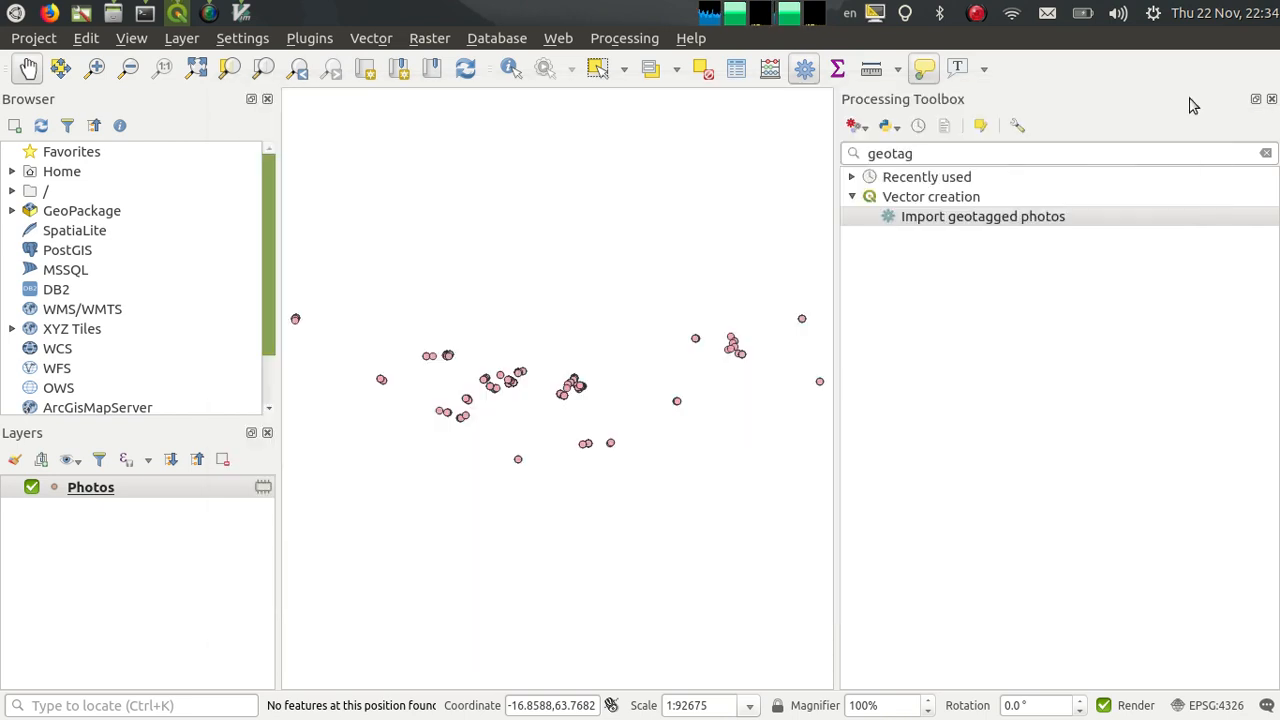
pyautogui.click(90, 487)
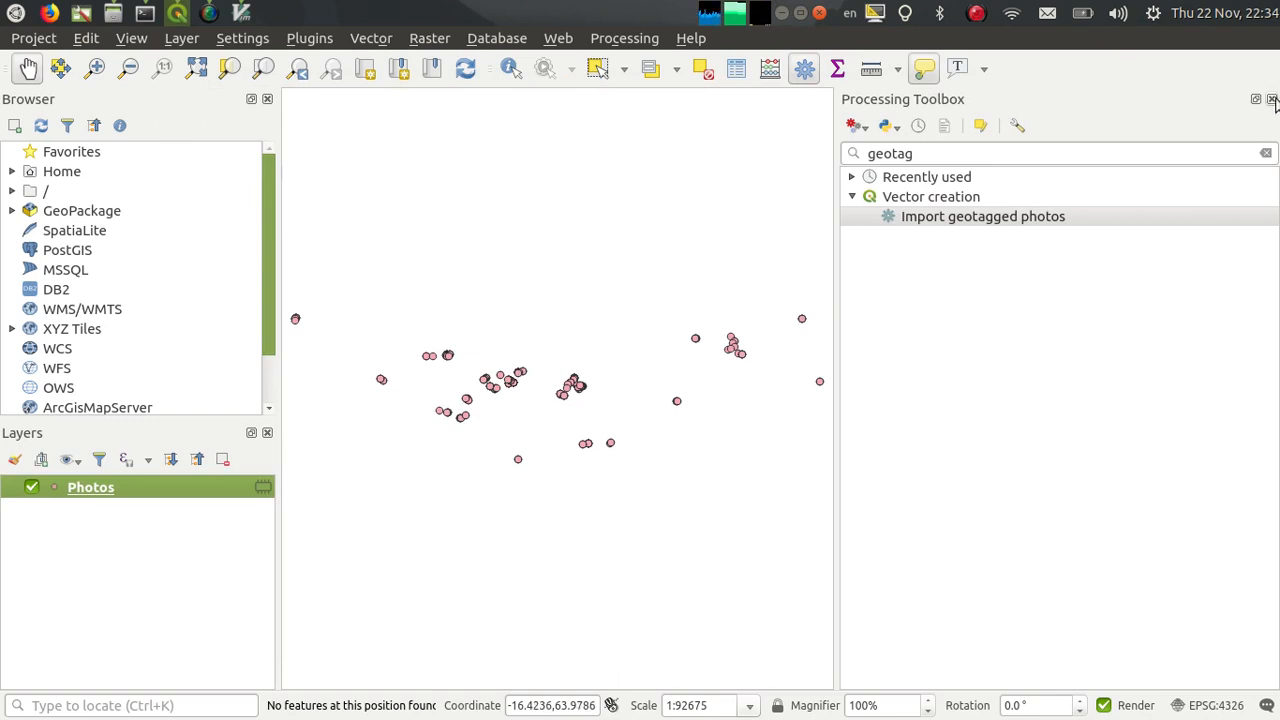
pyautogui.click(1272, 99)
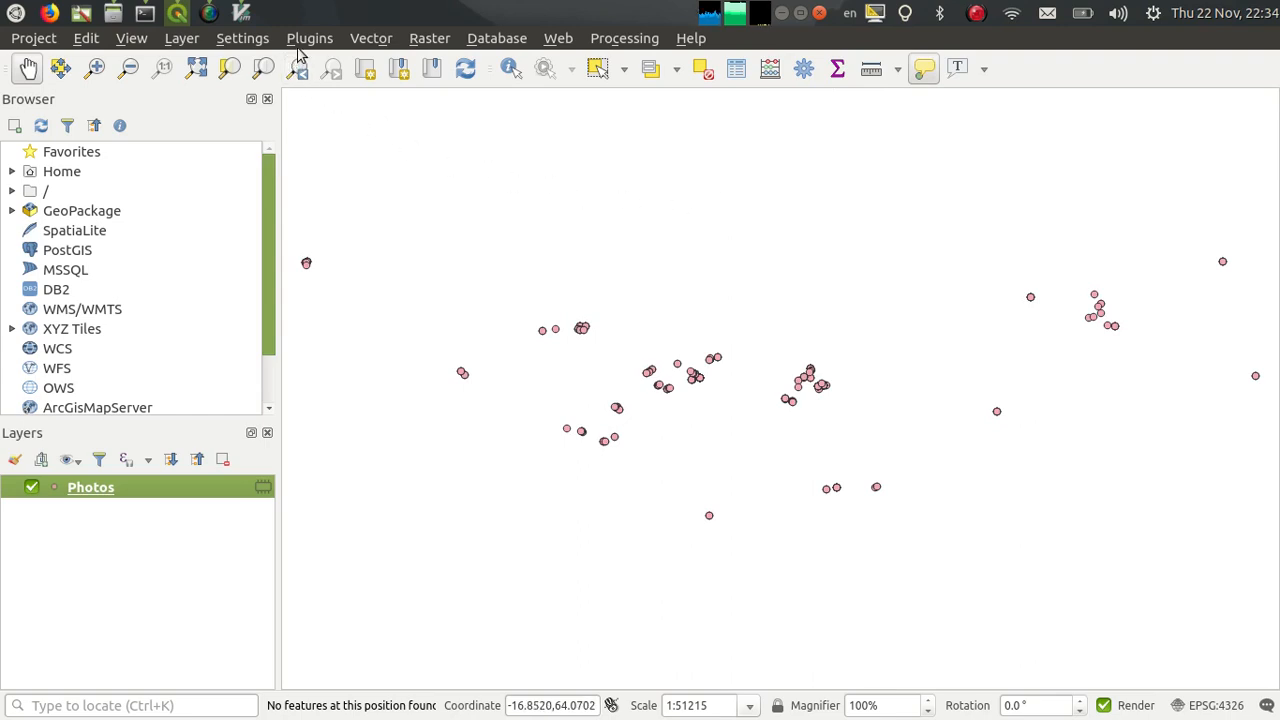
# - Search the plugin manager for 'quick', confirm QuickMapServices is installed, and close it
pyautogui.click(309, 38)
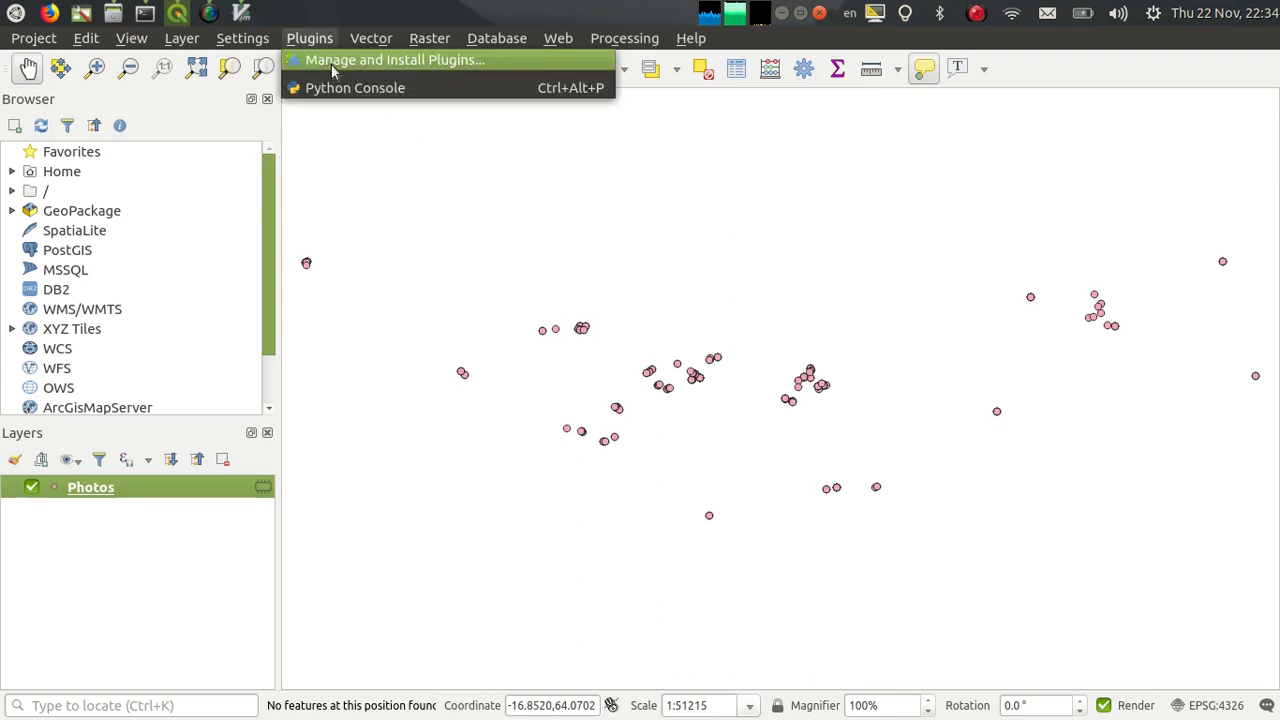
pyautogui.click(393, 59)
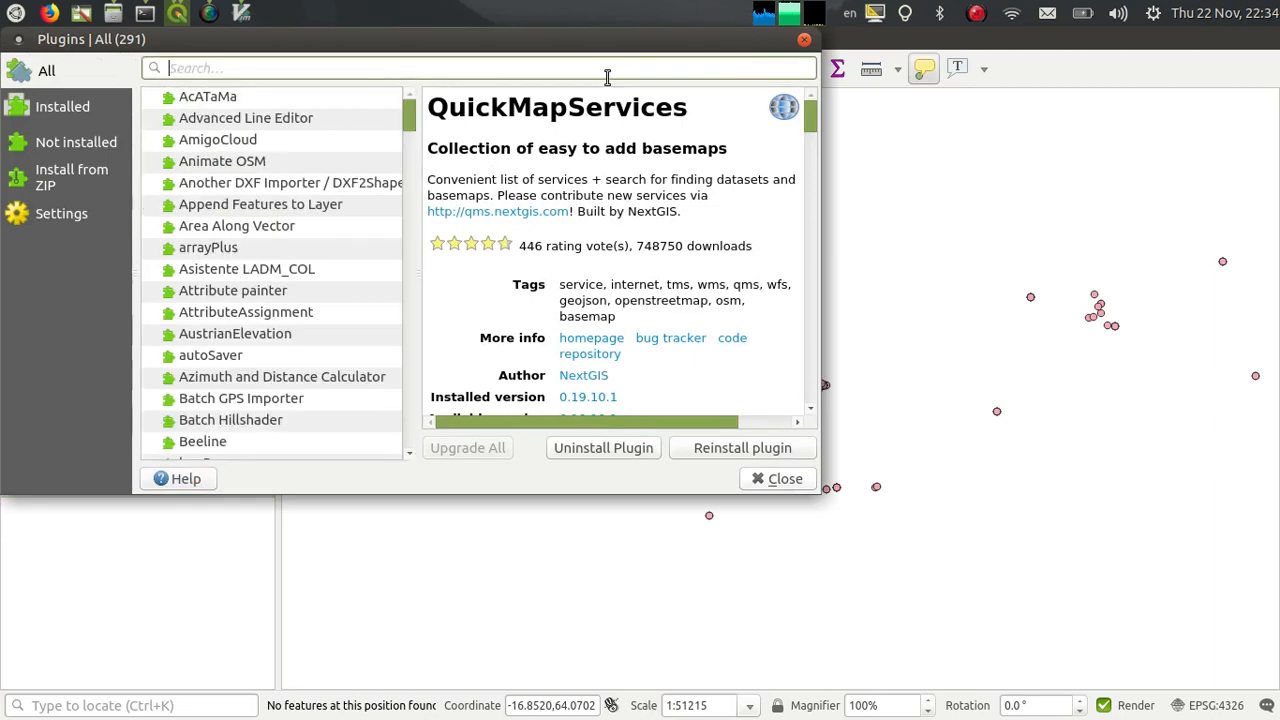
pyautogui.write('quick')
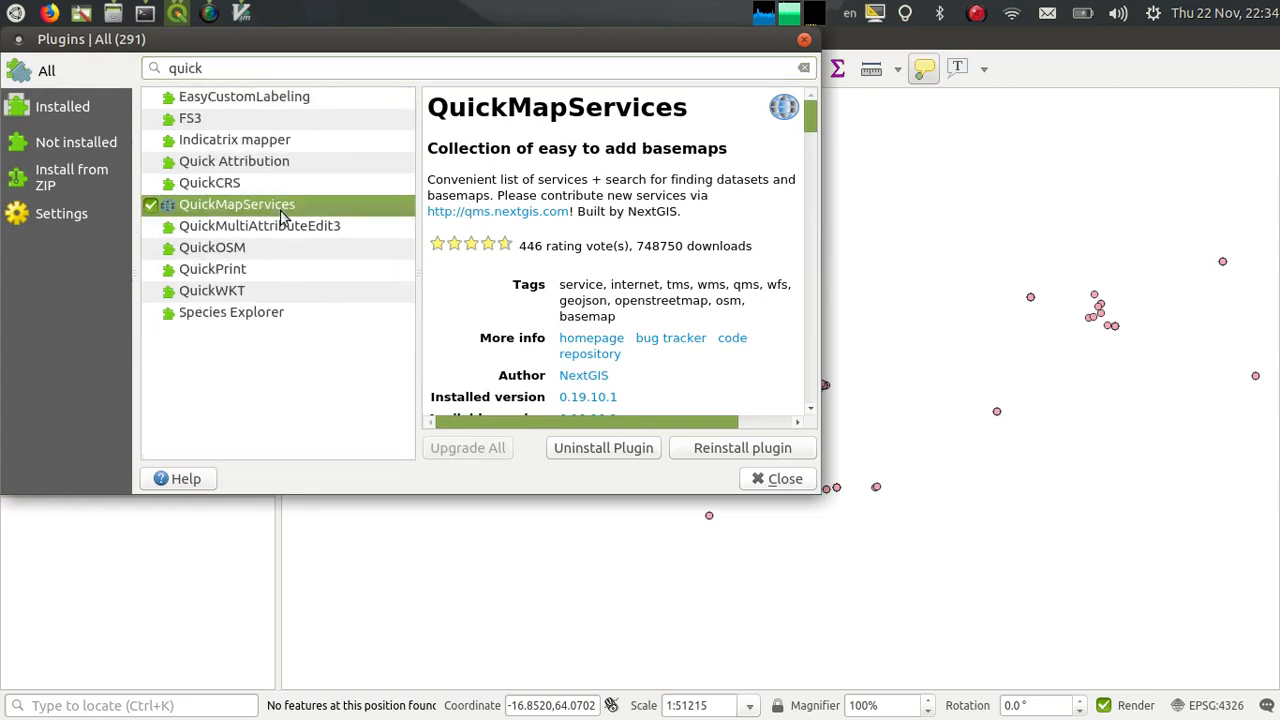
pyautogui.moveTo(685, 442)
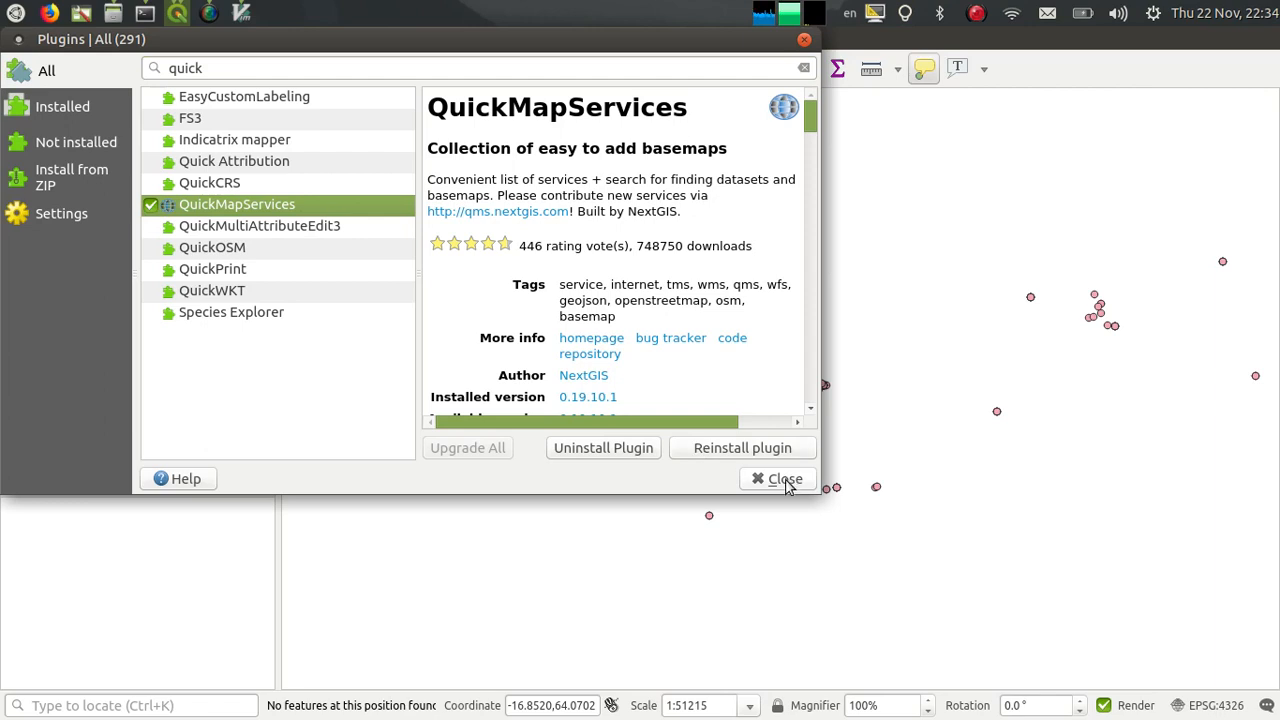
pyautogui.click(785, 478)
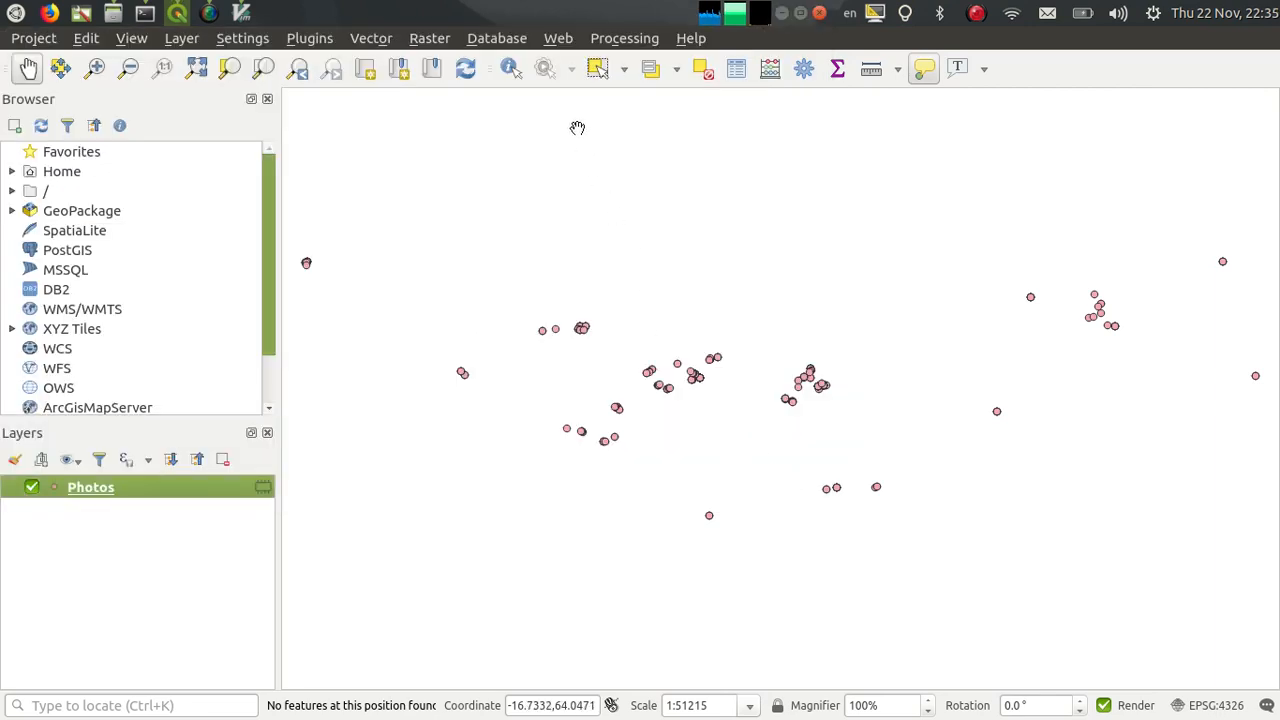
# - Review QuickMapServices' More services settings, cancel, and reopen the basemap provider menu
pyautogui.click(558, 38)
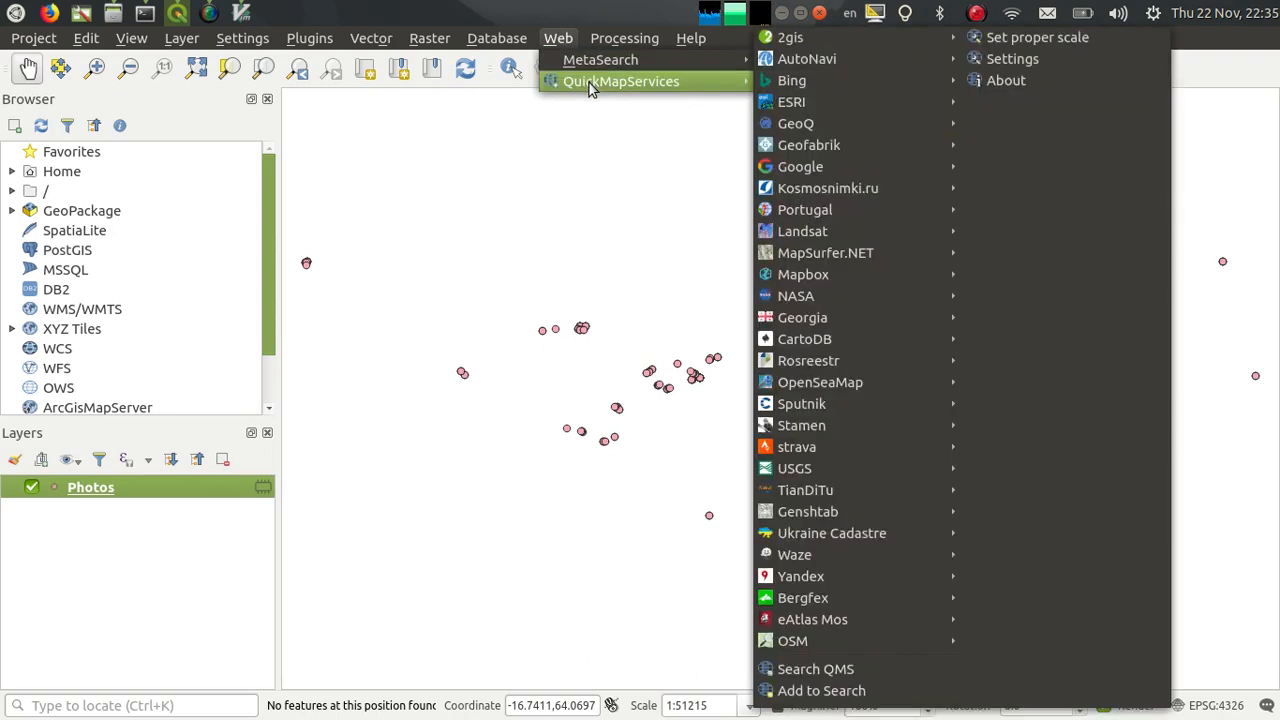
pyautogui.moveTo(810, 78)
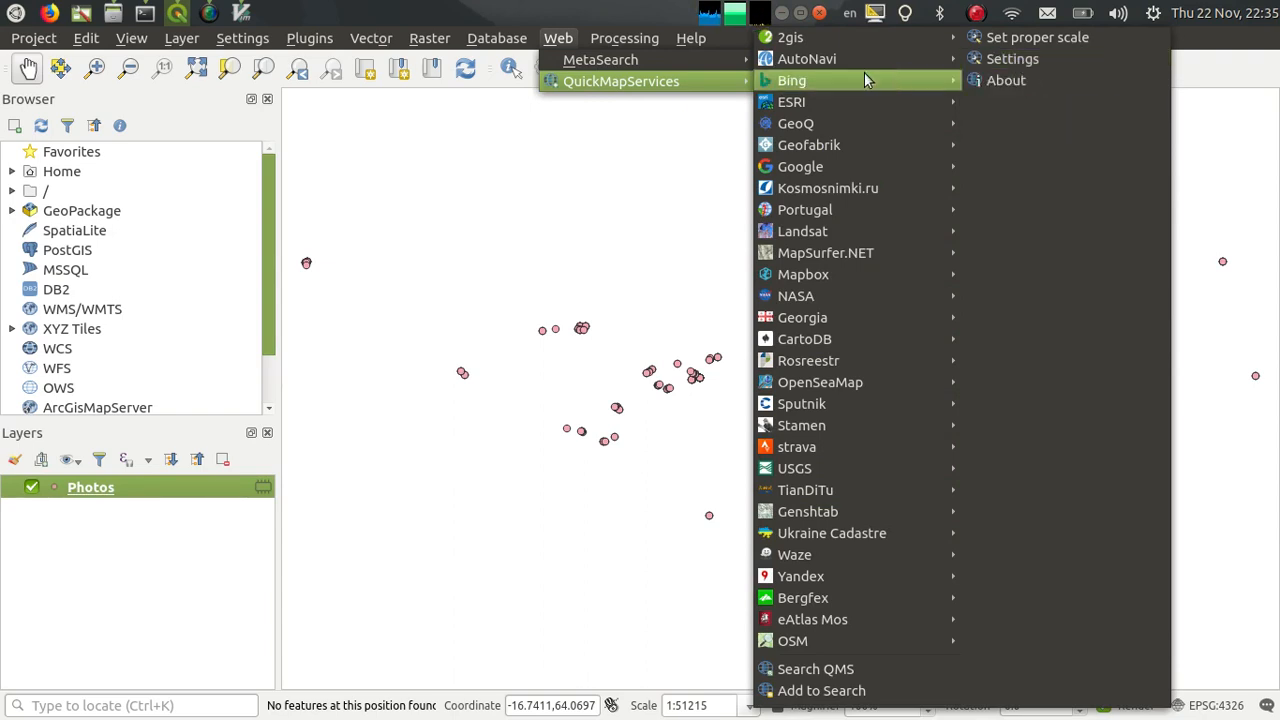
pyautogui.moveTo(1012, 58)
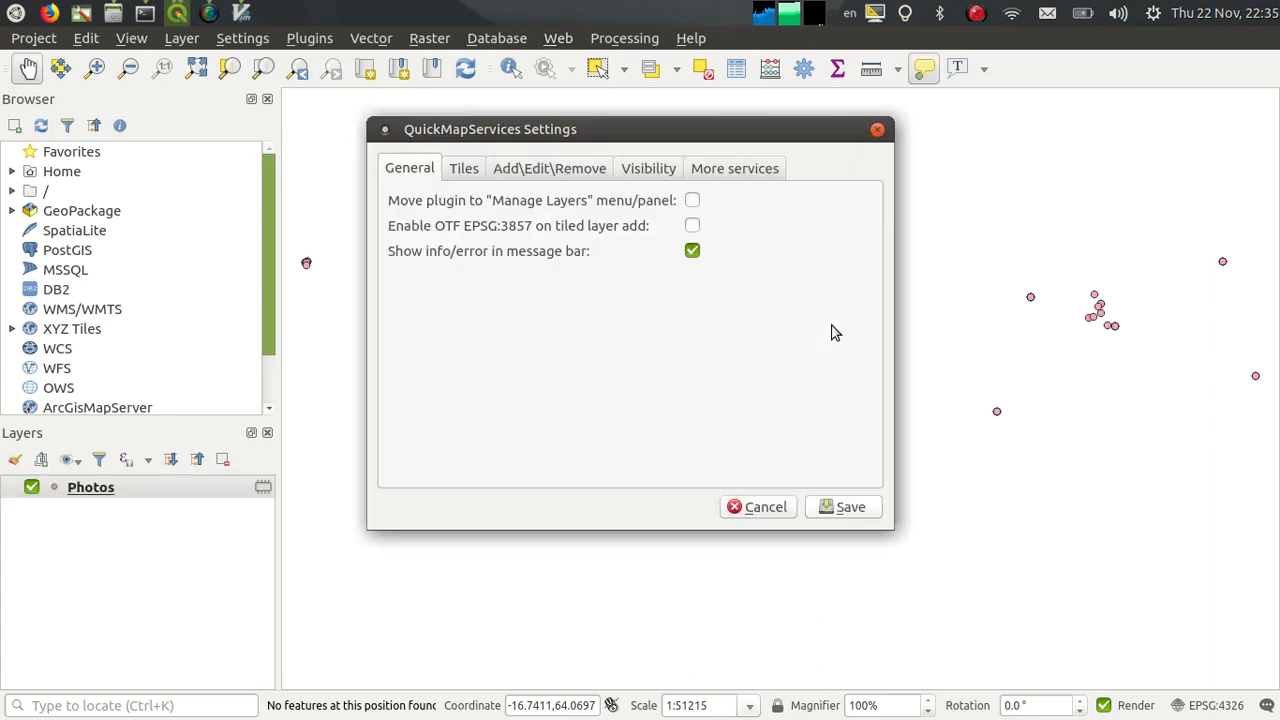
pyautogui.click(734, 168)
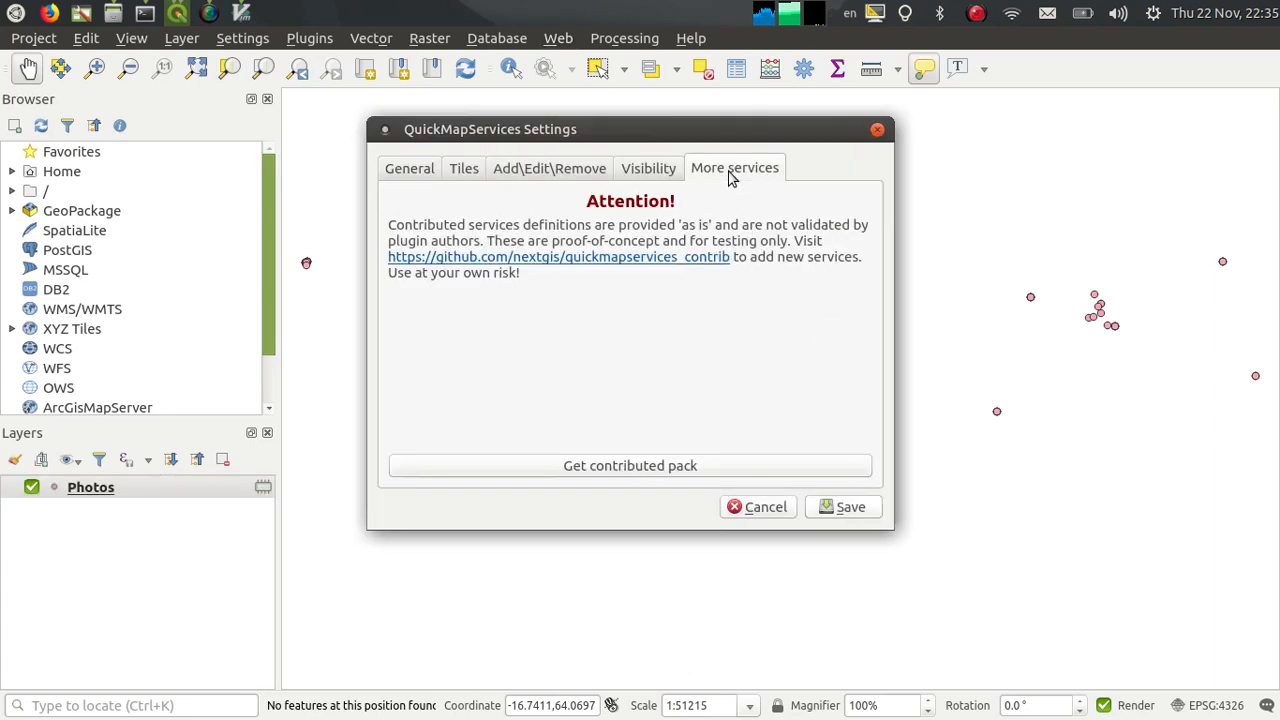
pyautogui.click(630, 465)
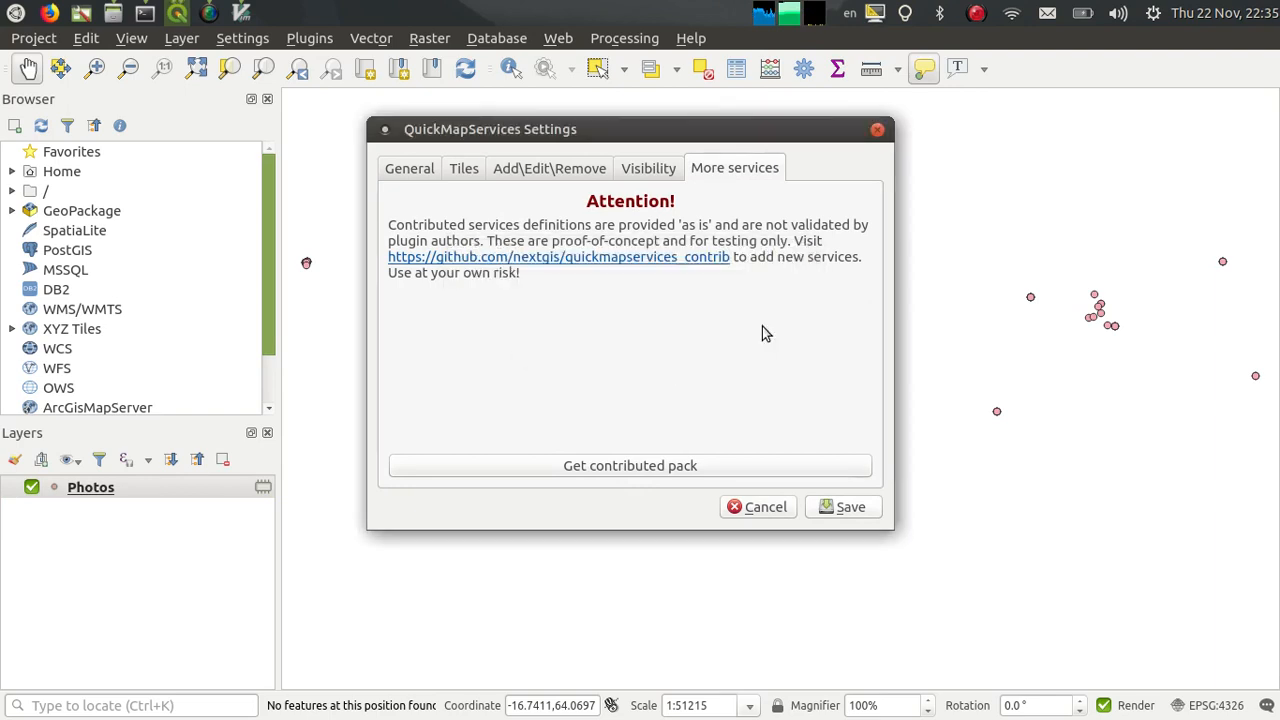
pyautogui.click(765, 506)
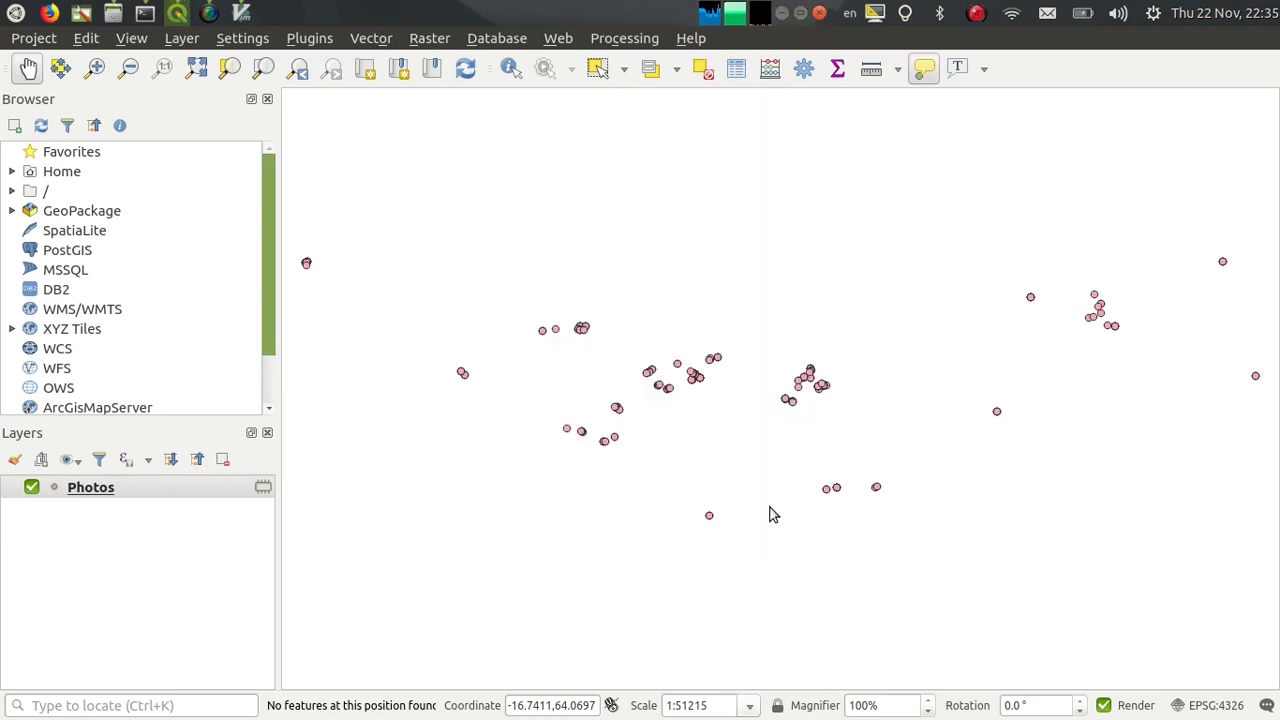
pyautogui.click(558, 38)
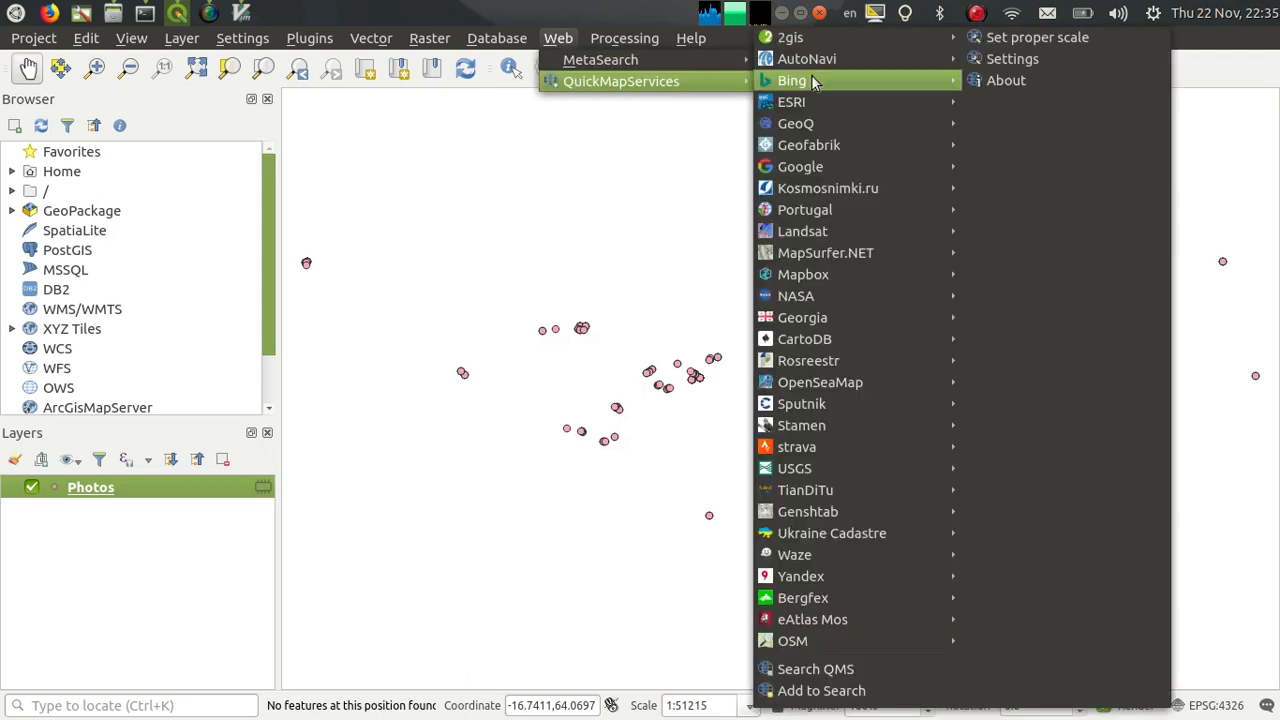
# - Add the Bing Satellite basemap beneath the Photos points and zoom out over the area
pyautogui.click(791, 80)
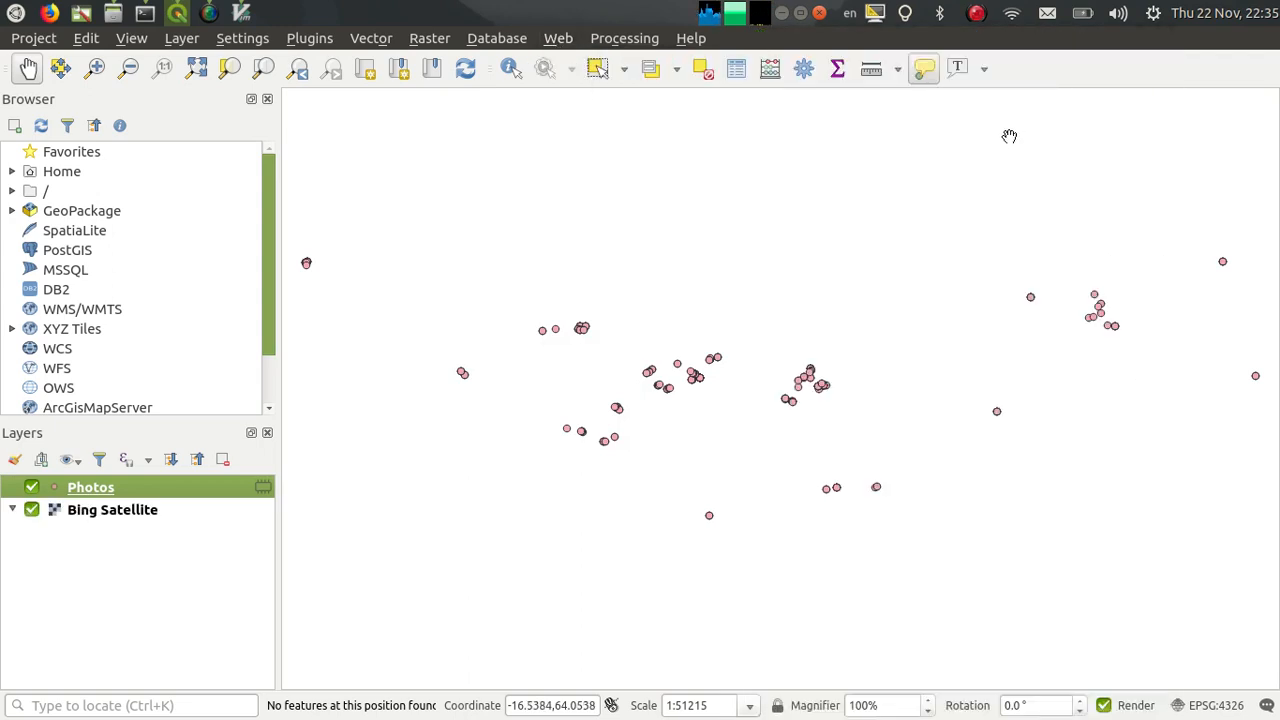
pyautogui.click(32, 509)
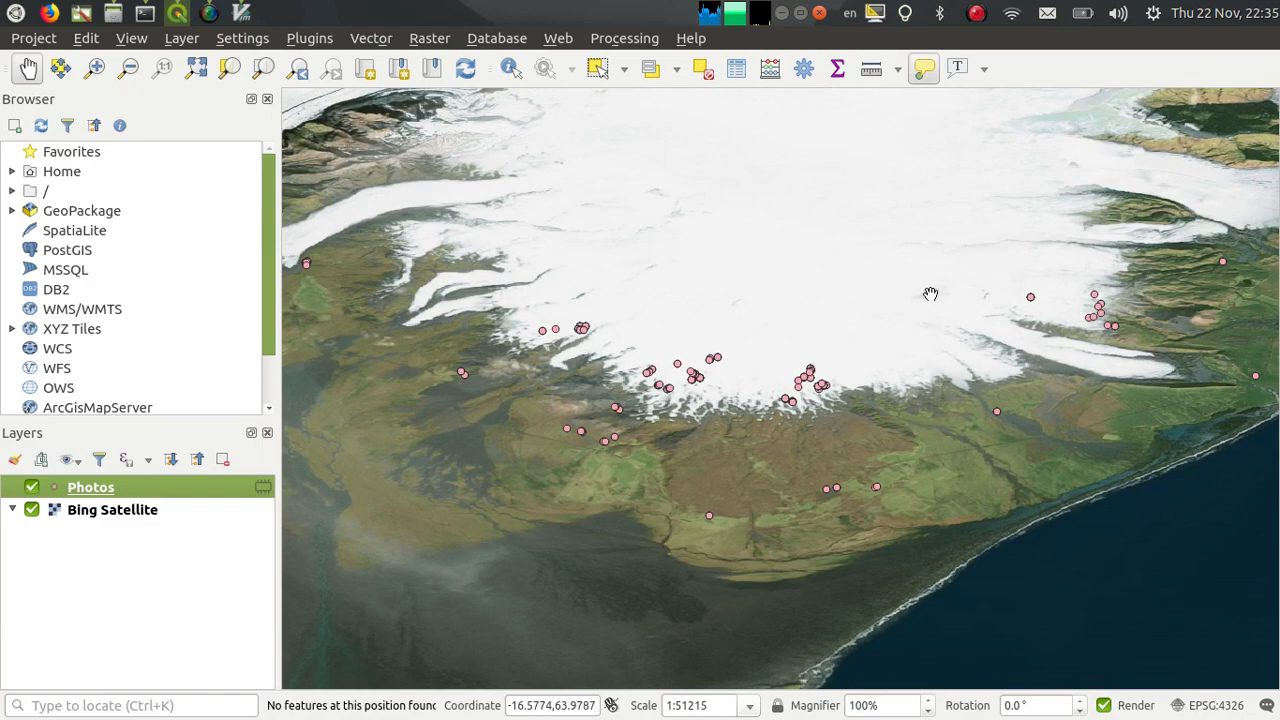
pyautogui.scroll(-3)
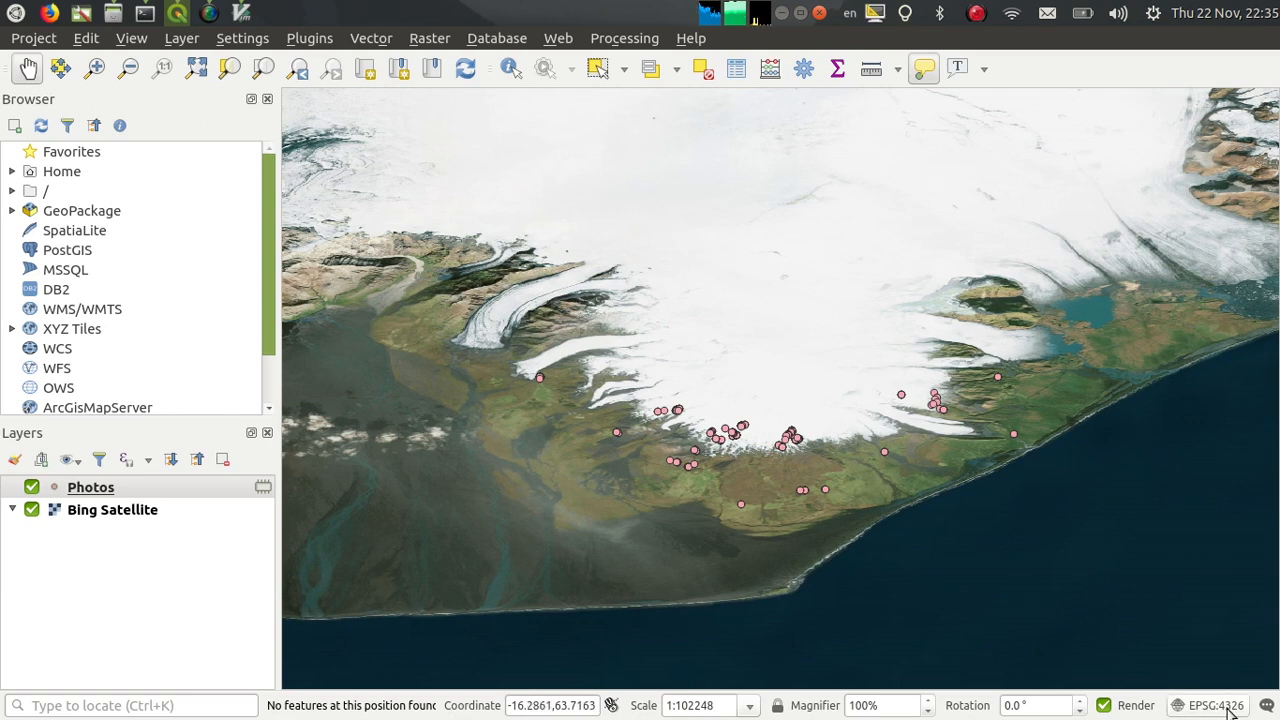
pyautogui.moveTo(1216, 705)
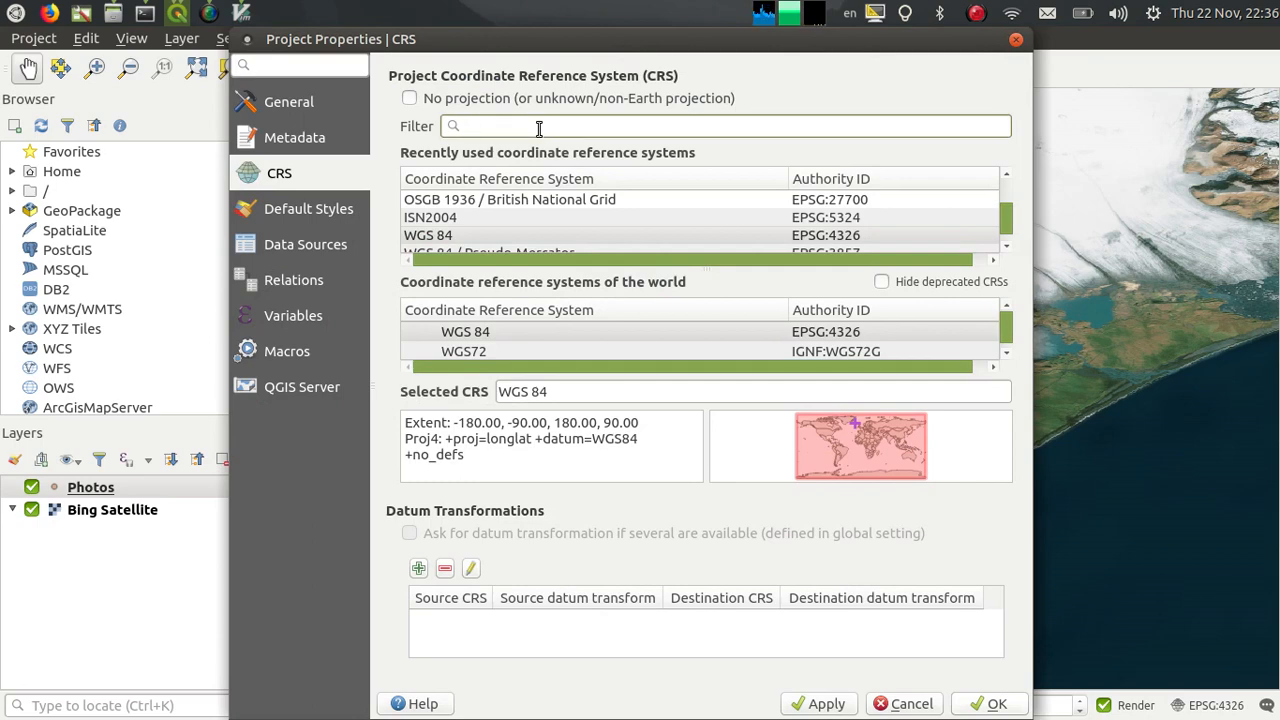
# - Filter the CRS list and set the project to WGS 84 / Pseudo-Mercator (EPSG:3857)
pyautogui.write('psue')
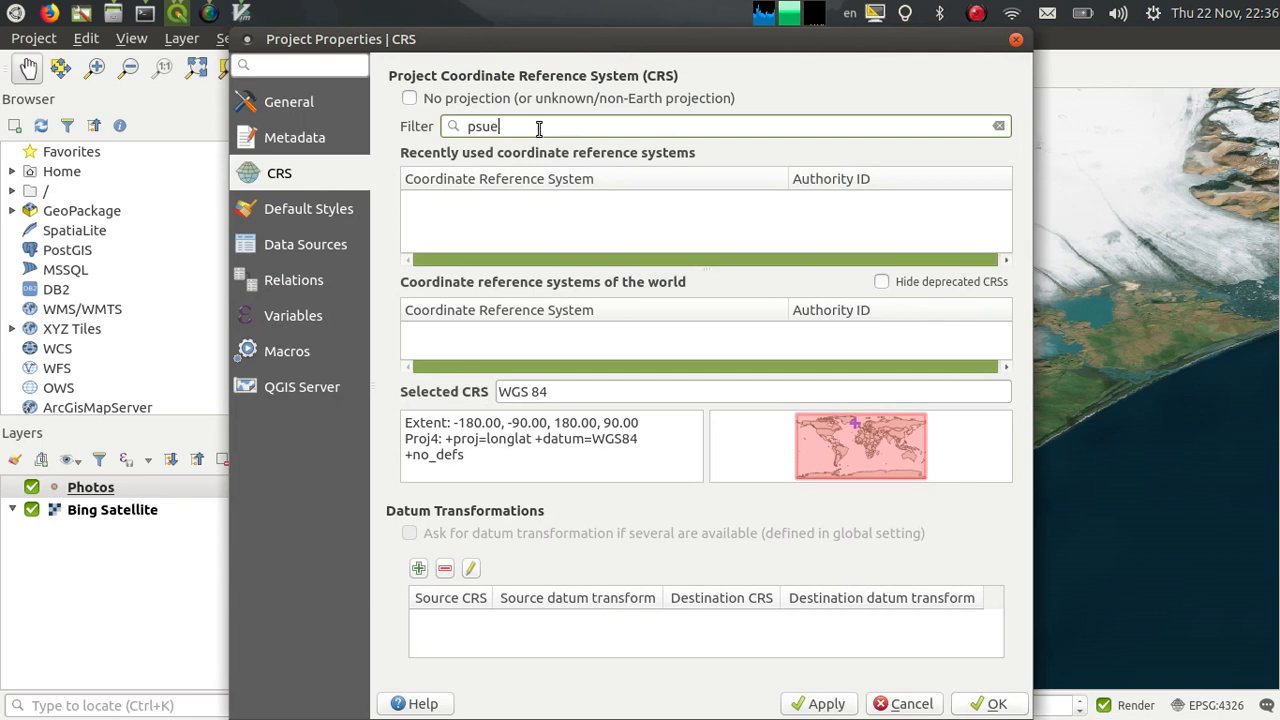
pyautogui.press('BackSpace')
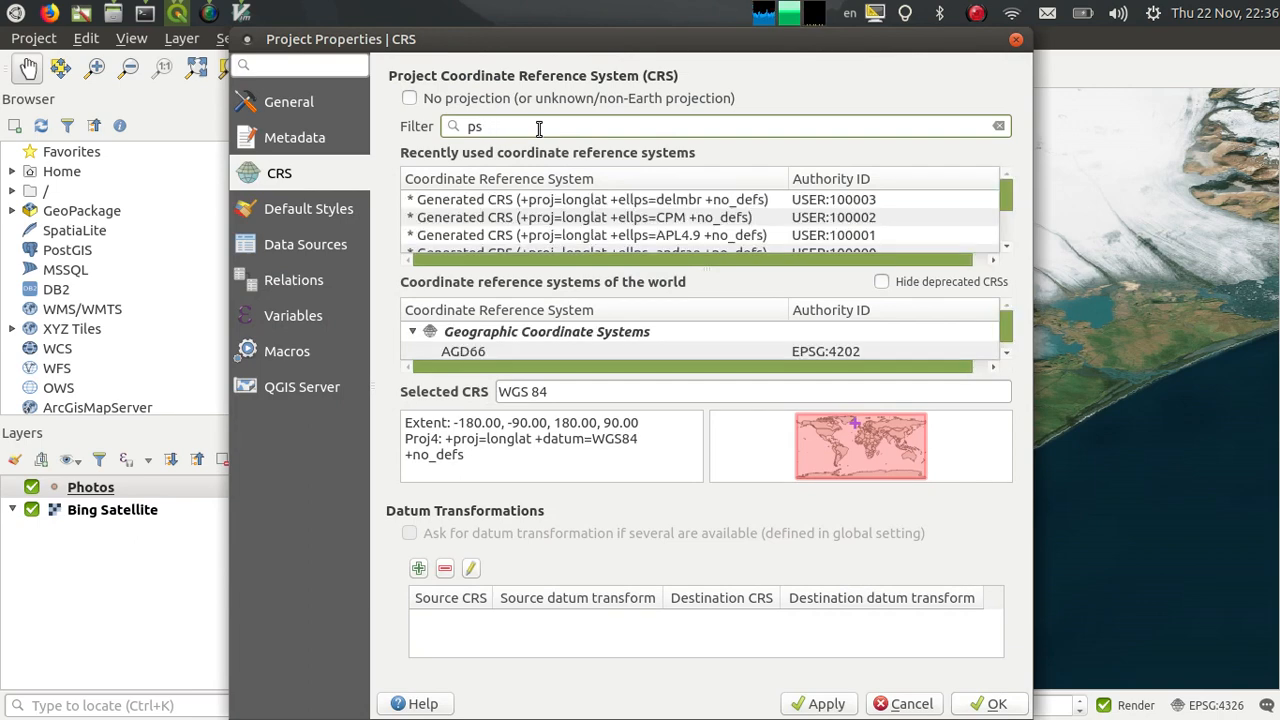
pyautogui.write('ued')
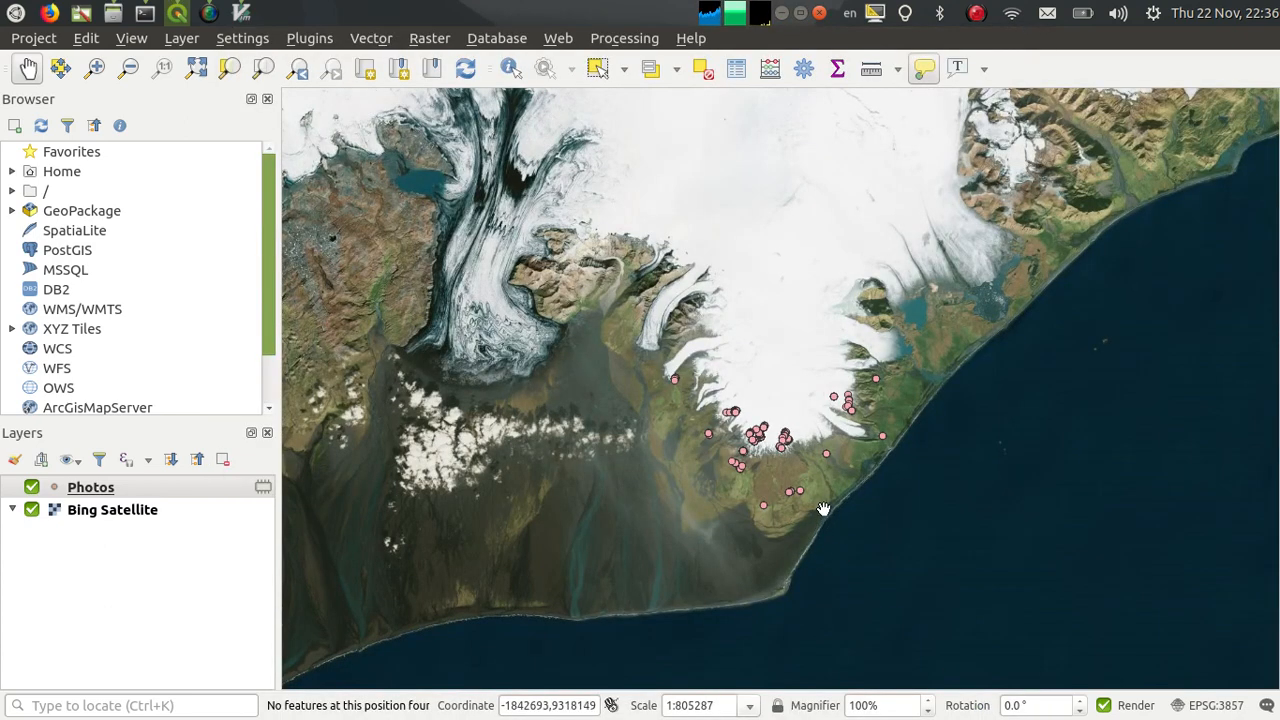
pyautogui.scroll(3)
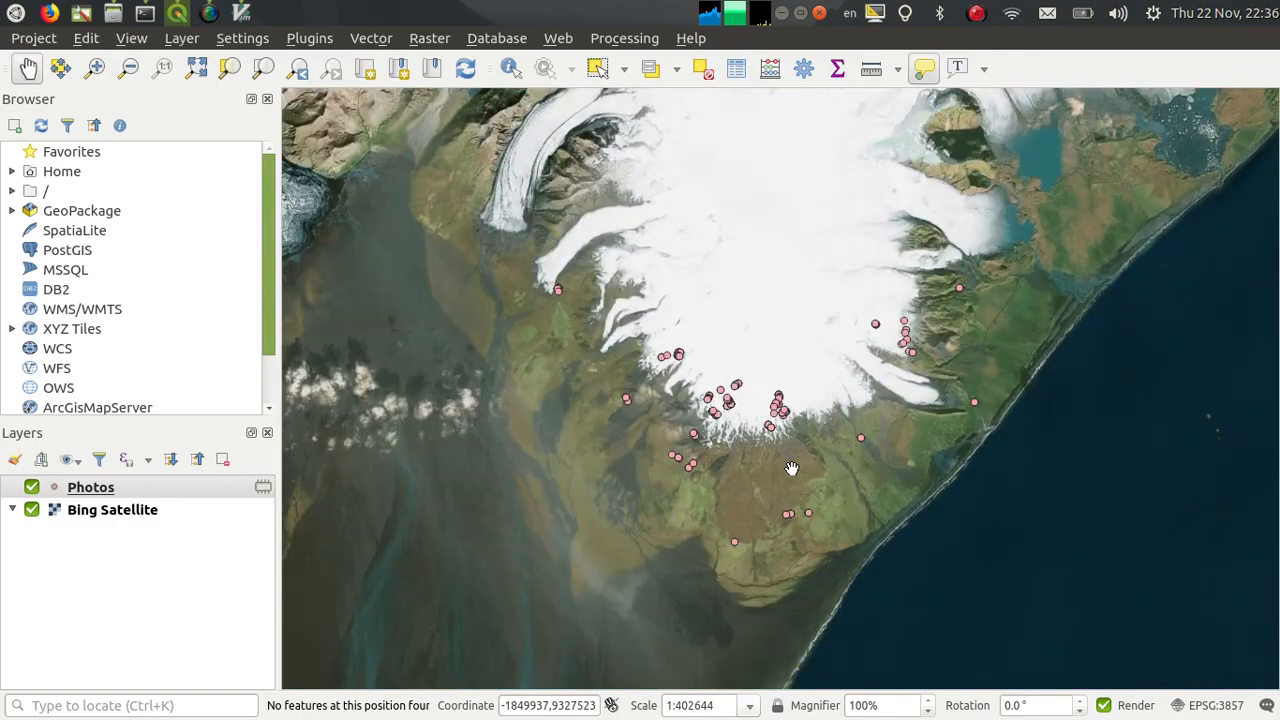
pyautogui.scroll(3)
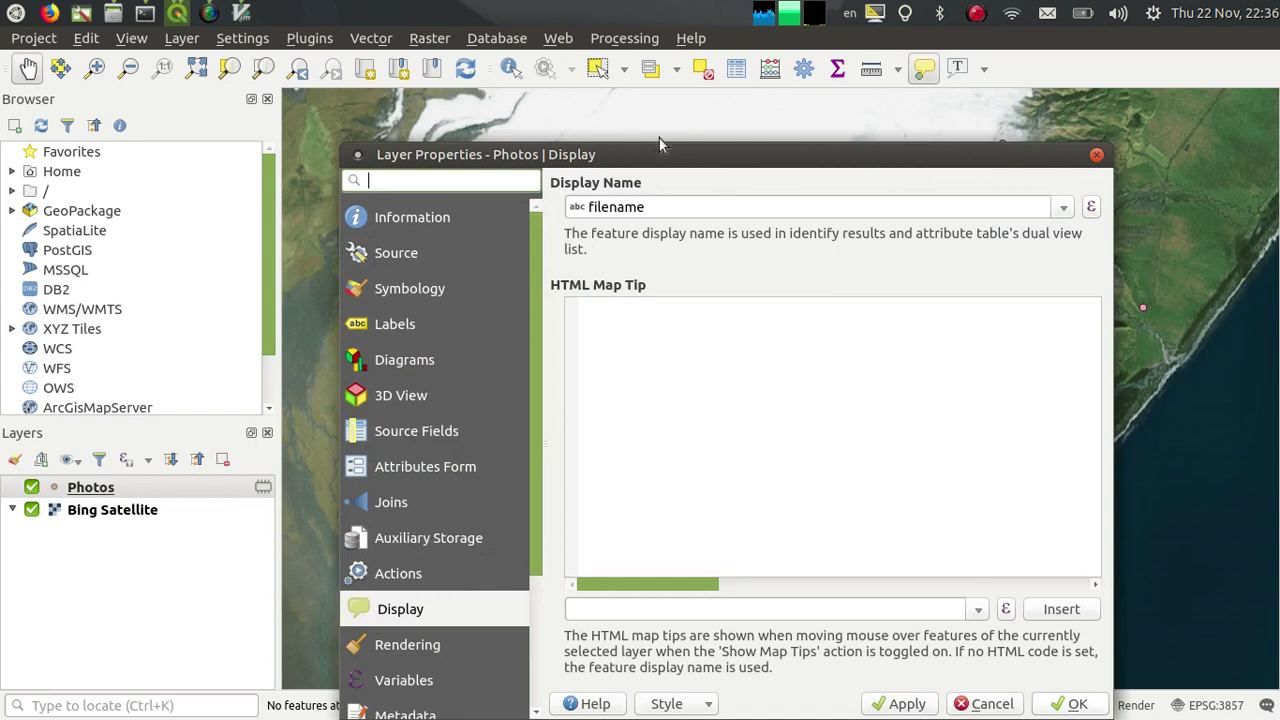
# - Move the Photos layer Properties window while working on its Display map tip settings
pyautogui.moveTo(659, 154); pyautogui.dragTo(600, 85)
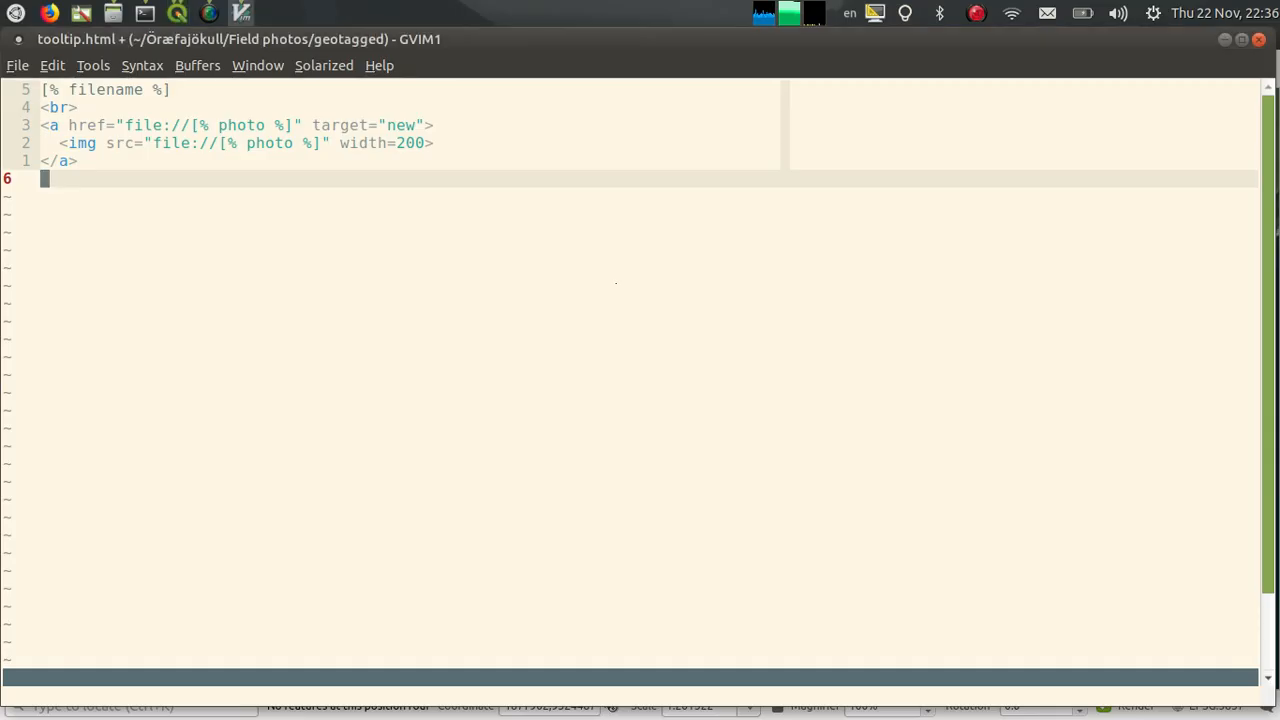
pyautogui.moveTo(135, 97)
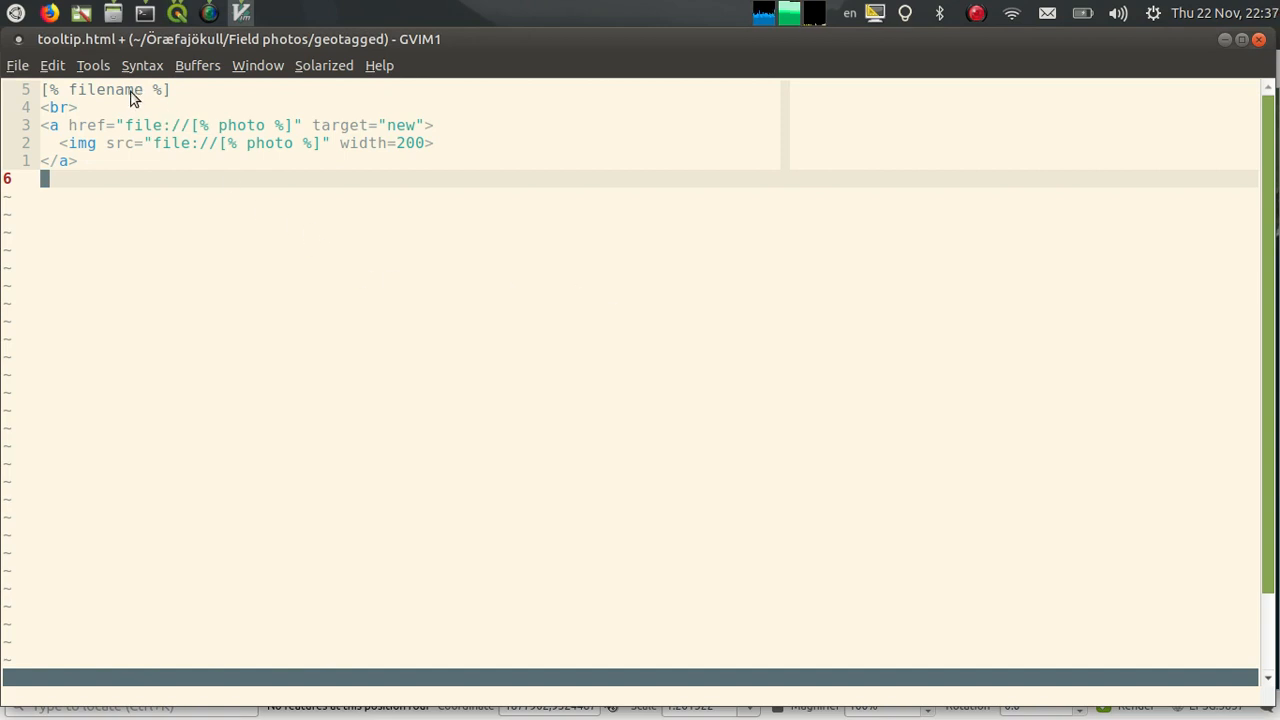
pyautogui.moveTo(238, 140)
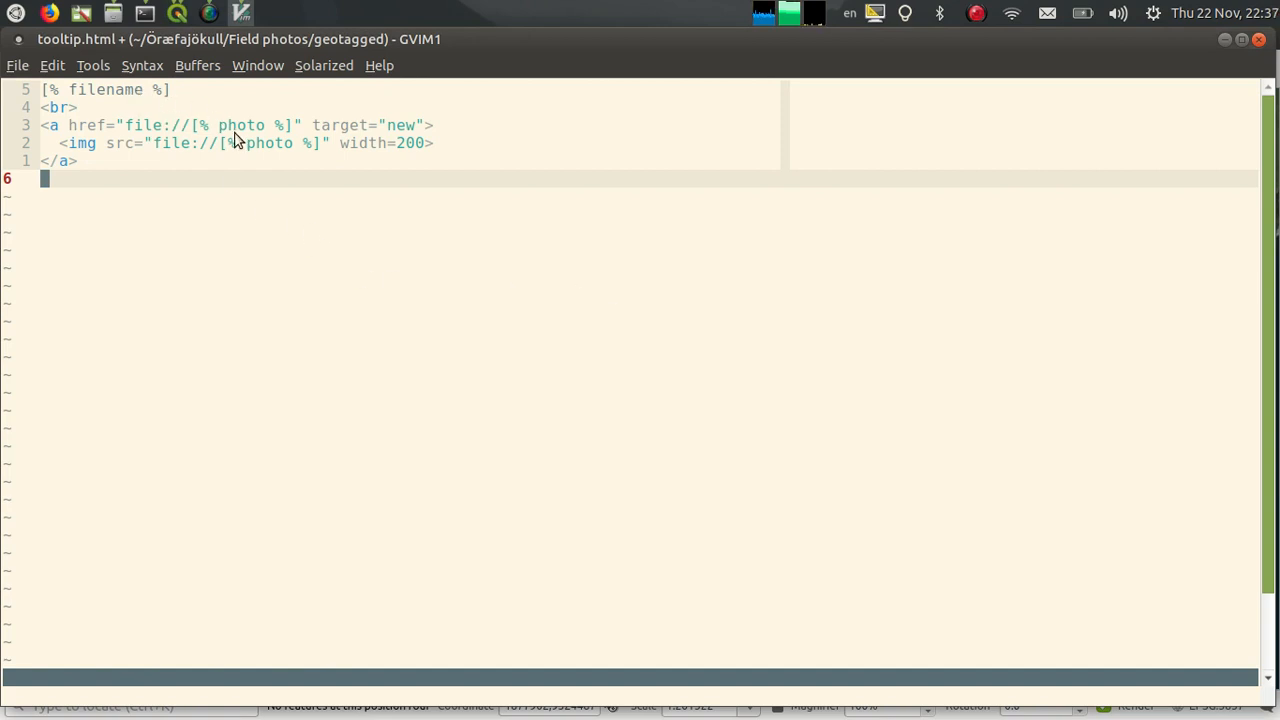
pyautogui.moveTo(347, 254)
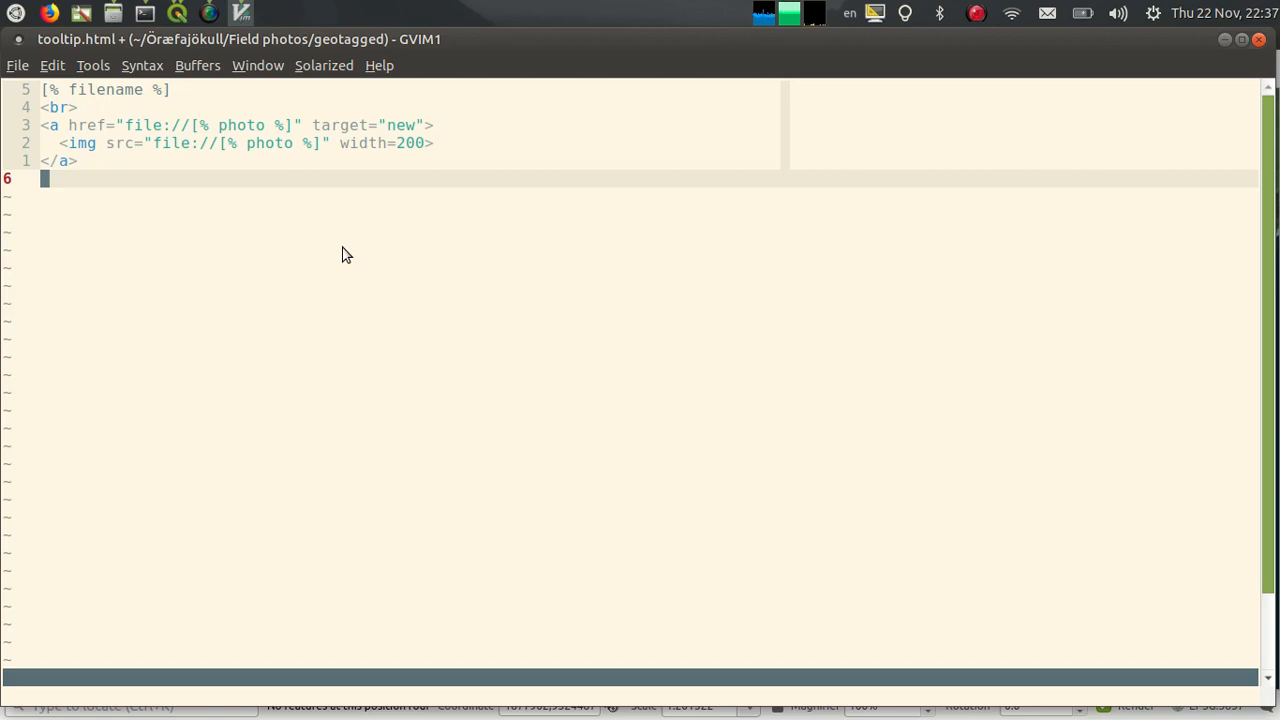
pyautogui.moveTo(358, 240)
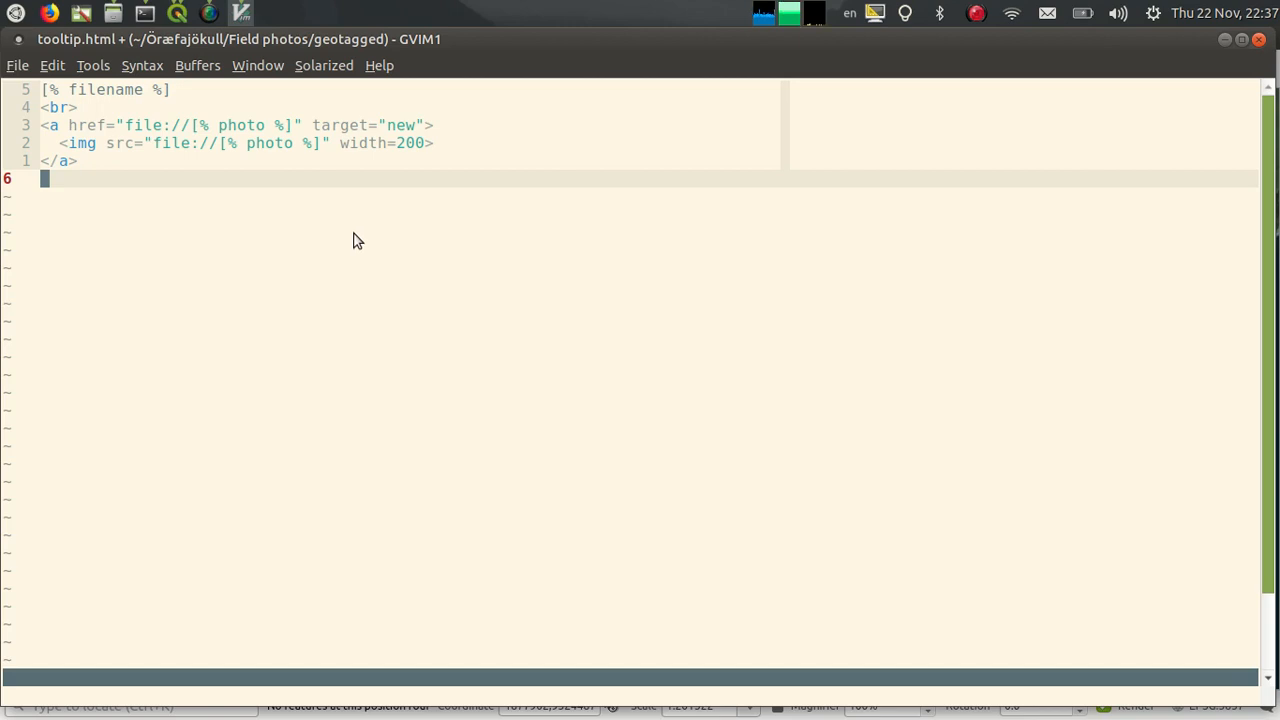
pyautogui.moveTo(52, 131)
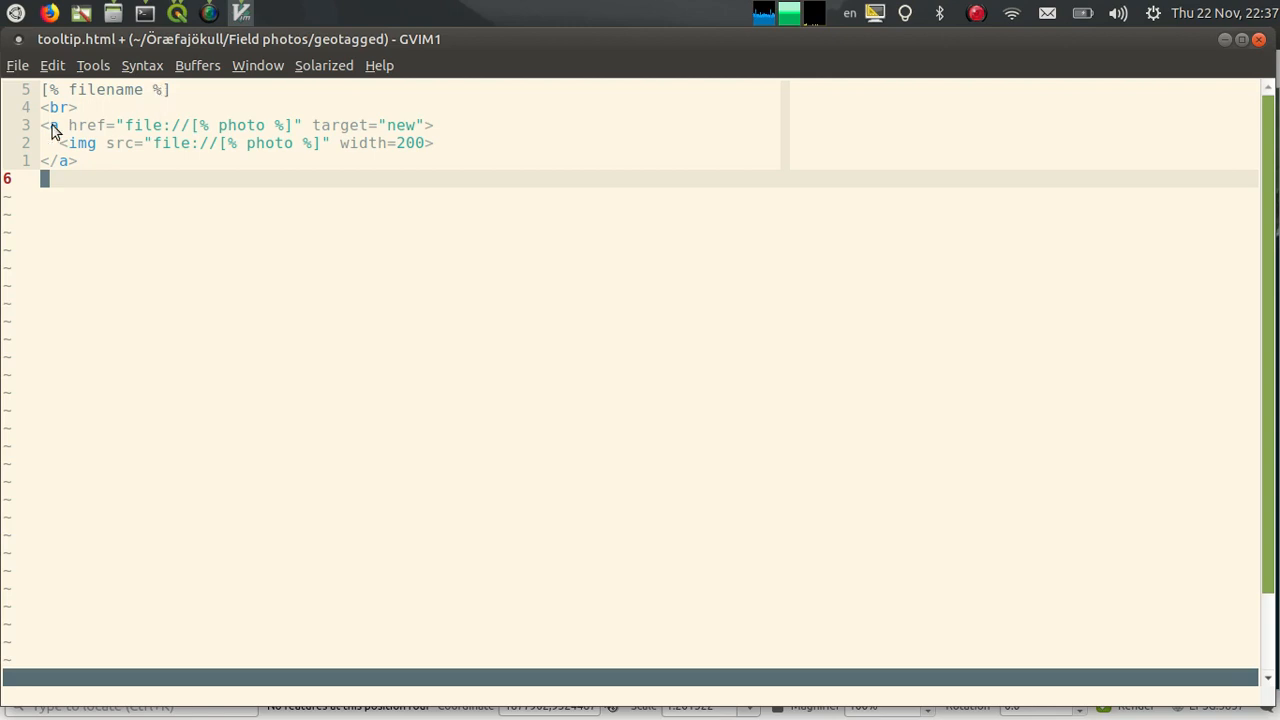
pyautogui.moveTo(83, 153)
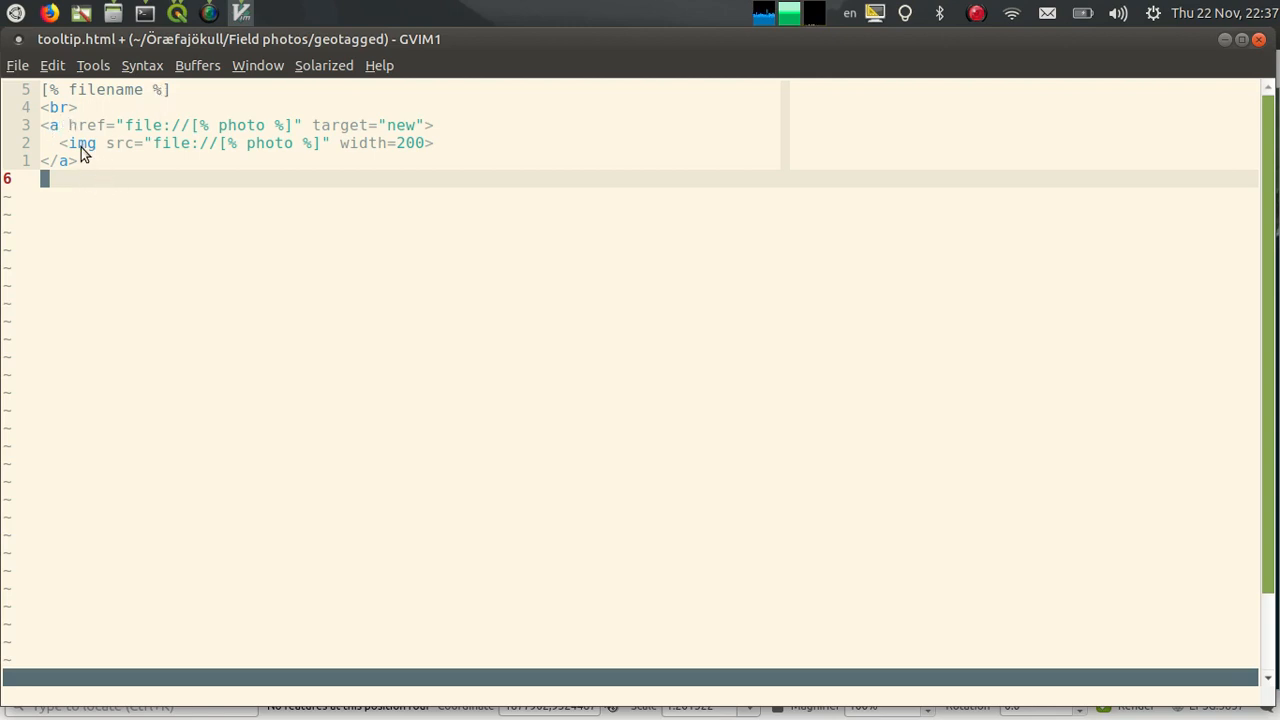
pyautogui.moveTo(304, 158)
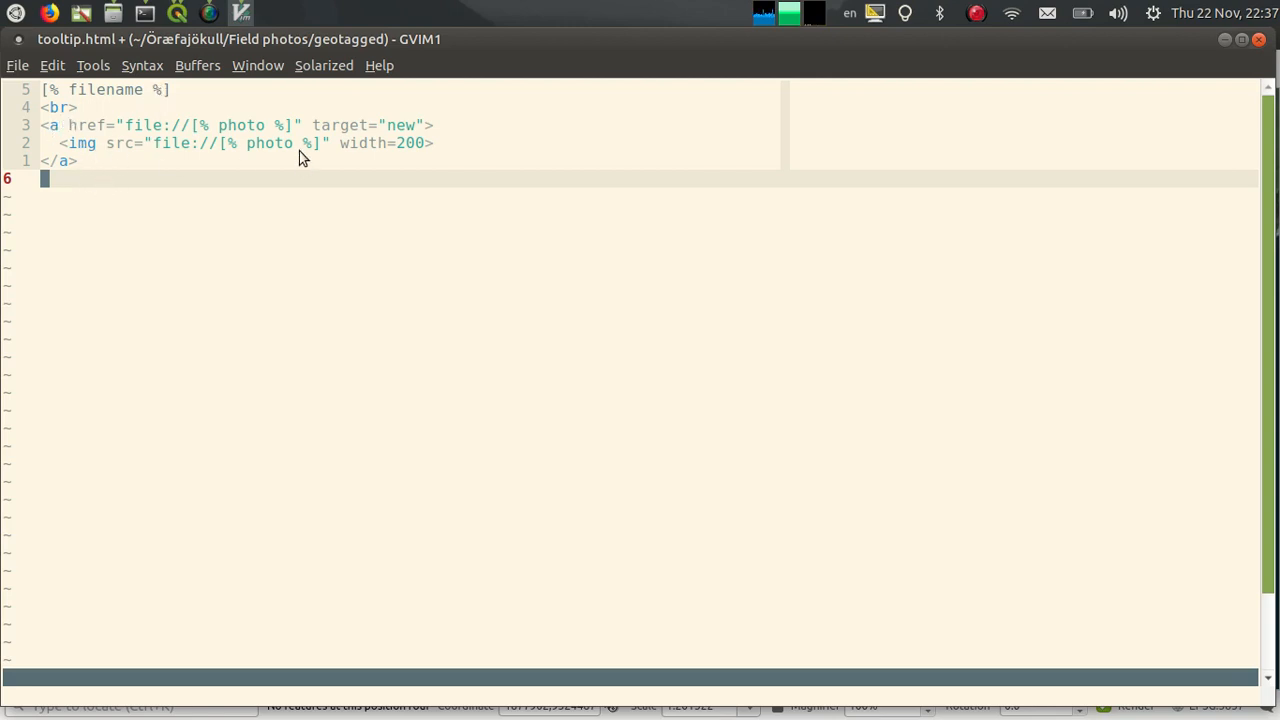
pyautogui.moveTo(282, 150)
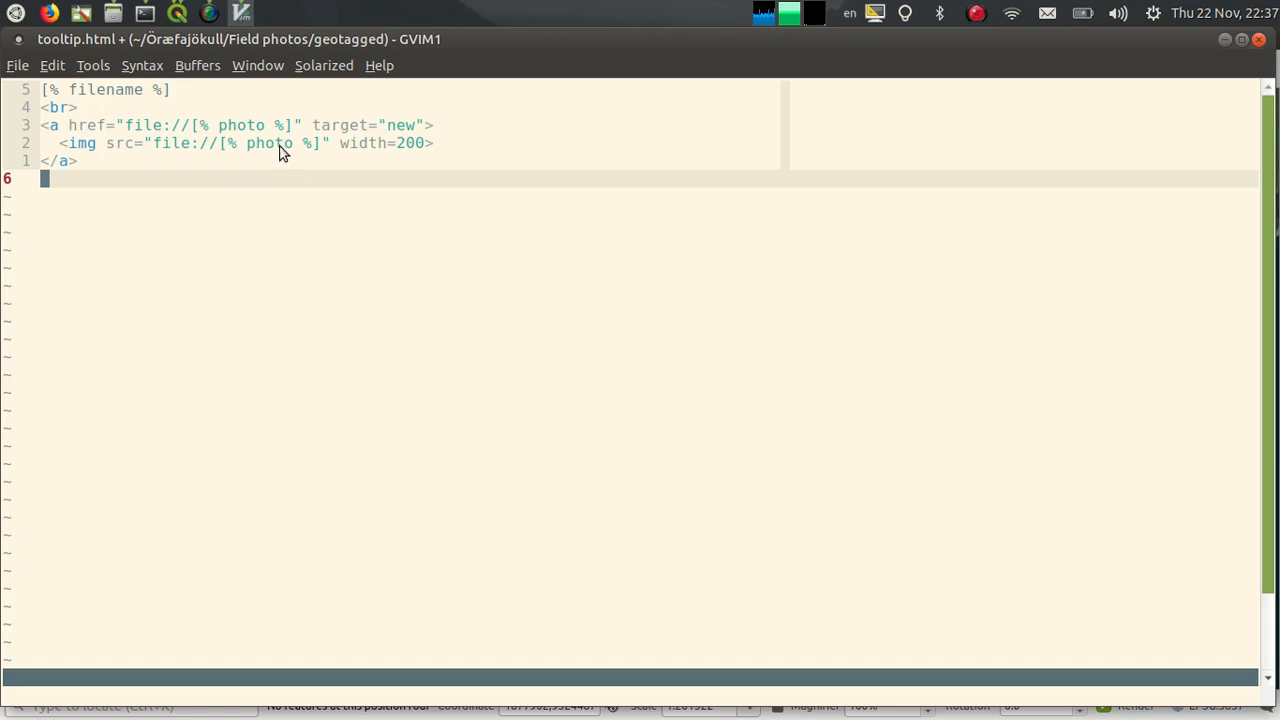
pyautogui.moveTo(400, 159)
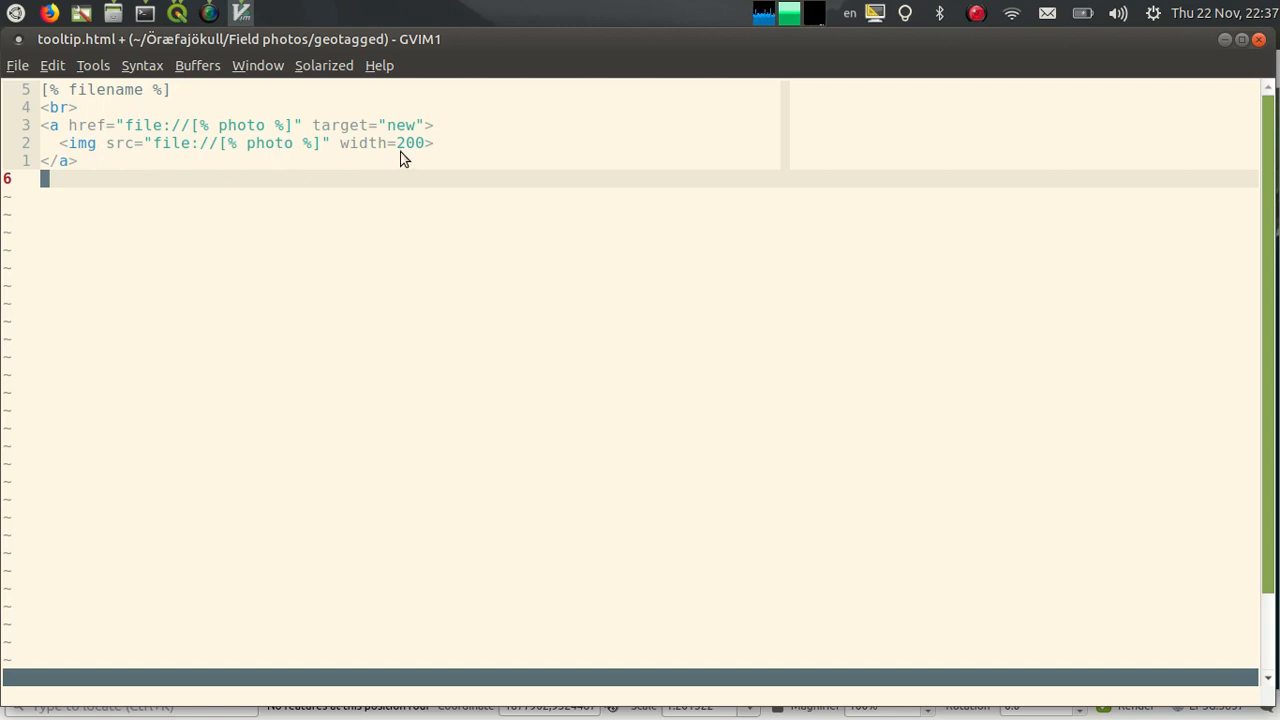
pyautogui.moveTo(417, 160)
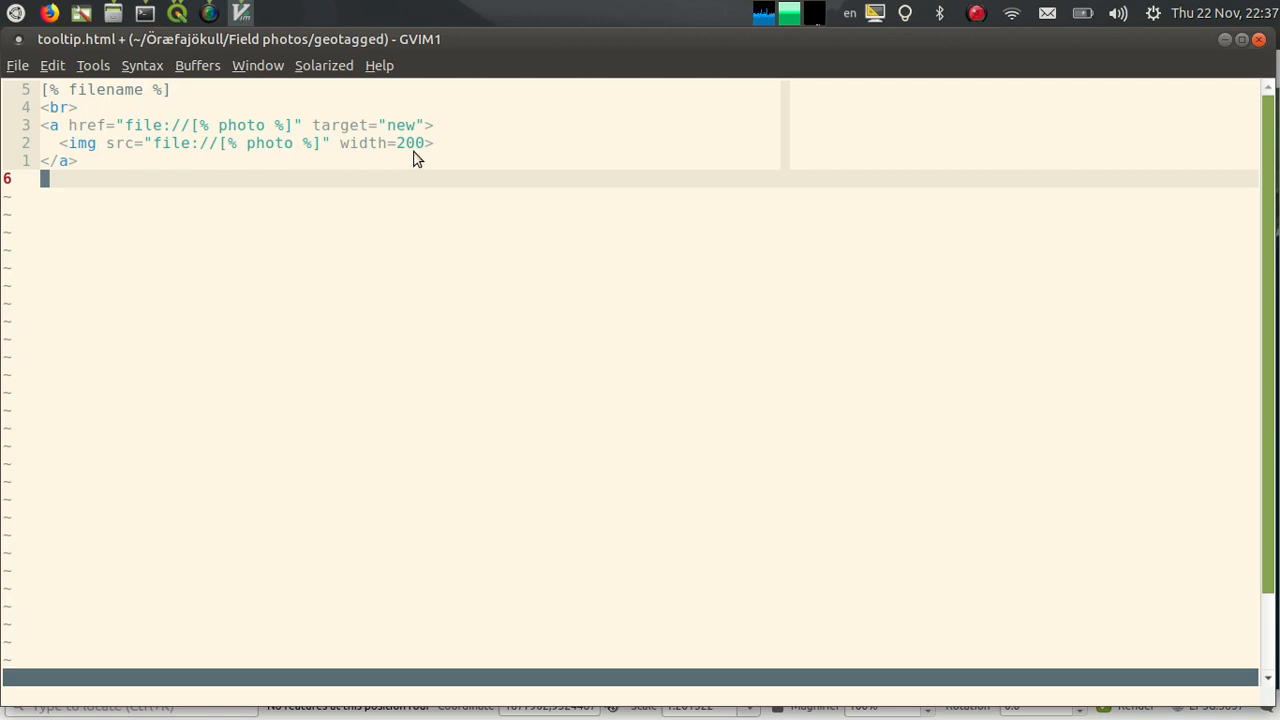
pyautogui.moveTo(88, 122)
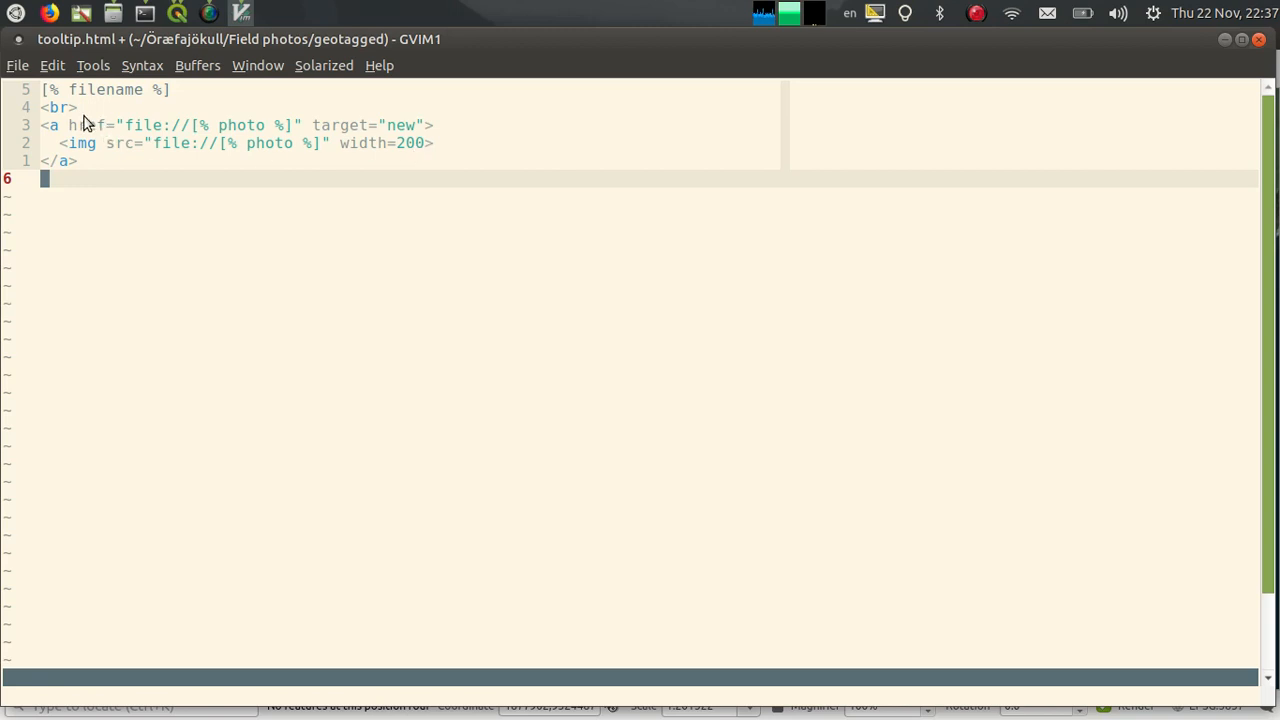
pyautogui.moveTo(218, 138)
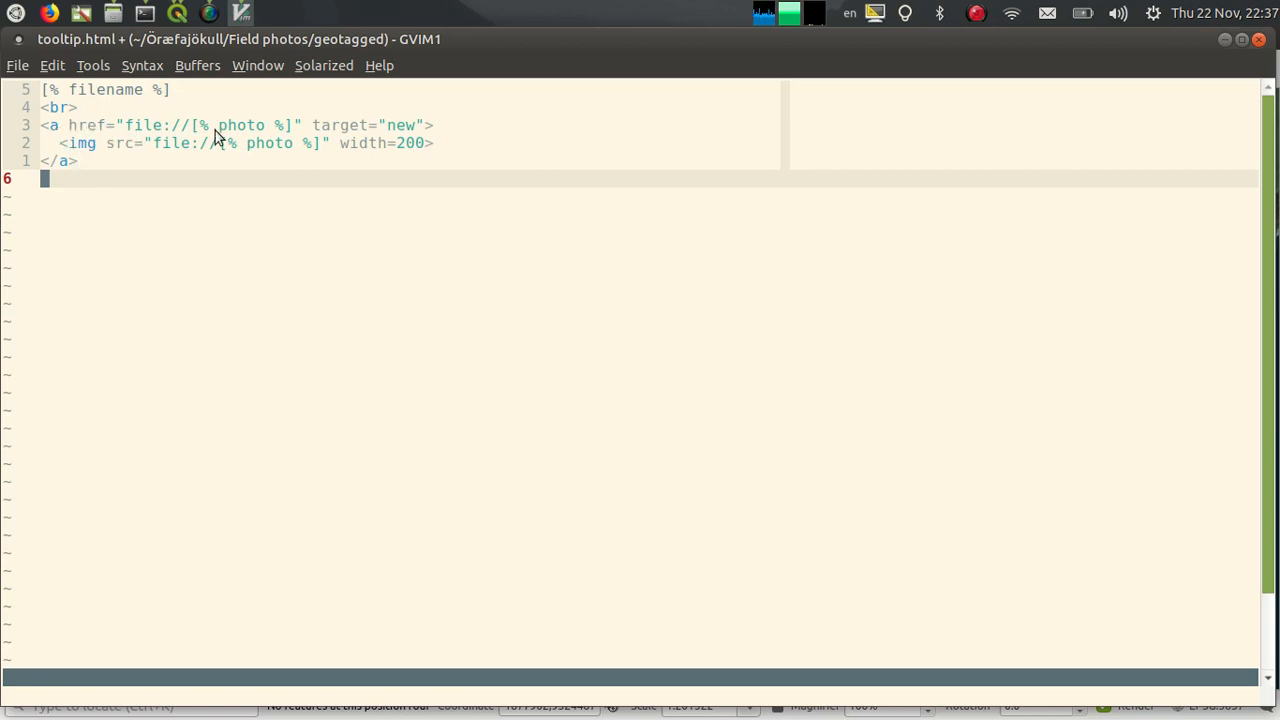
pyautogui.moveTo(222, 137)
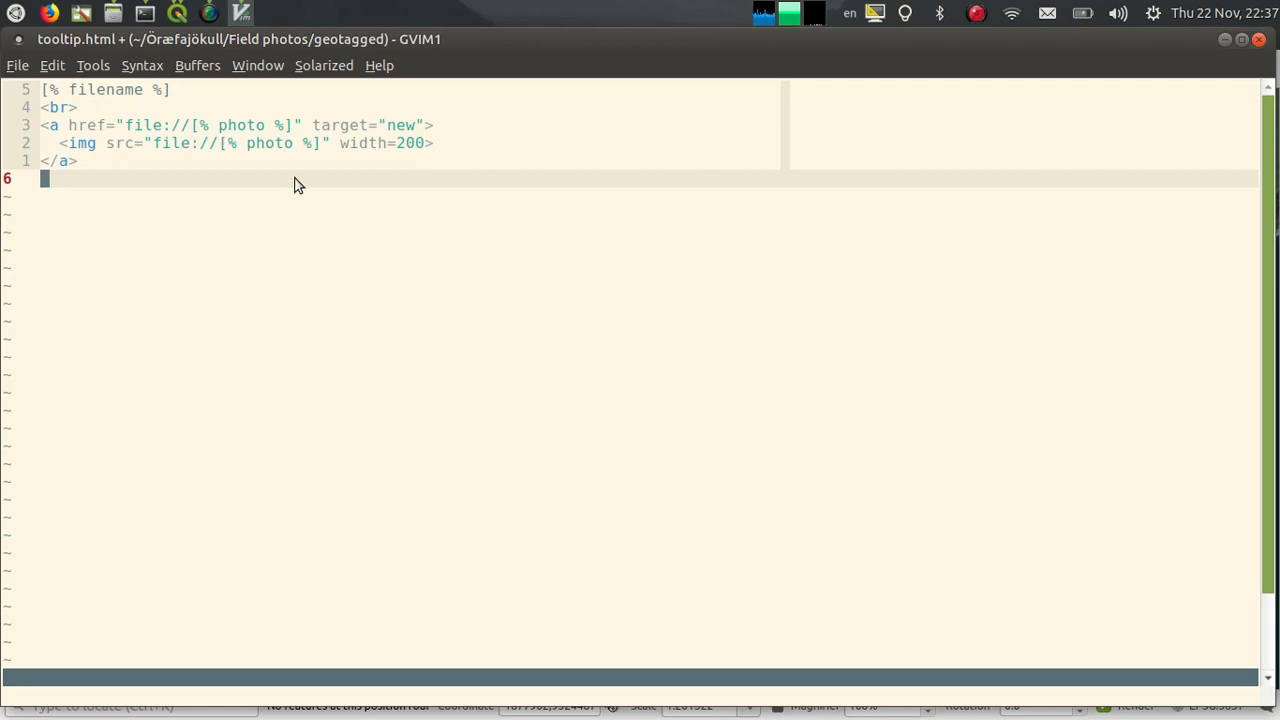
# - Yank all six lines of the tooltip.html map tip template in GVim
pyautogui.press('V')
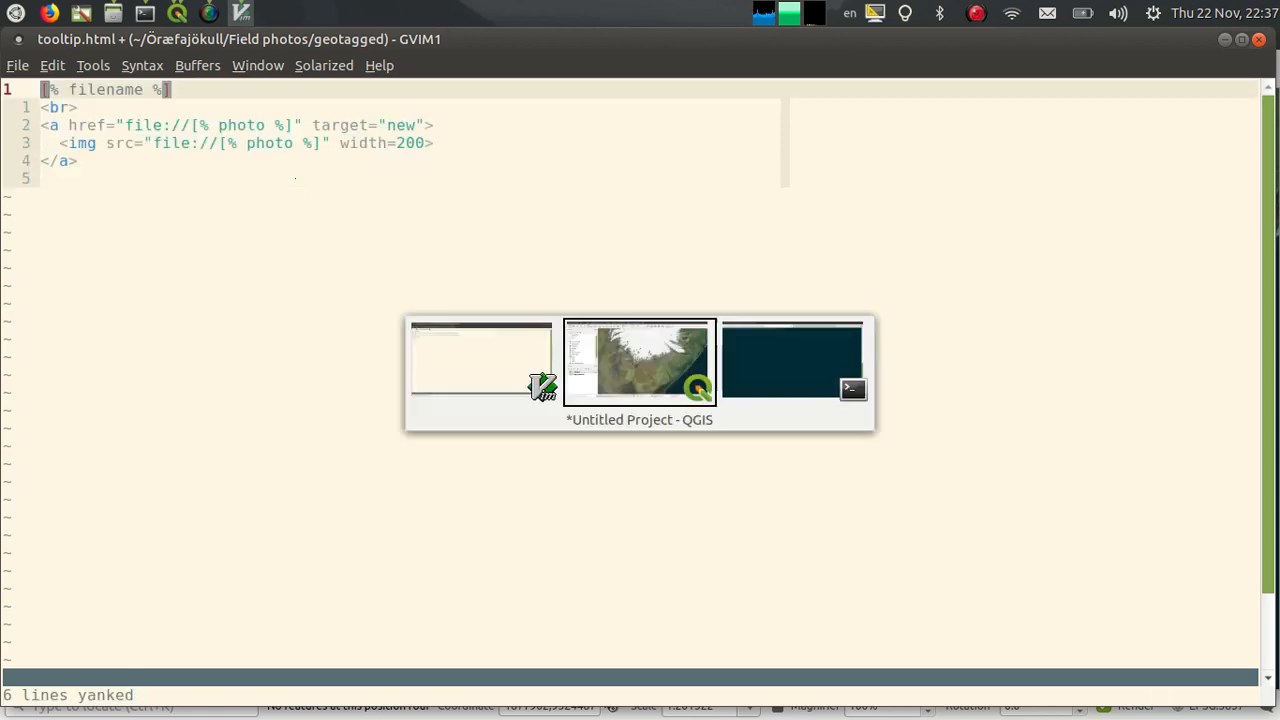
# - Save the file-name and thumbnail HTML map tip on Photos, select Photos, and show map tips
pyautogui.click(639, 362)
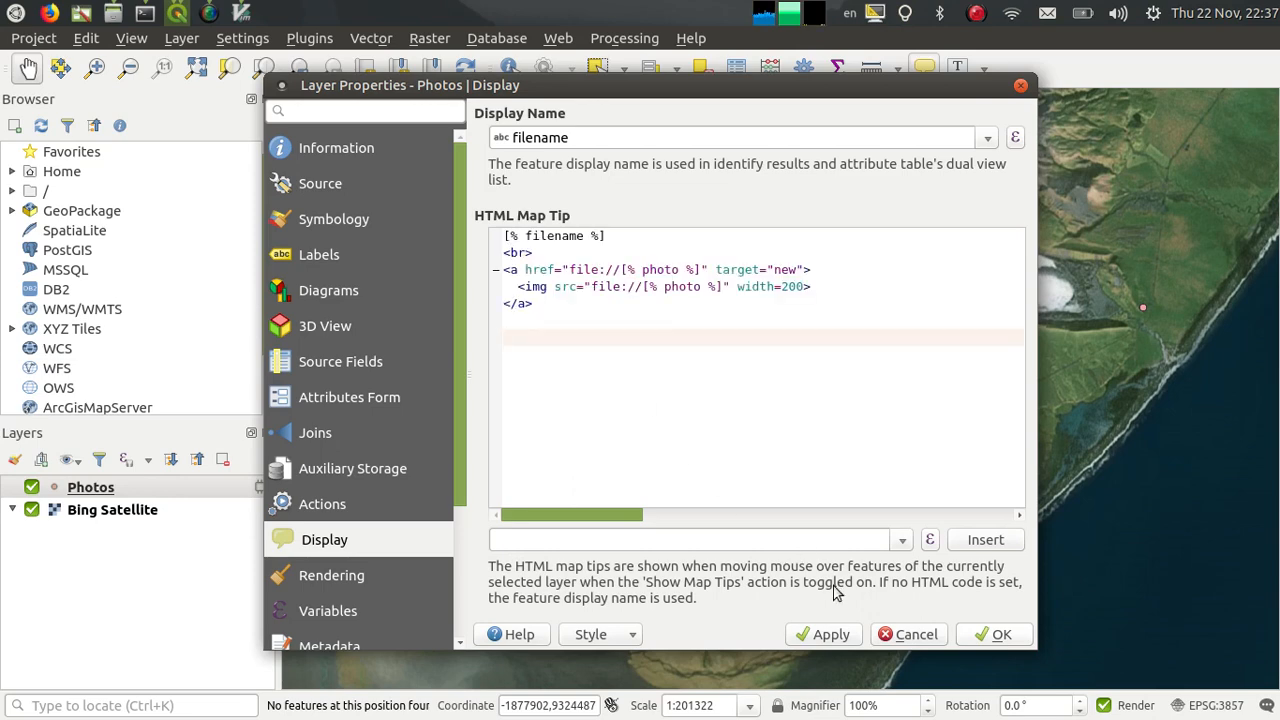
pyautogui.click(1001, 634)
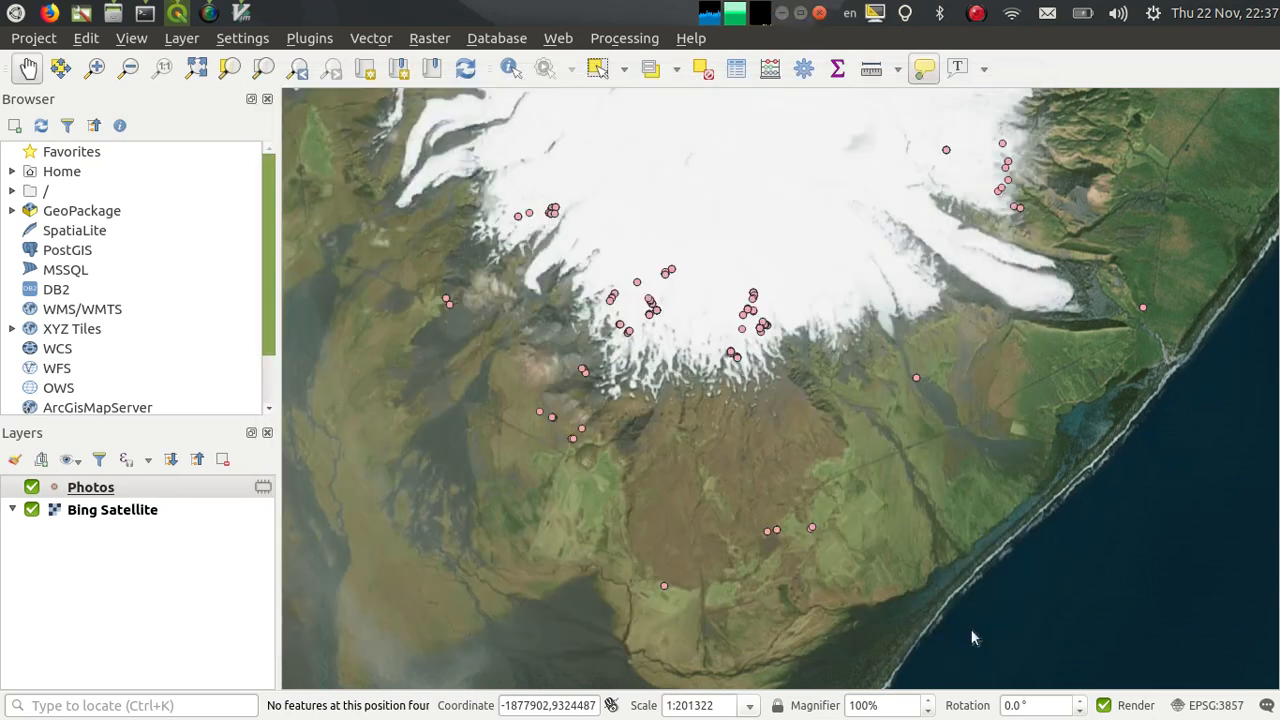
pyautogui.click(90, 487)
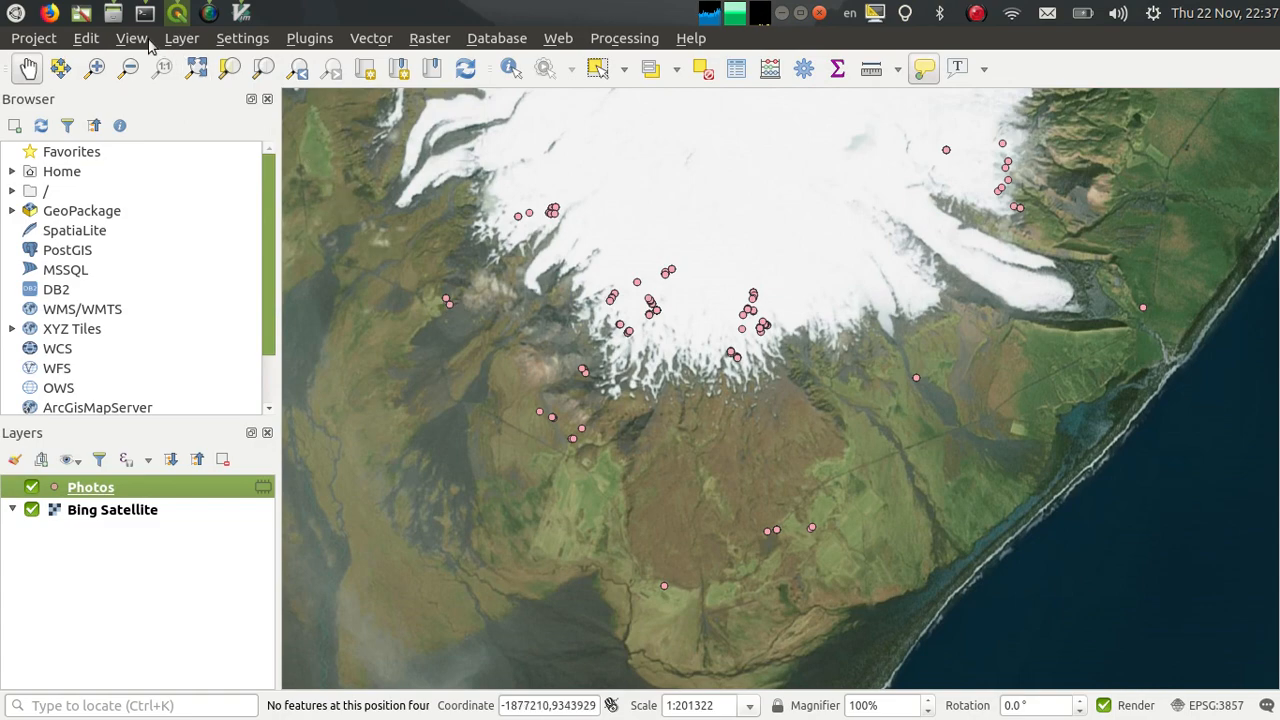
pyautogui.click(131, 38)
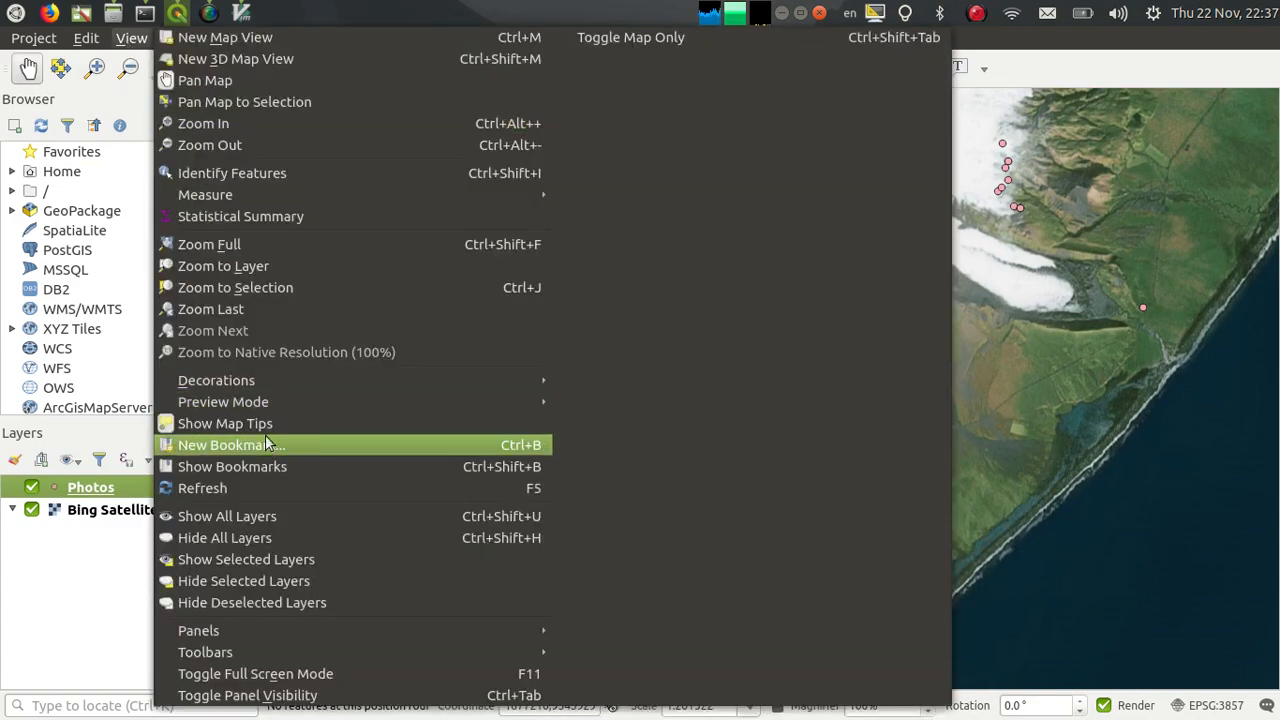
pyautogui.moveTo(985, 416)
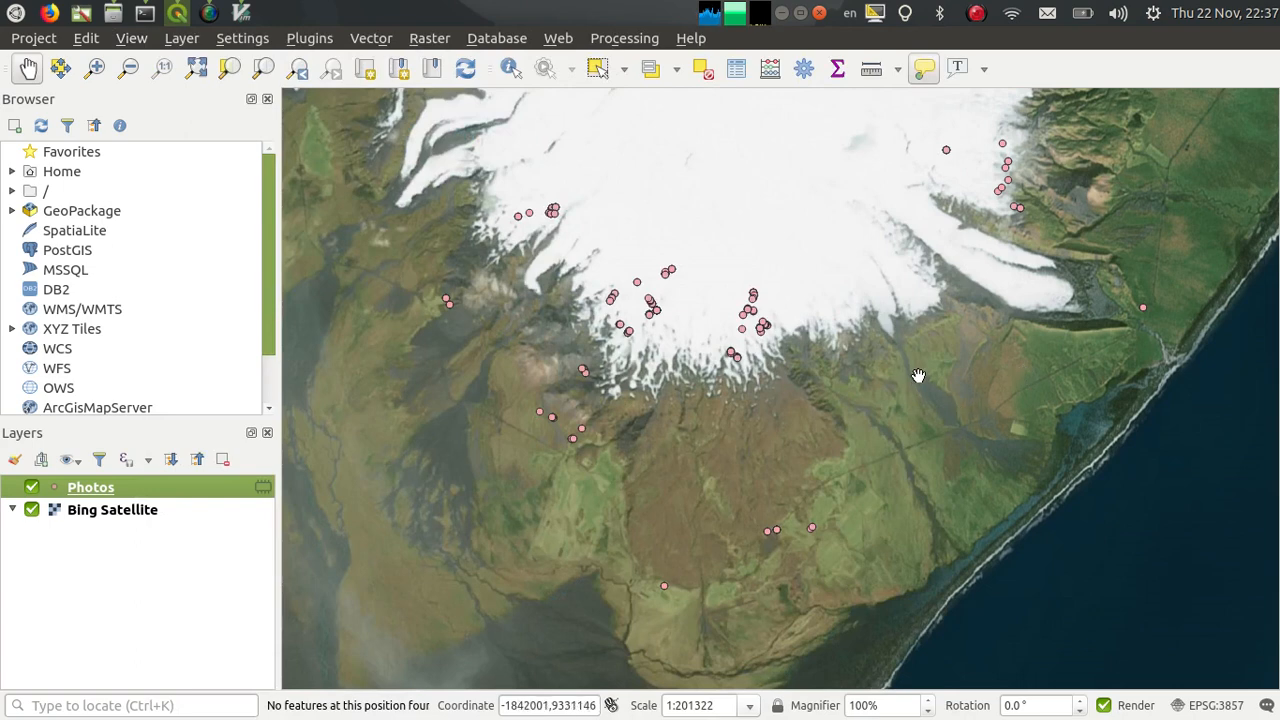
pyautogui.moveTo(918, 376)
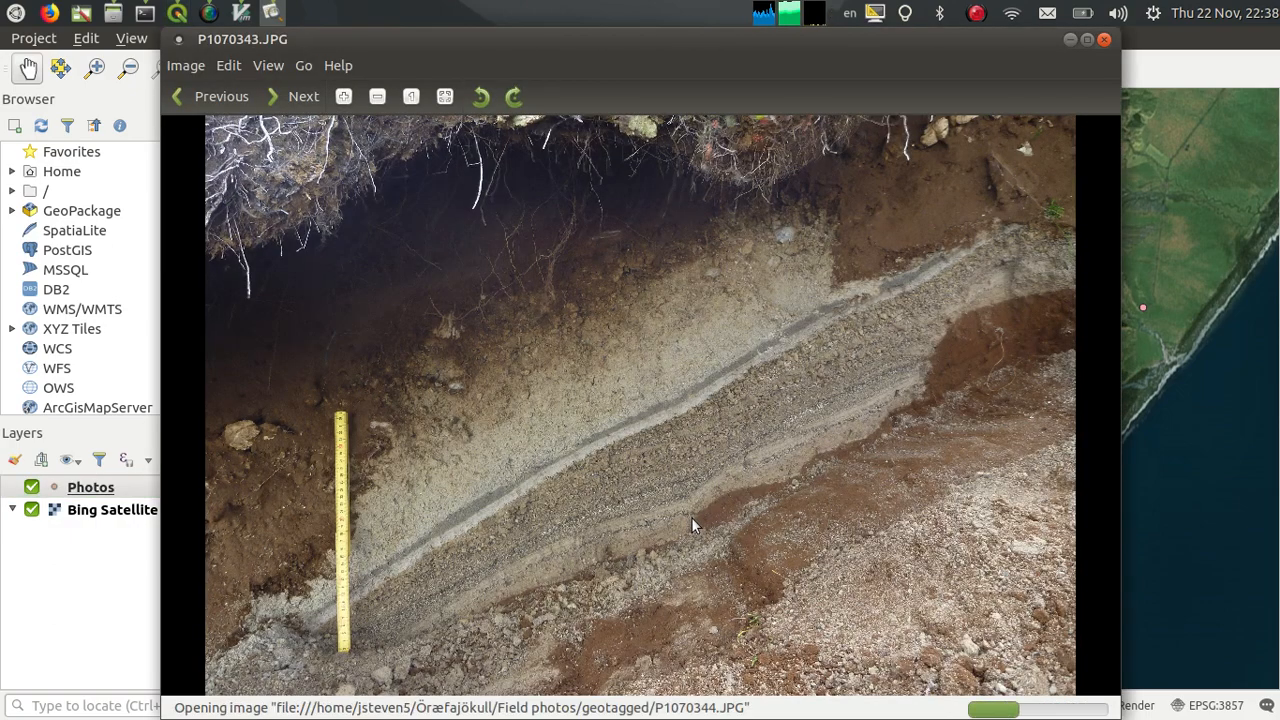
# - Step to the next outcrop photo and back in Eye of GNOME, then close it
pyautogui.click(293, 96)
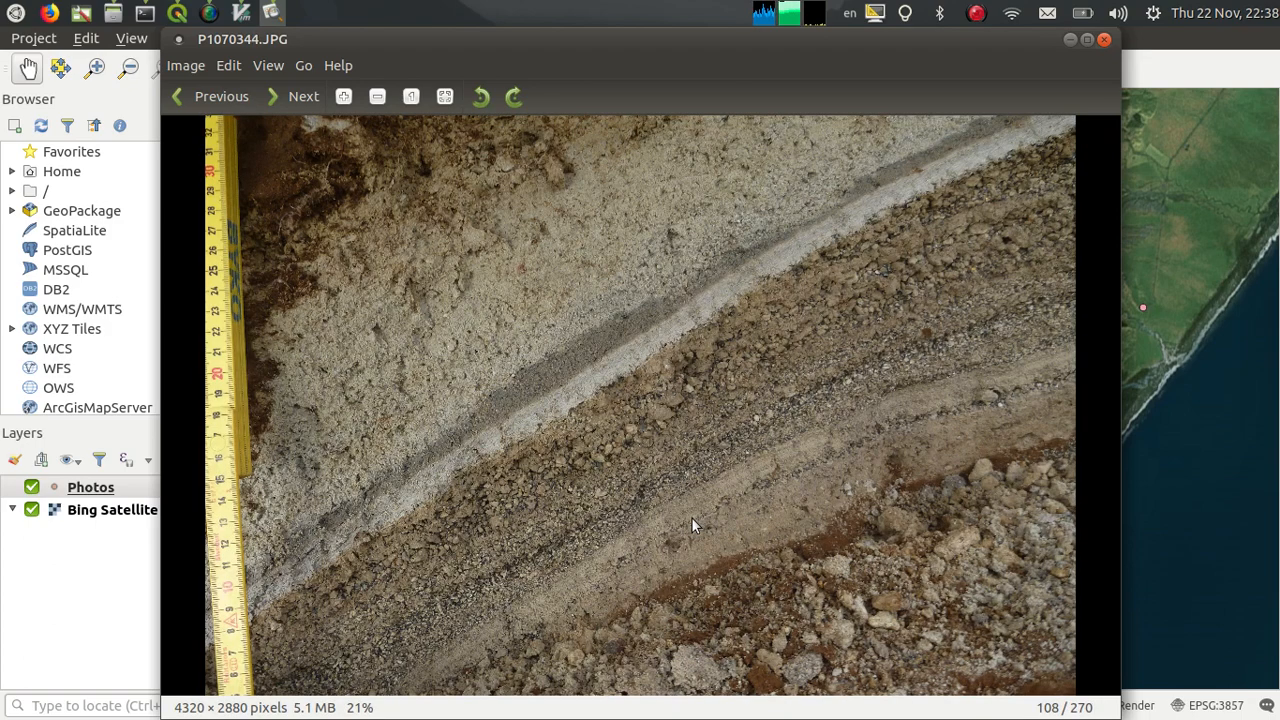
pyautogui.click(210, 96)
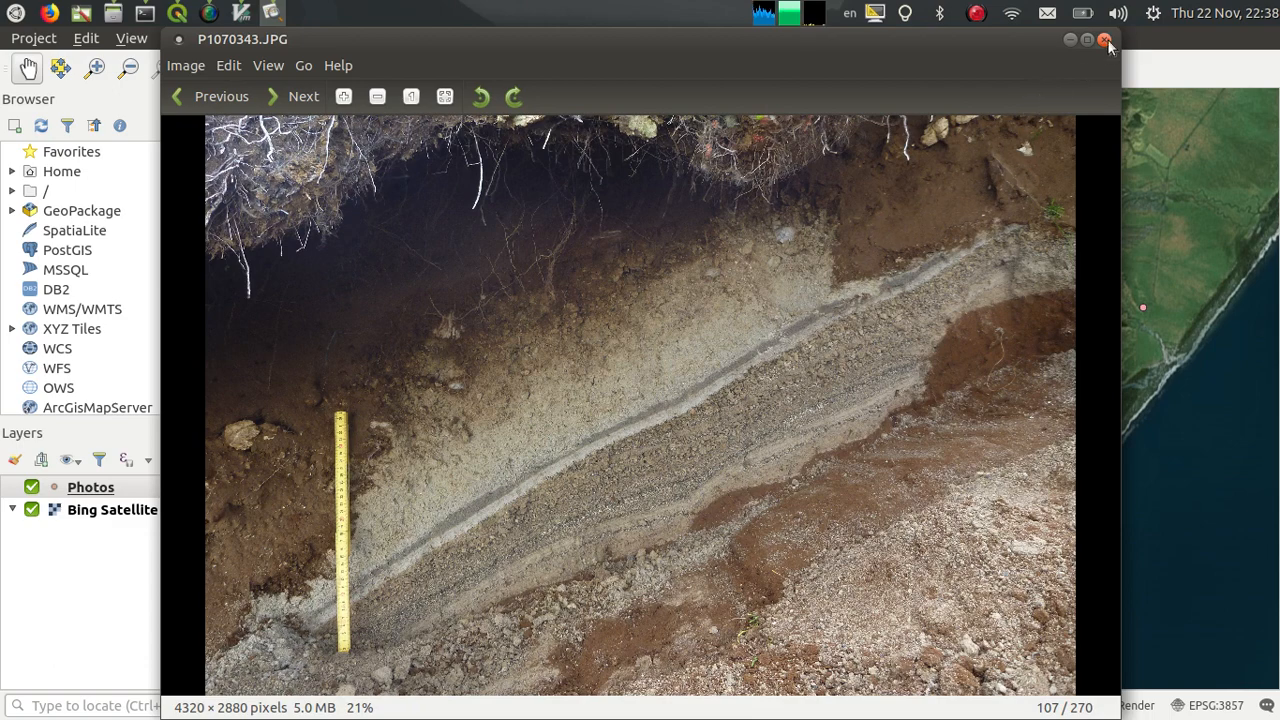
pyautogui.click(1106, 40)
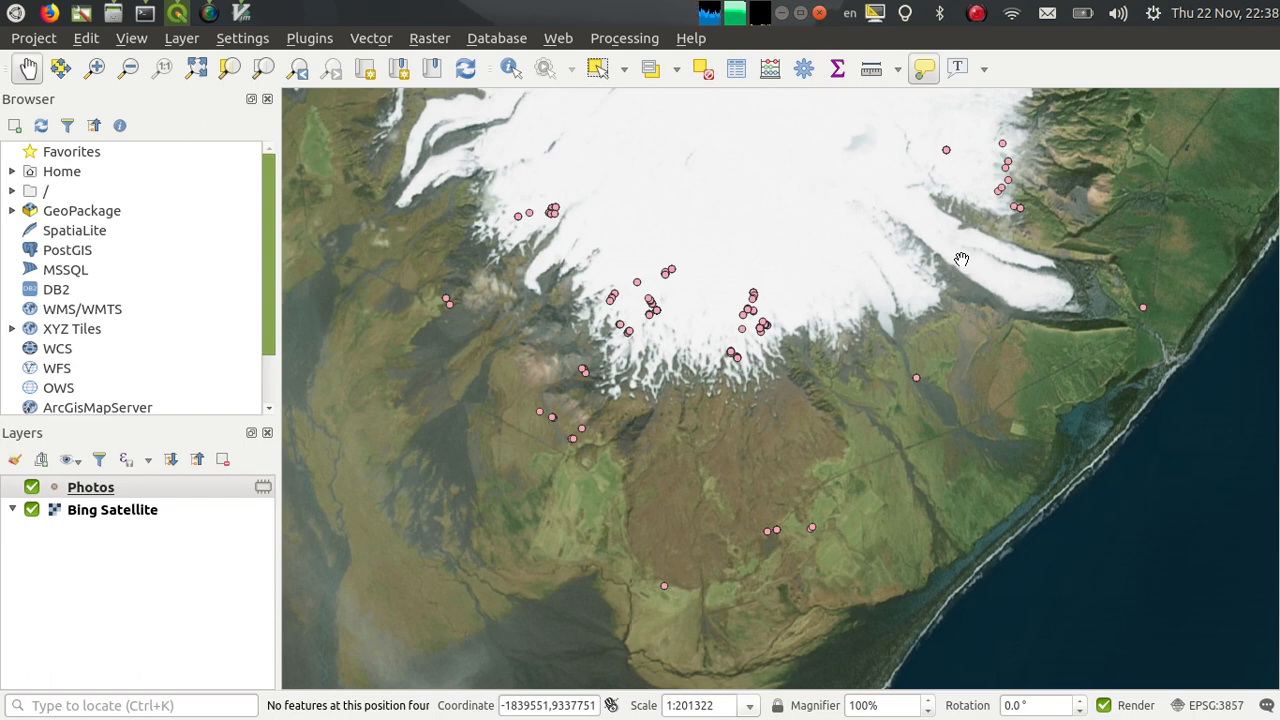
pyautogui.moveTo(782, 291)
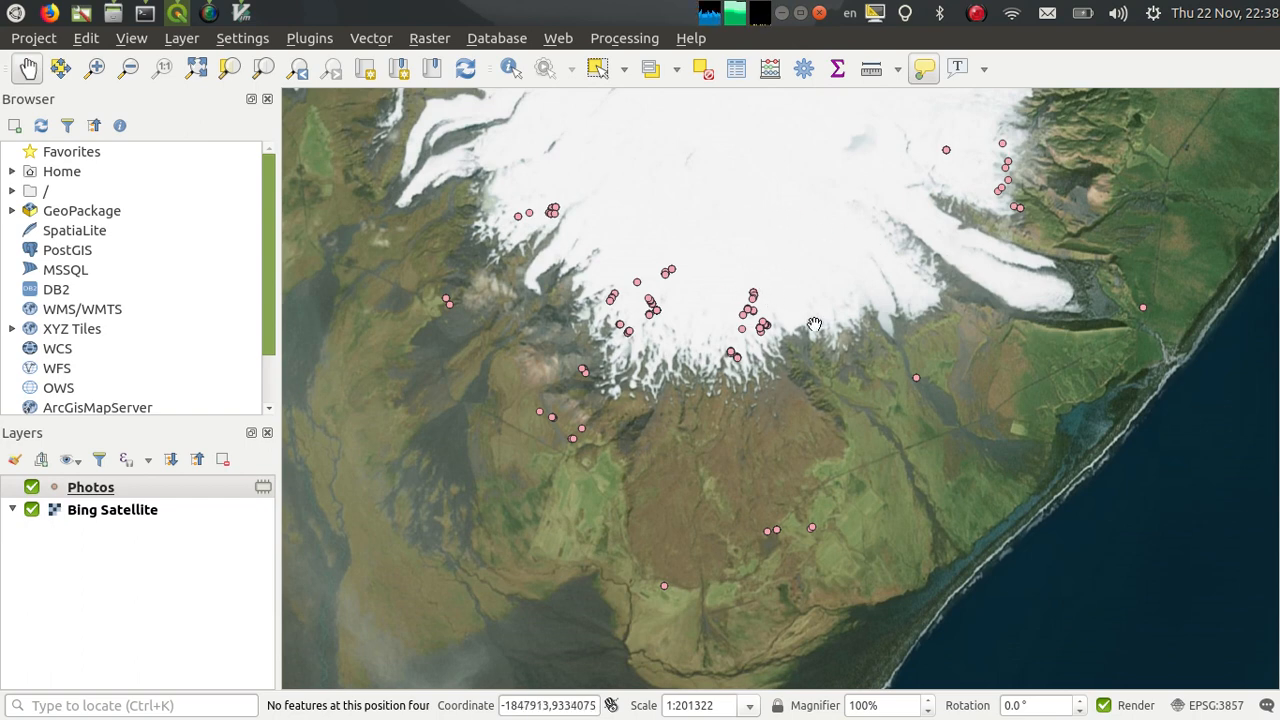
pyautogui.moveTo(350, 45)
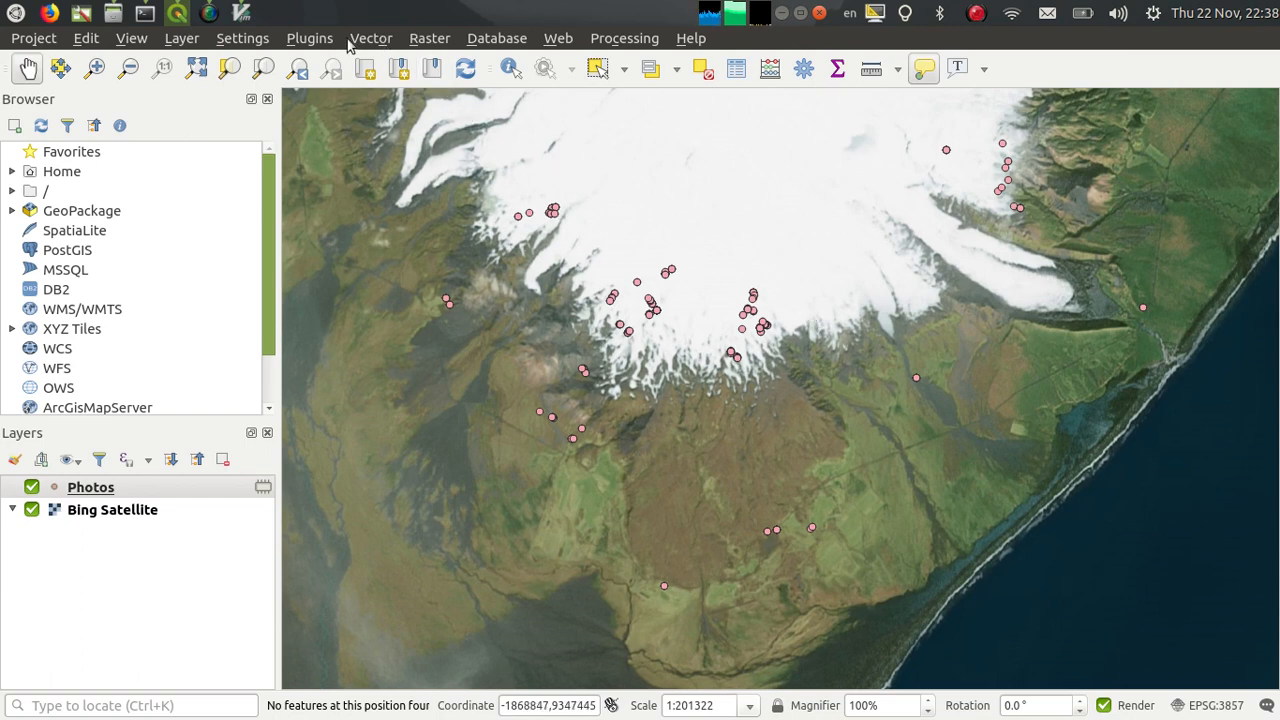
# - Confirm in the plugin manager that the GPS Tools plugin is enabled, then close it
pyautogui.click(370, 38)
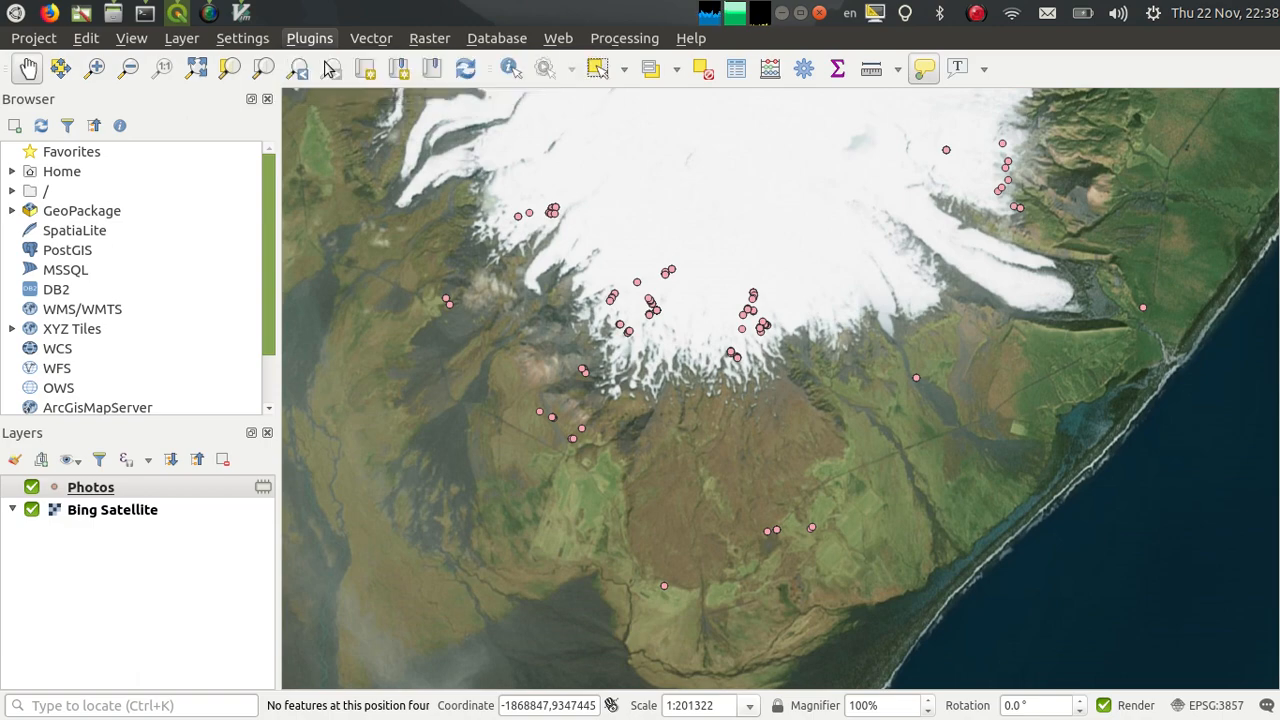
pyautogui.click(309, 38)
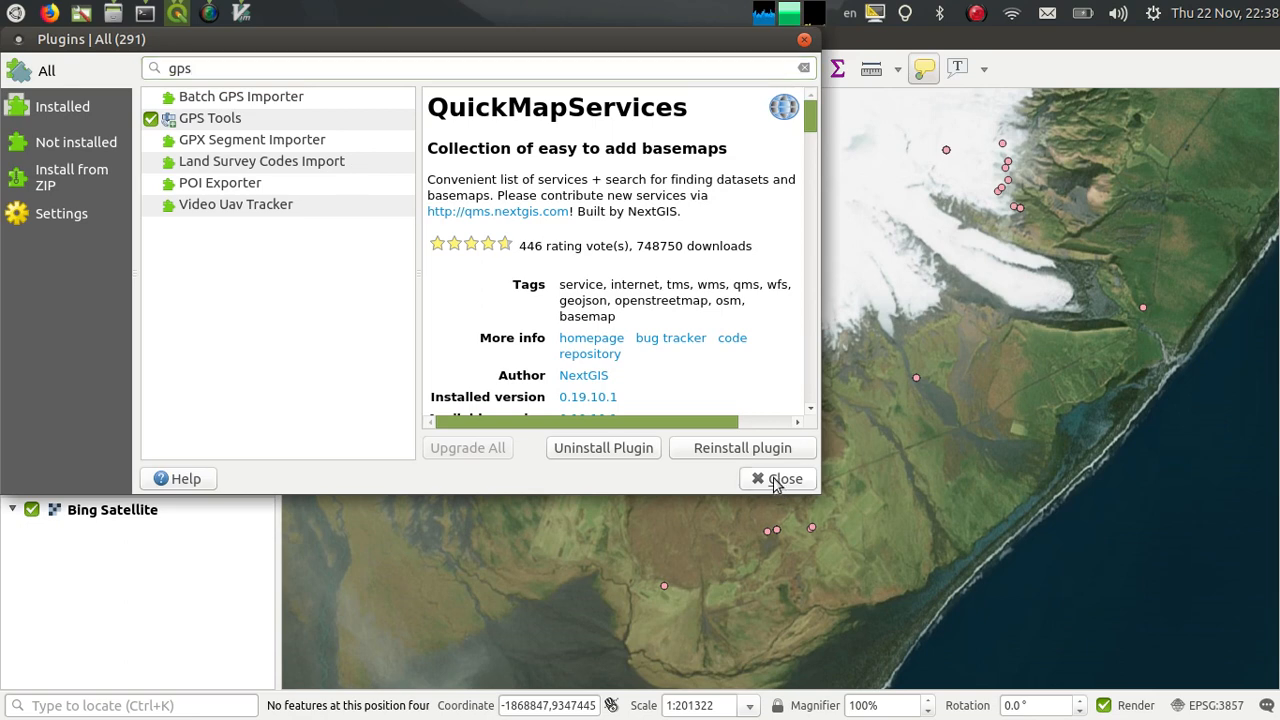
pyautogui.click(371, 38)
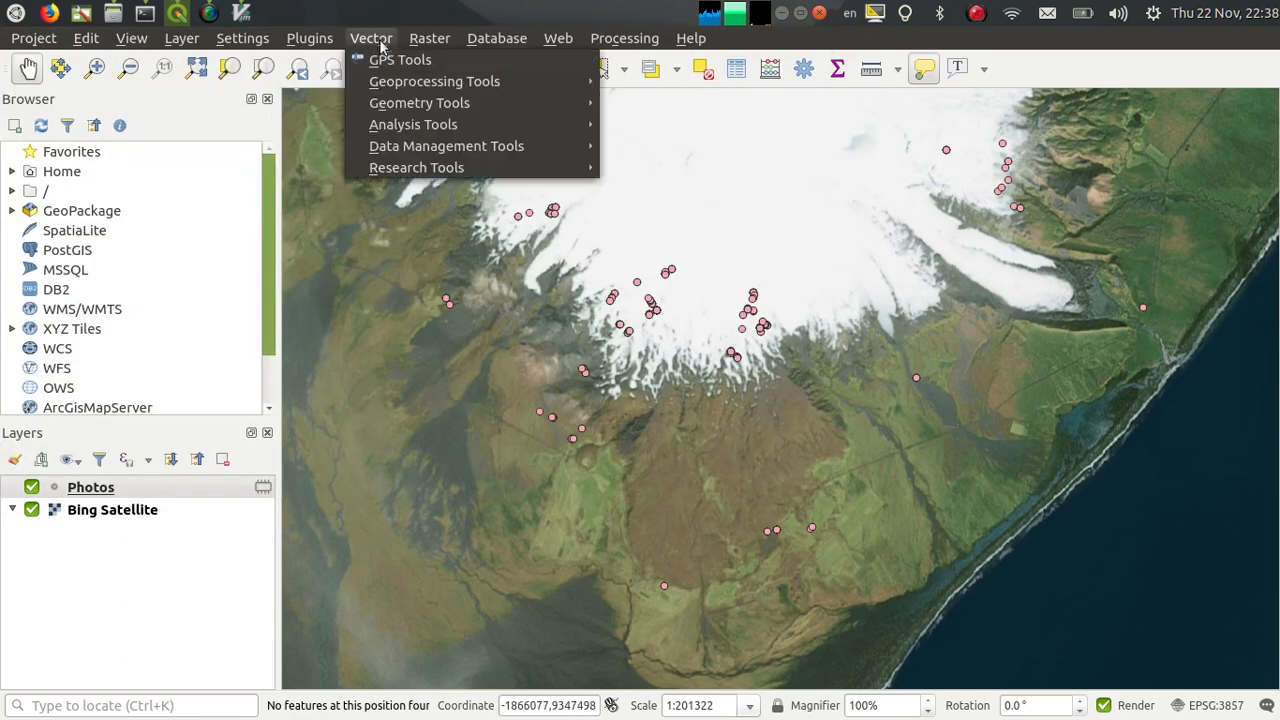
# - Load the waypoints from etrex.gpx with GPS Tools' Load GPX file
pyautogui.click(400, 59)
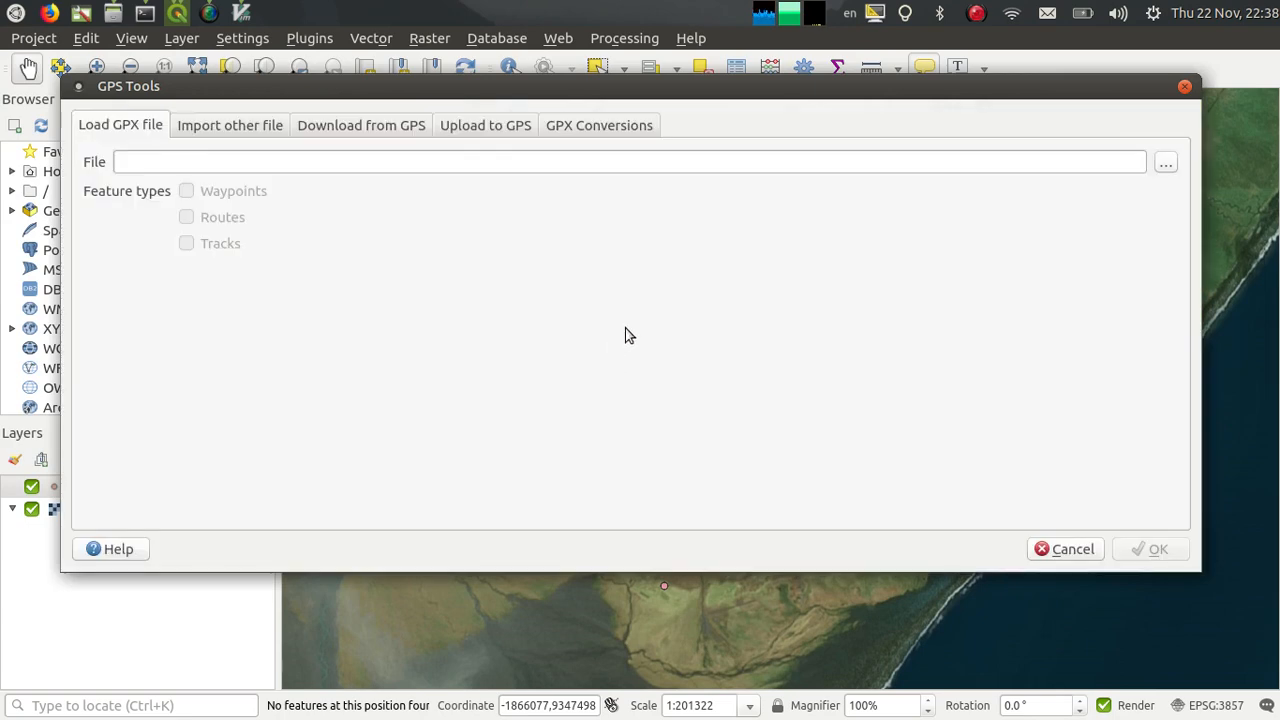
pyautogui.moveTo(1166, 162)
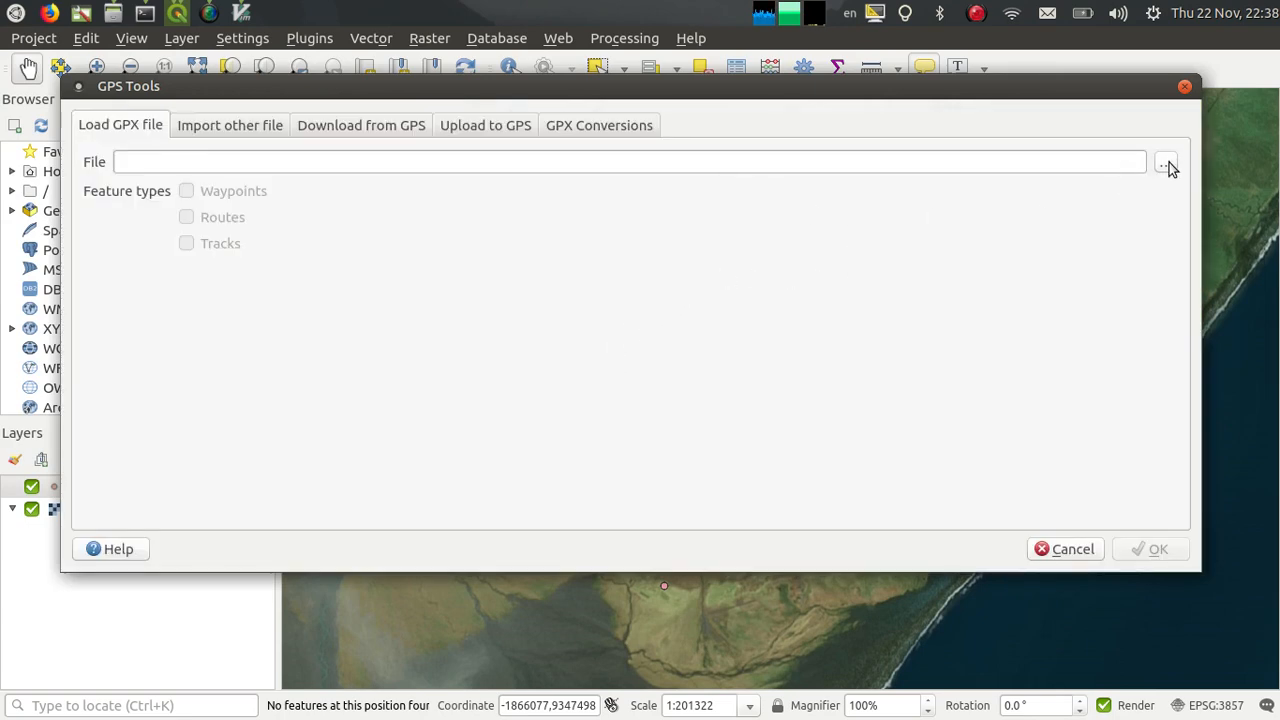
pyautogui.click(1166, 161)
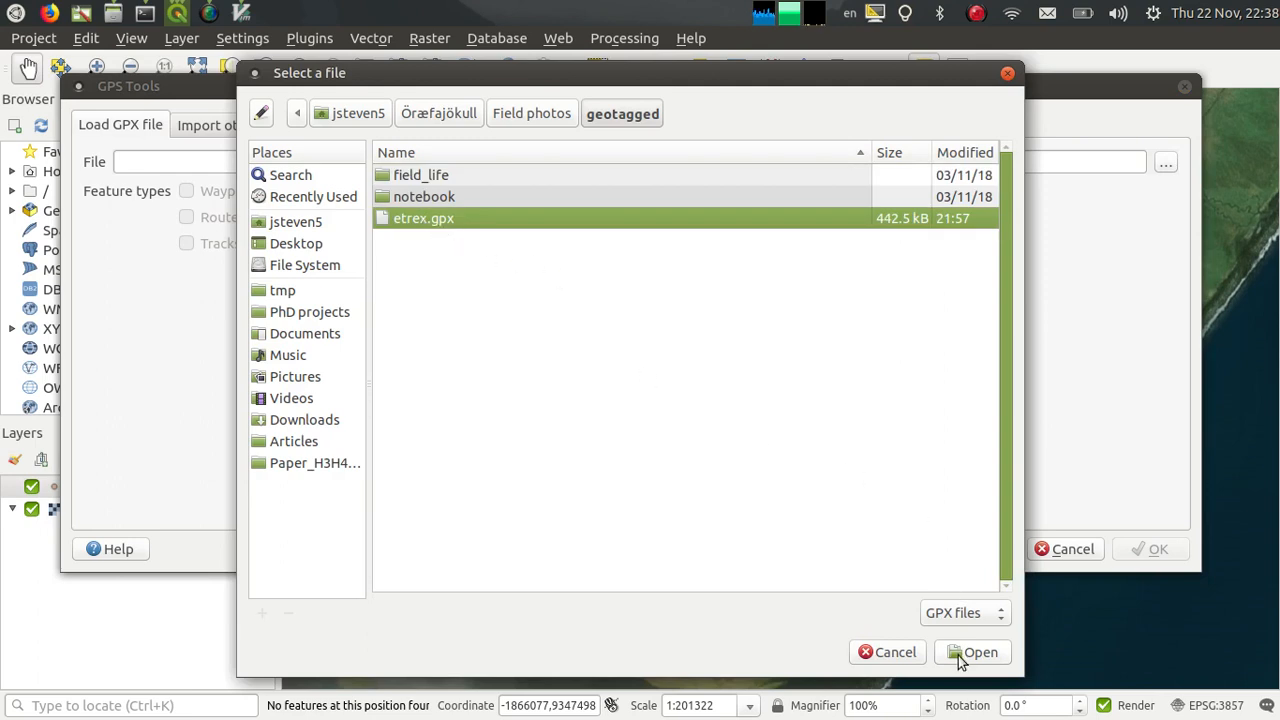
pyautogui.click(980, 652)
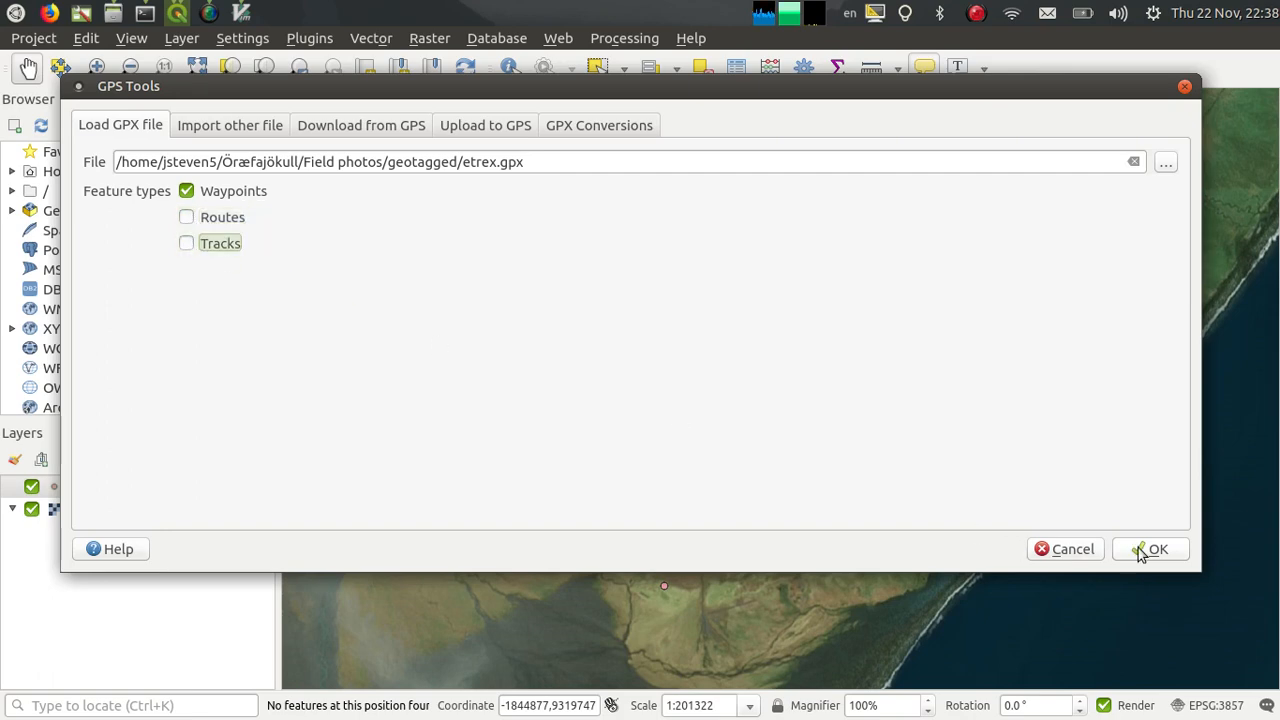
pyautogui.click(1157, 548)
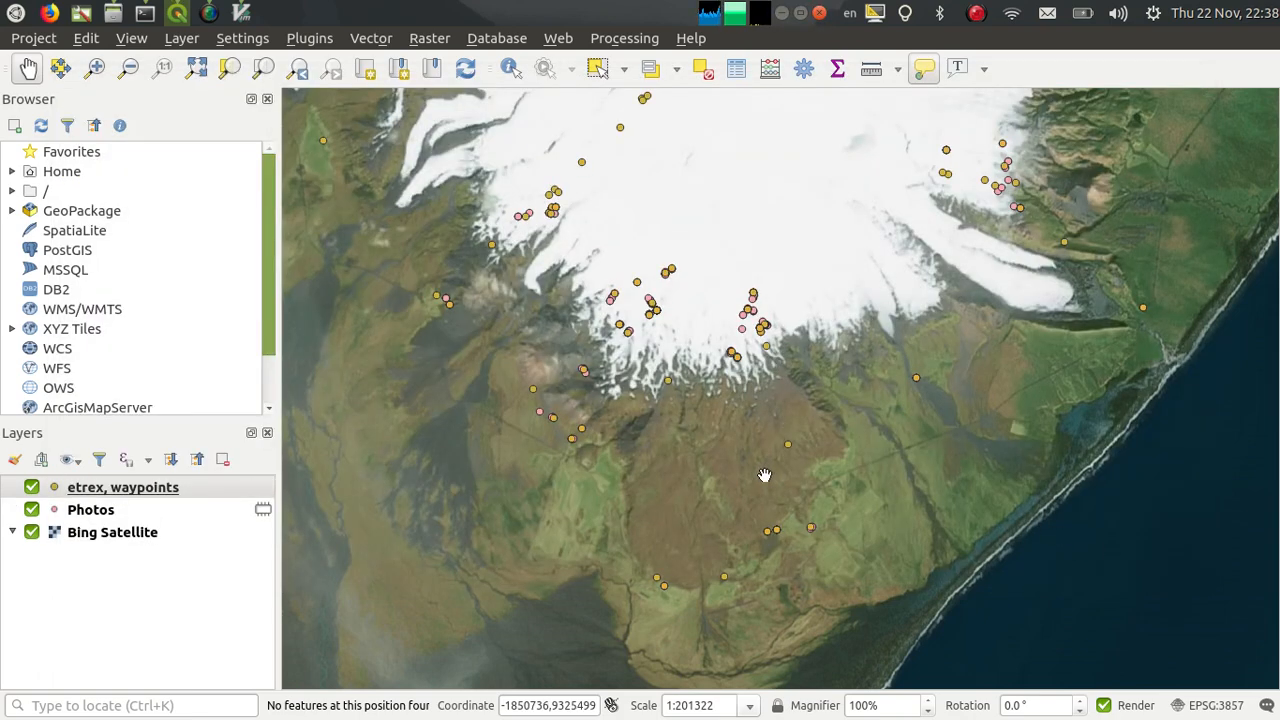
pyautogui.moveTo(795, 541)
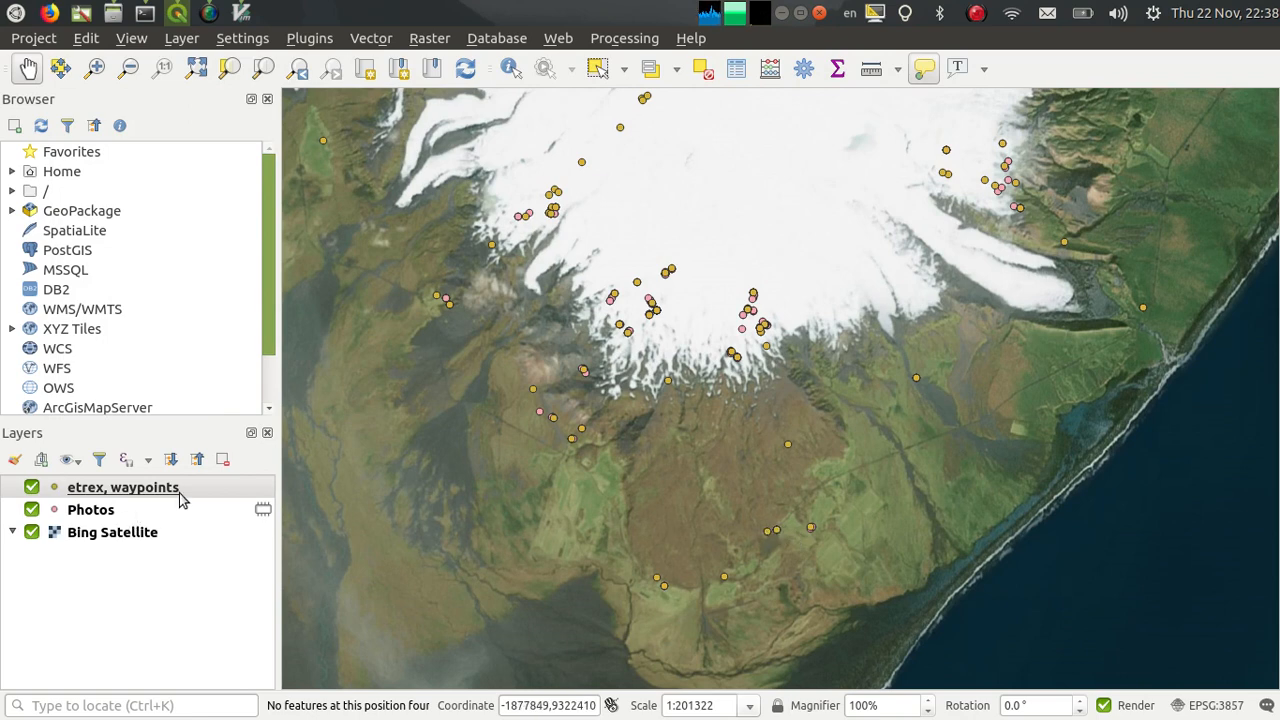
# - Label the etrex waypoints with the name field as single labels with a text buffer
pyautogui.rightClick(122, 487)
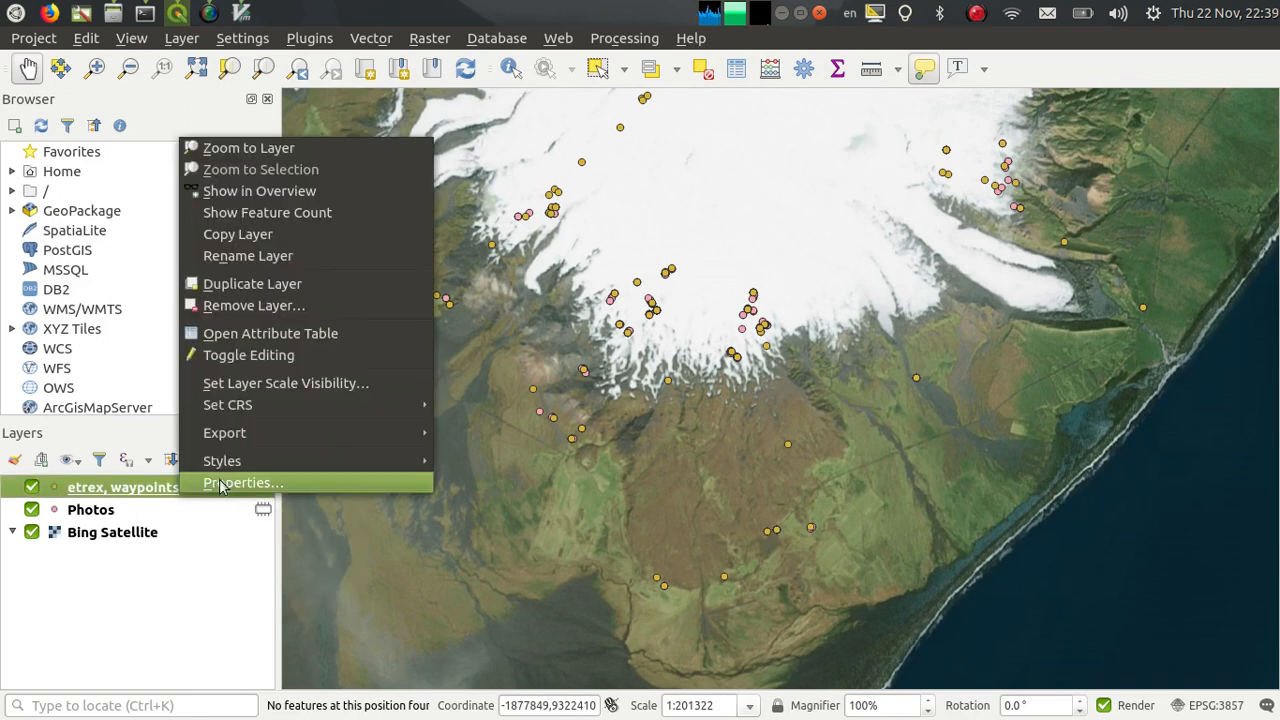
pyautogui.click(222, 460)
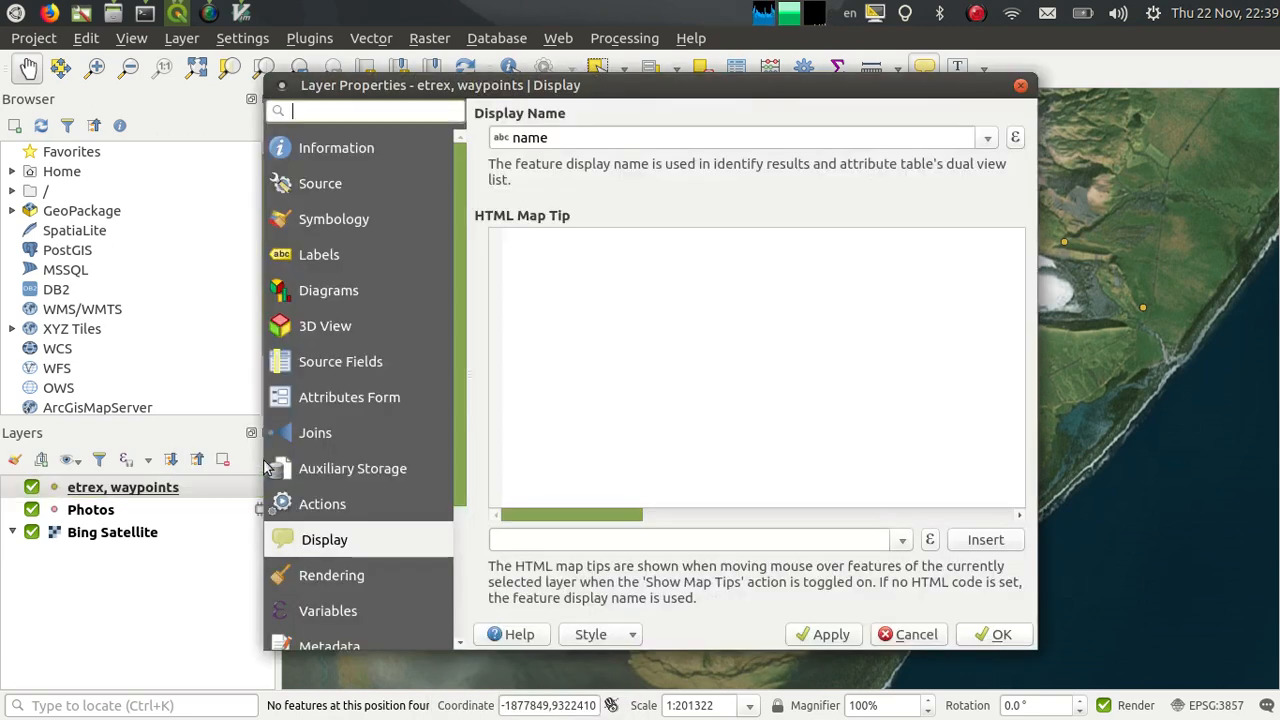
pyautogui.click(322, 254)
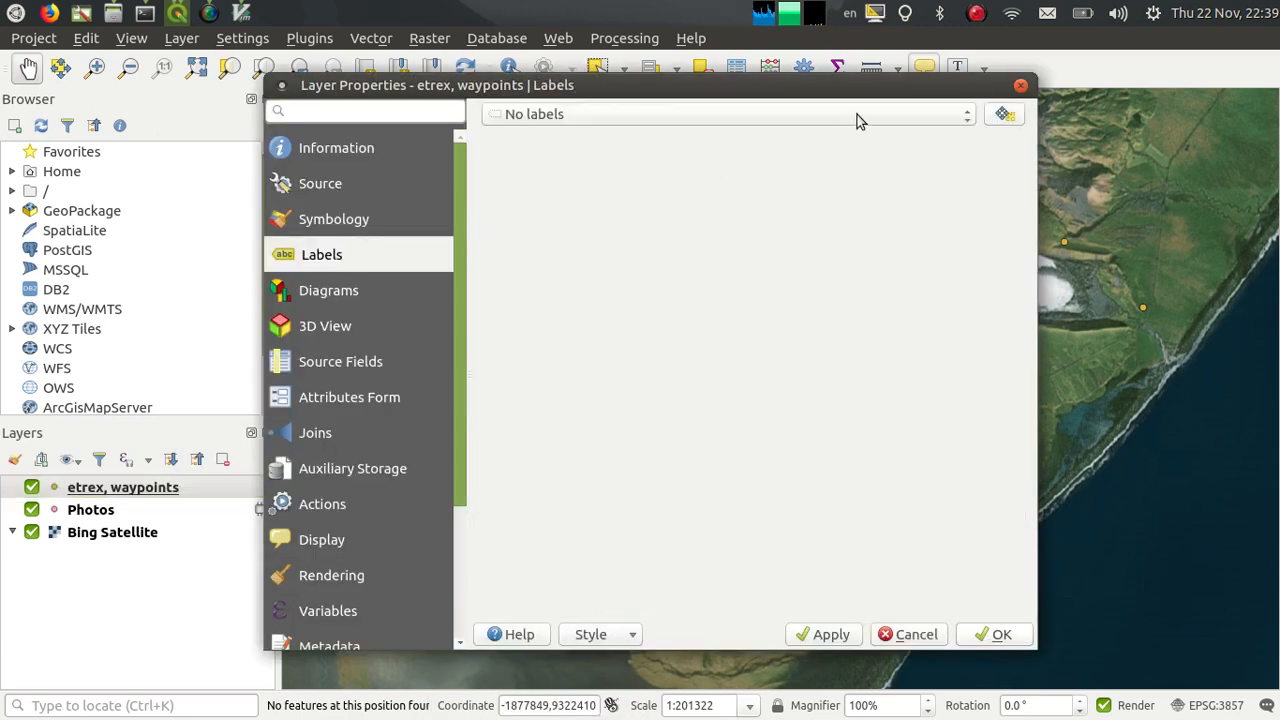
pyautogui.moveTo(913, 145)
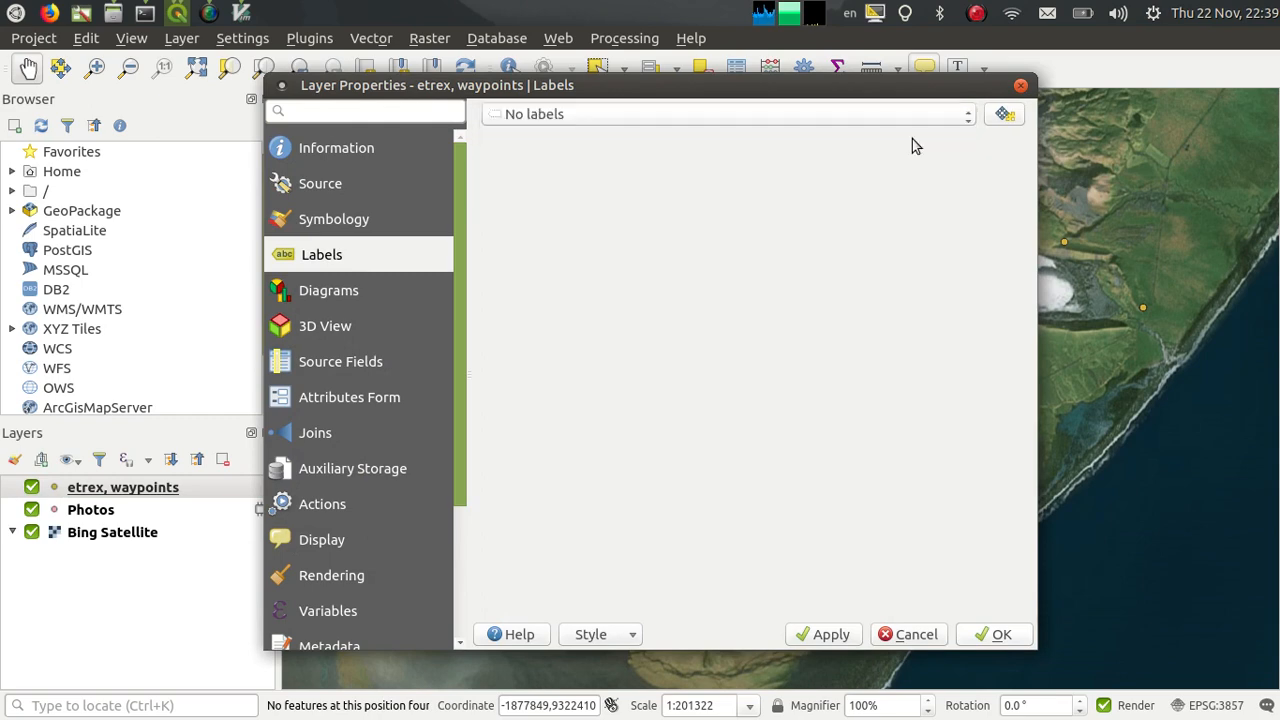
pyautogui.click(725, 113)
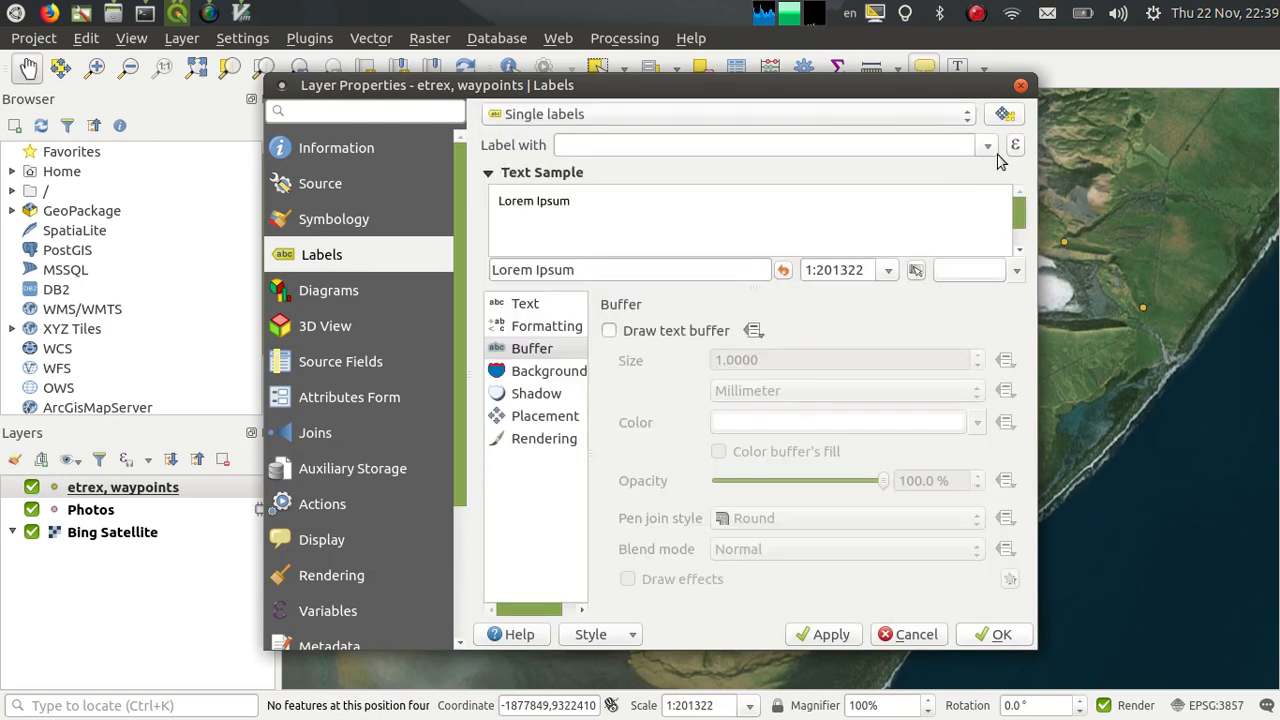
pyautogui.click(987, 145)
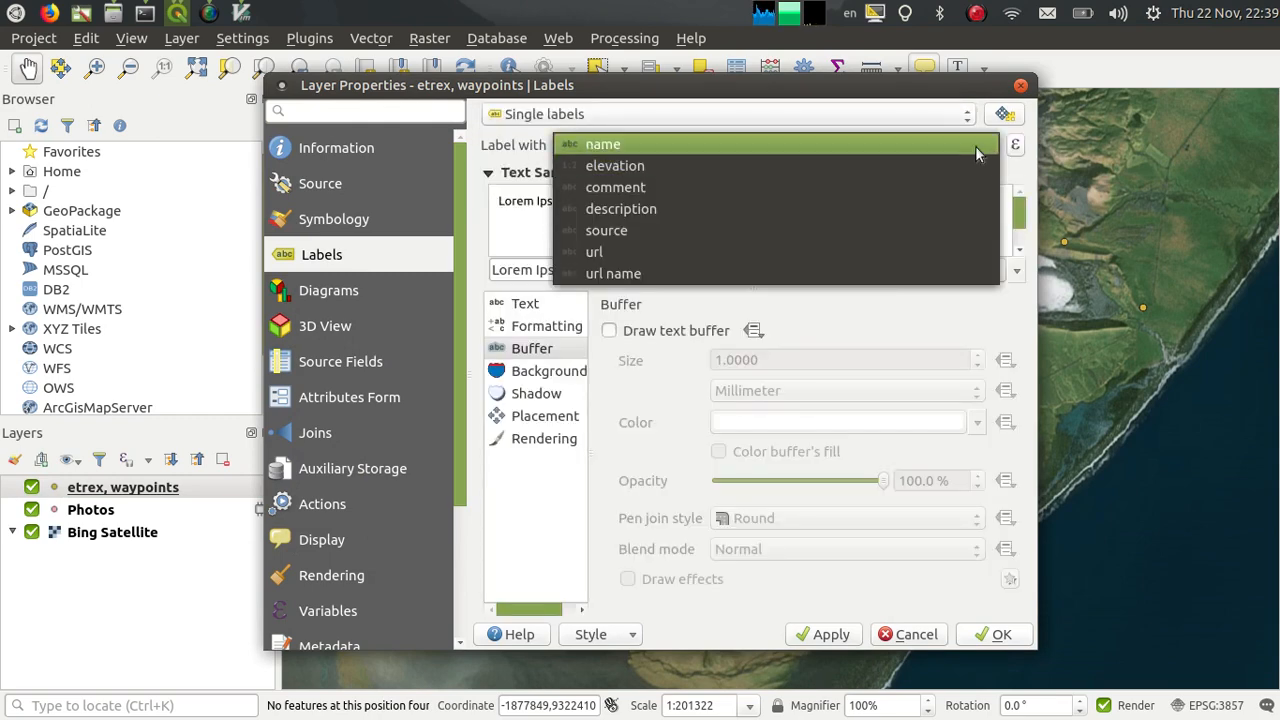
pyautogui.click(602, 144)
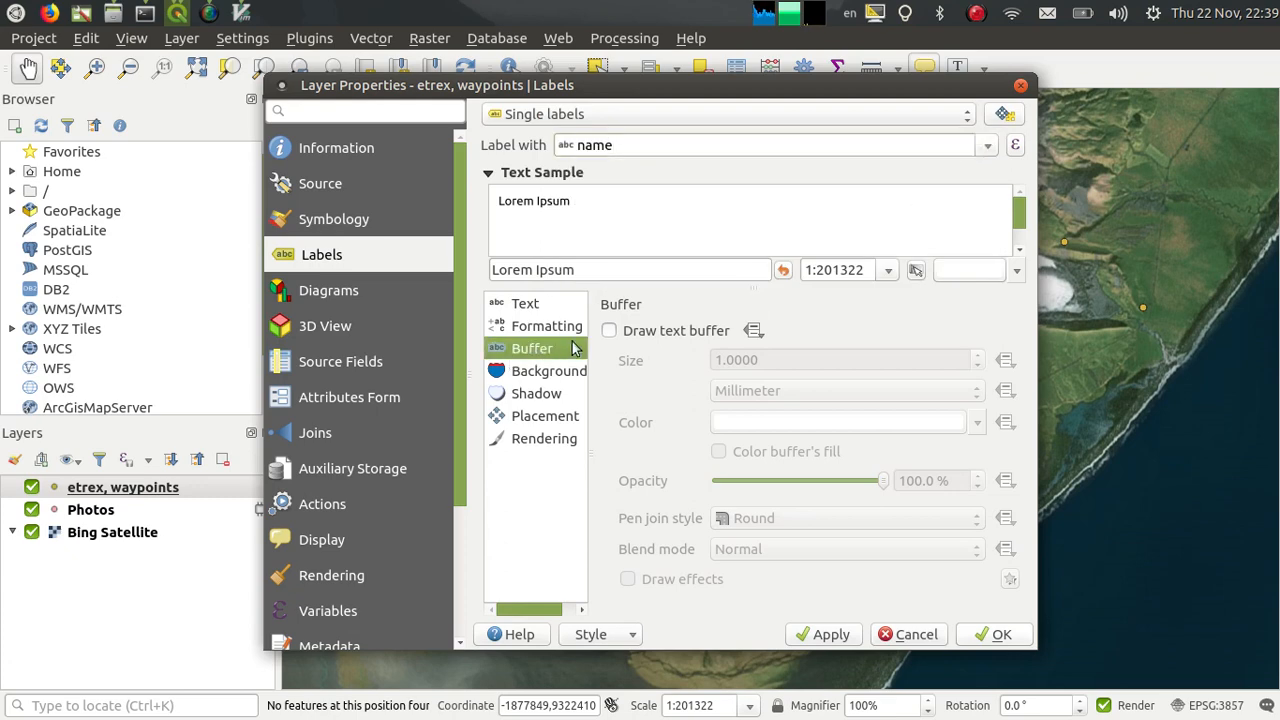
pyautogui.click(609, 330)
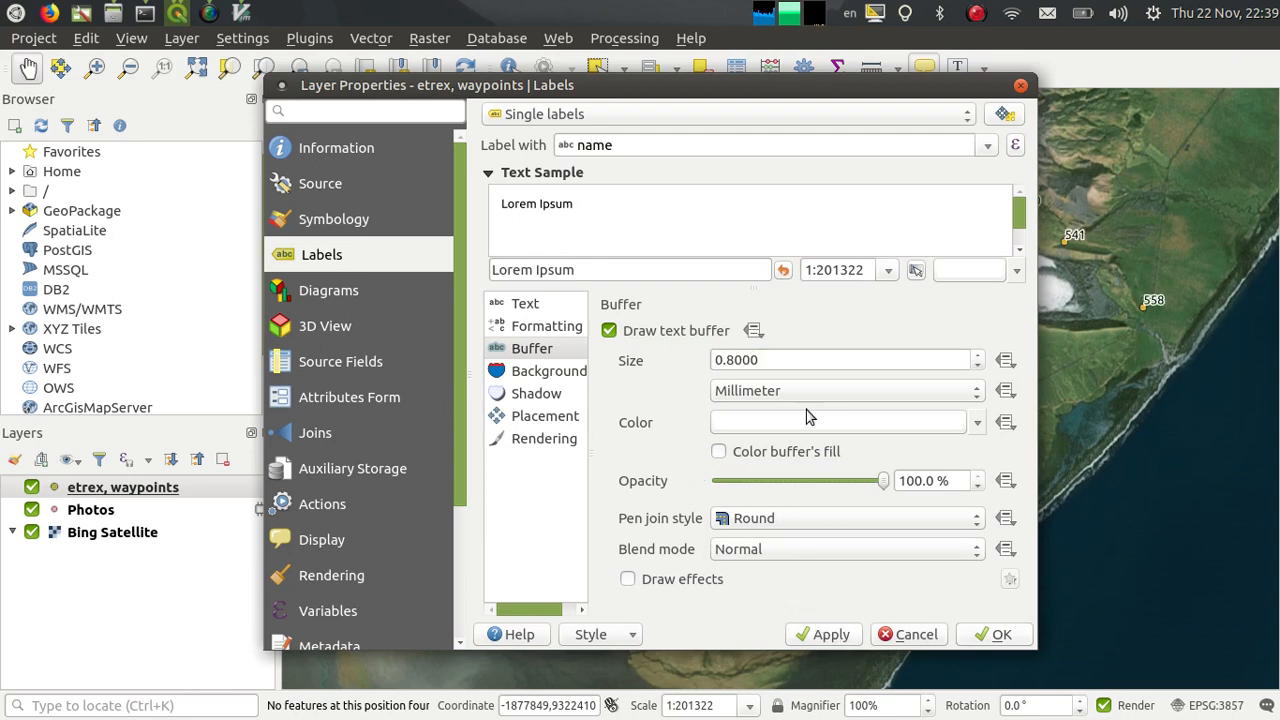
pyautogui.moveTo(293, 246)
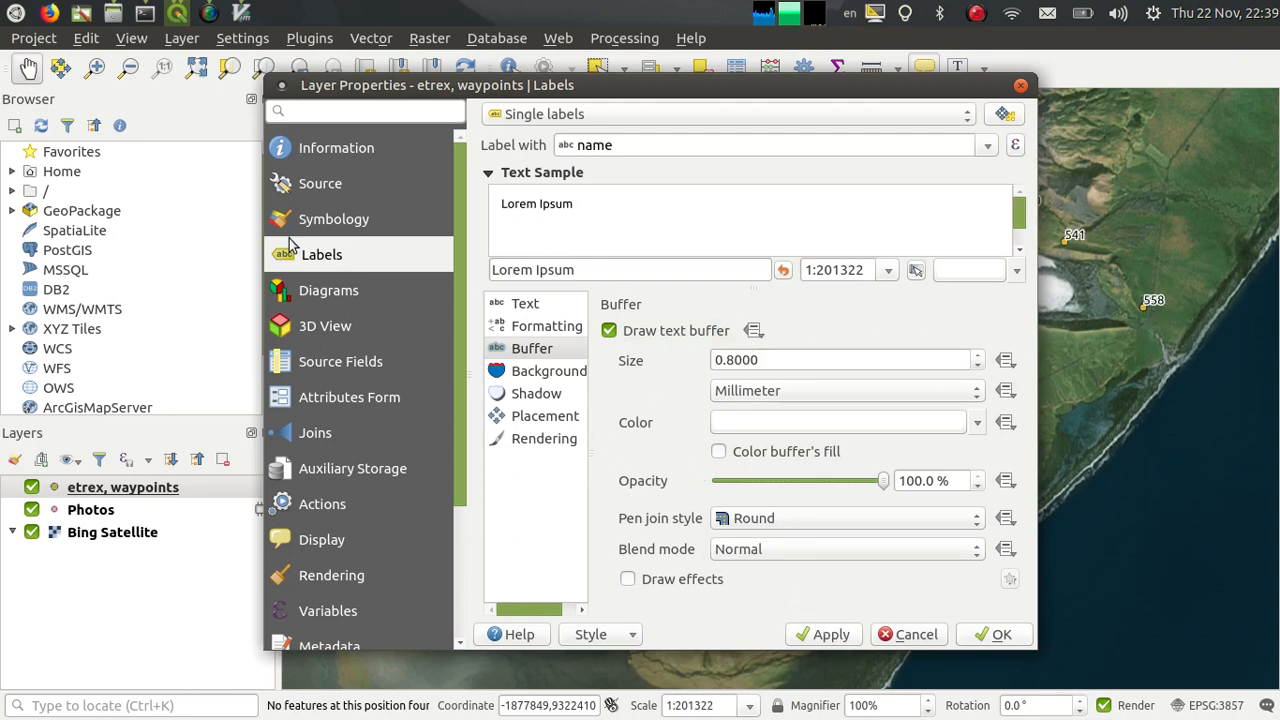
# - Draw the waypoints as a cross marker, size 1.8 and stroke 0.6, and apply
pyautogui.click(336, 219)
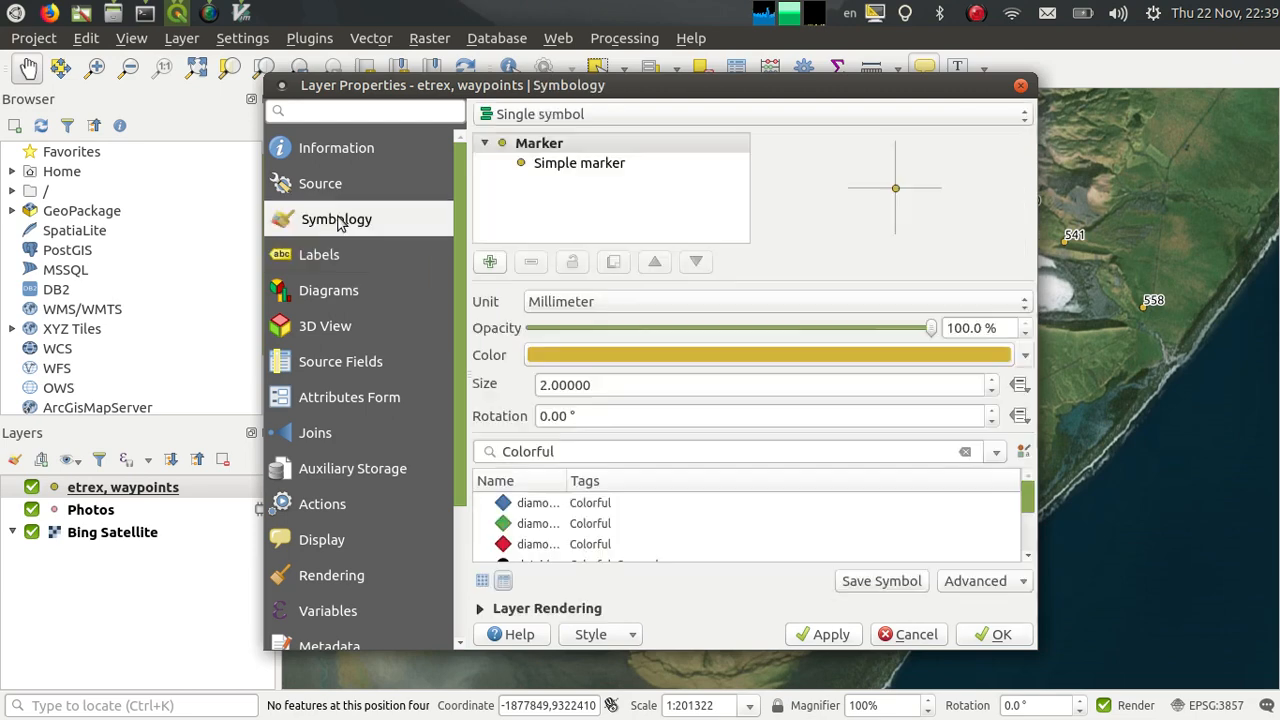
pyautogui.click(579, 163)
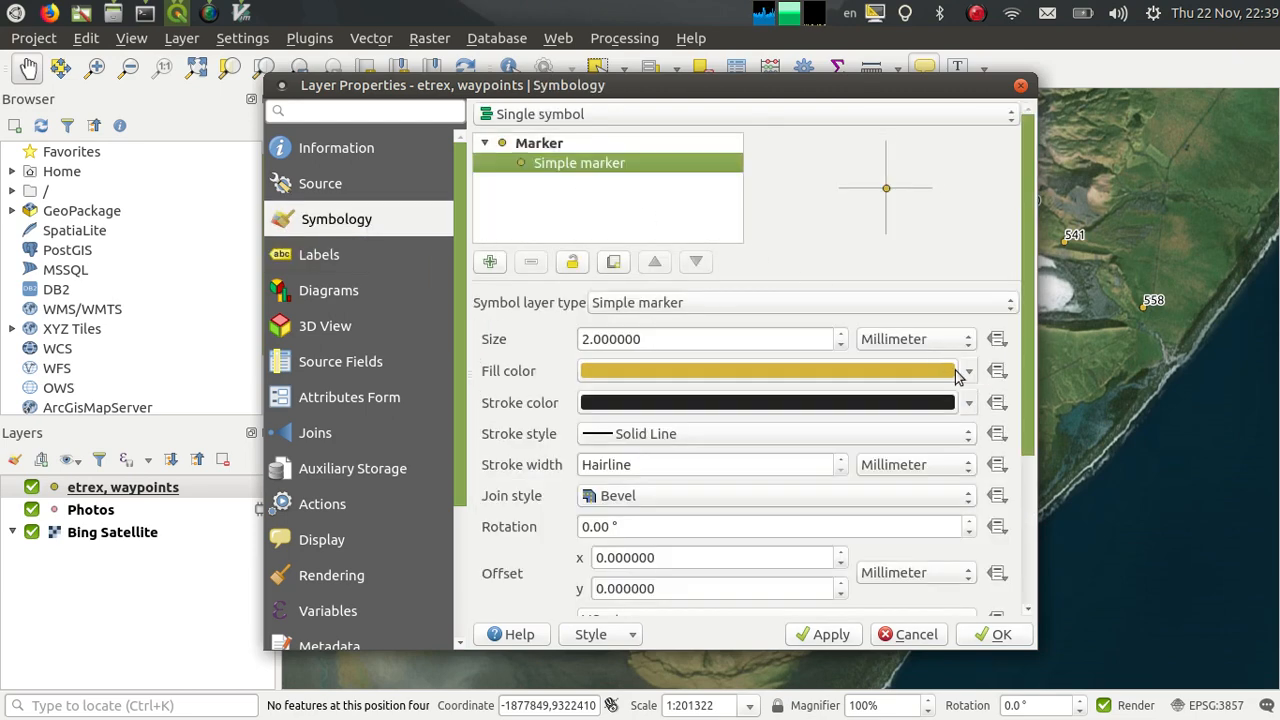
pyautogui.scroll(-3)
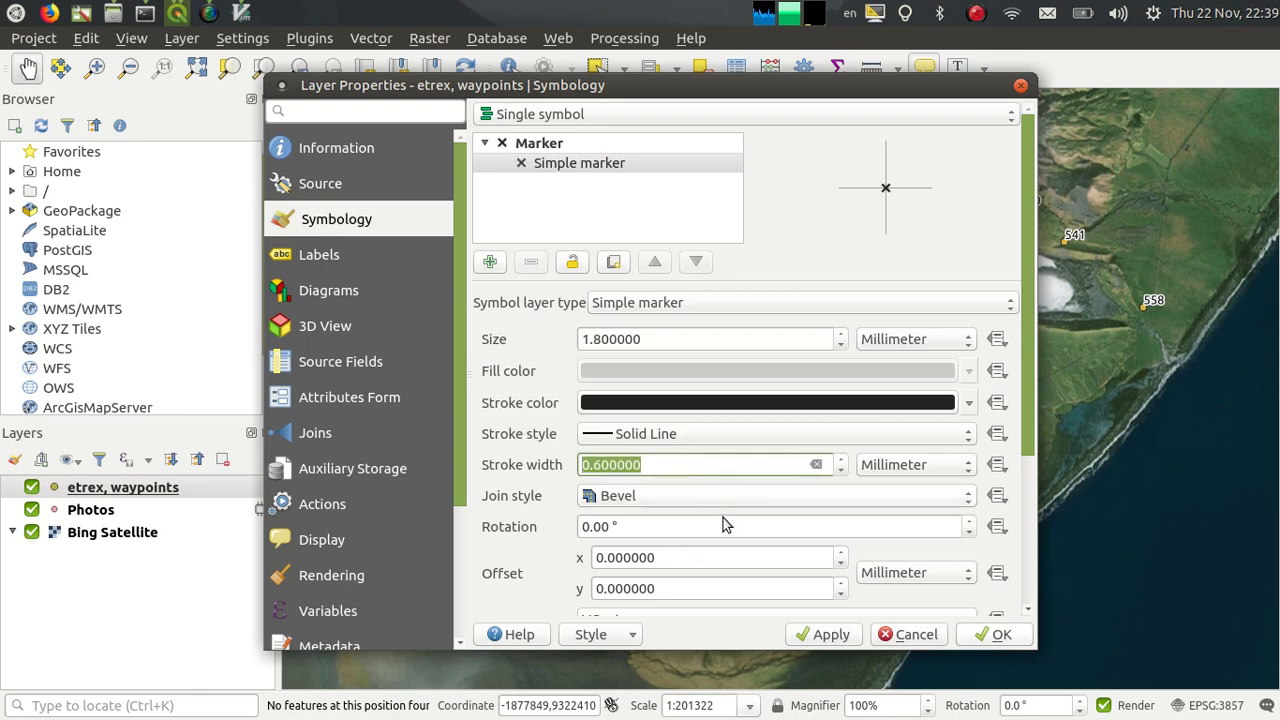
pyautogui.click(823, 634)
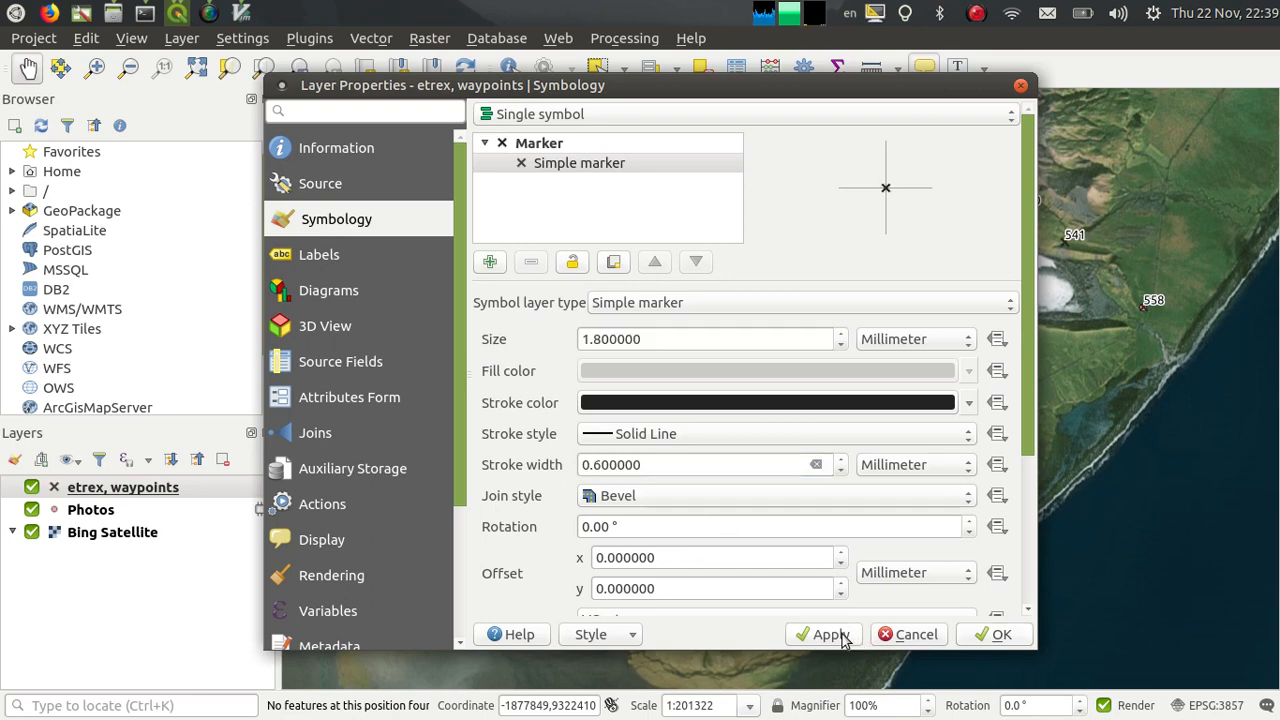
pyautogui.click(1001, 634)
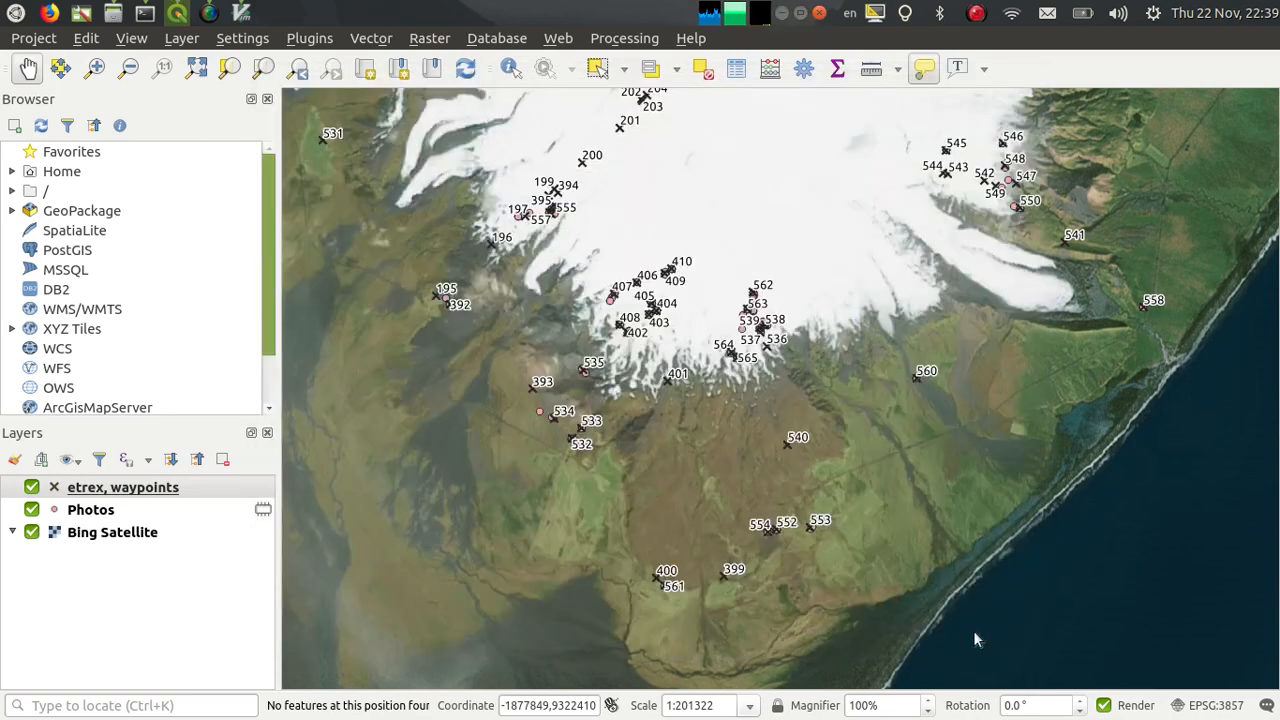
# - Drag the Photos layer above the etrex waypoints layer in the Layers panel
pyautogui.click(123, 487)
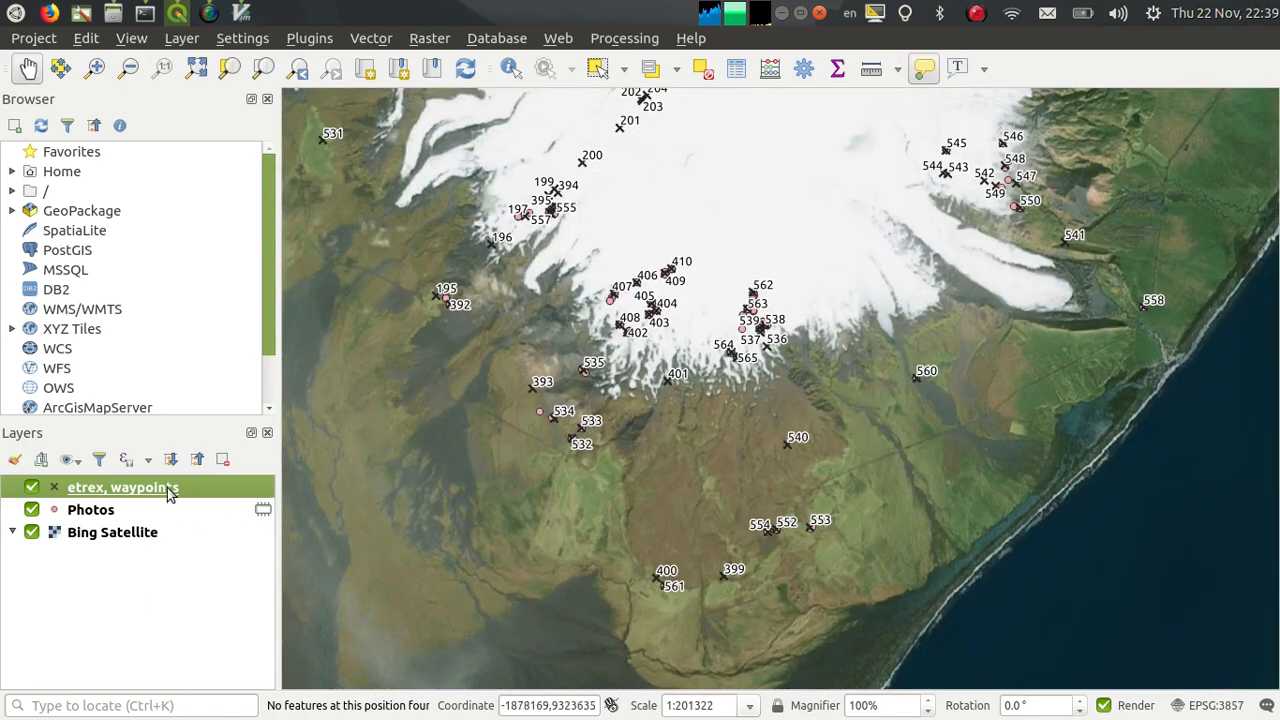
pyautogui.moveTo(123, 487); pyautogui.dragTo(123, 509)
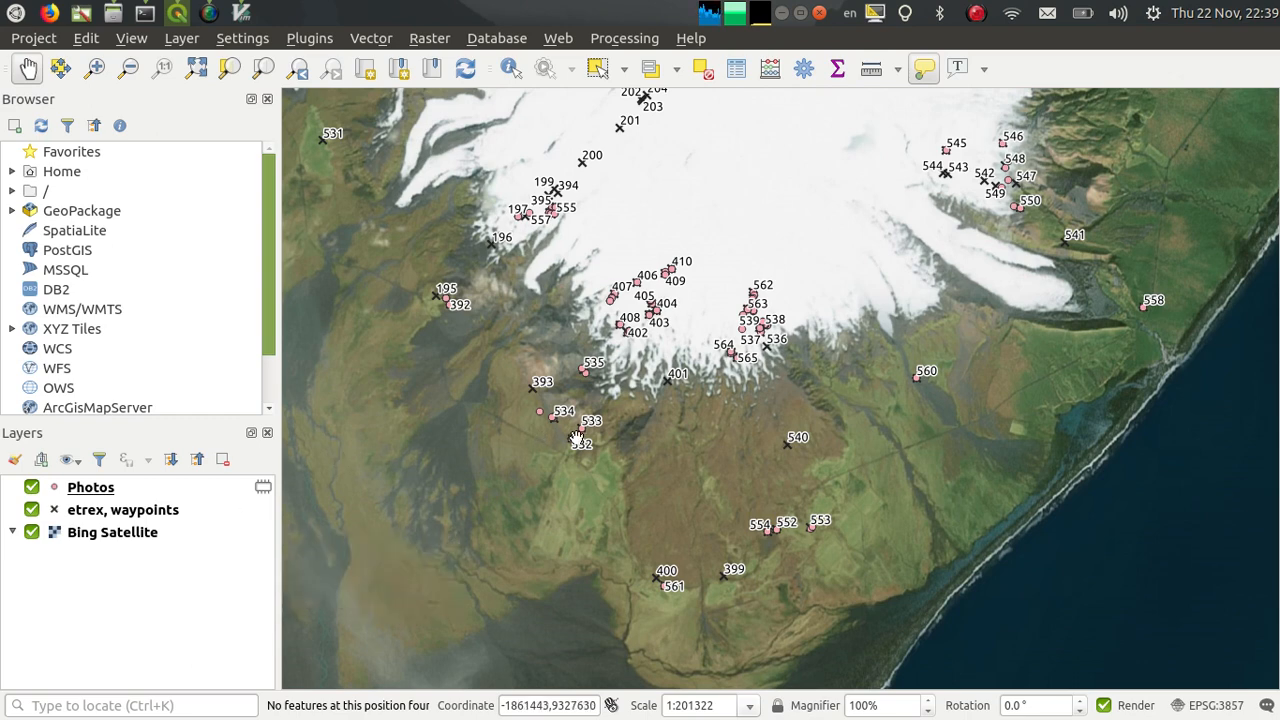
pyautogui.click(582, 442)
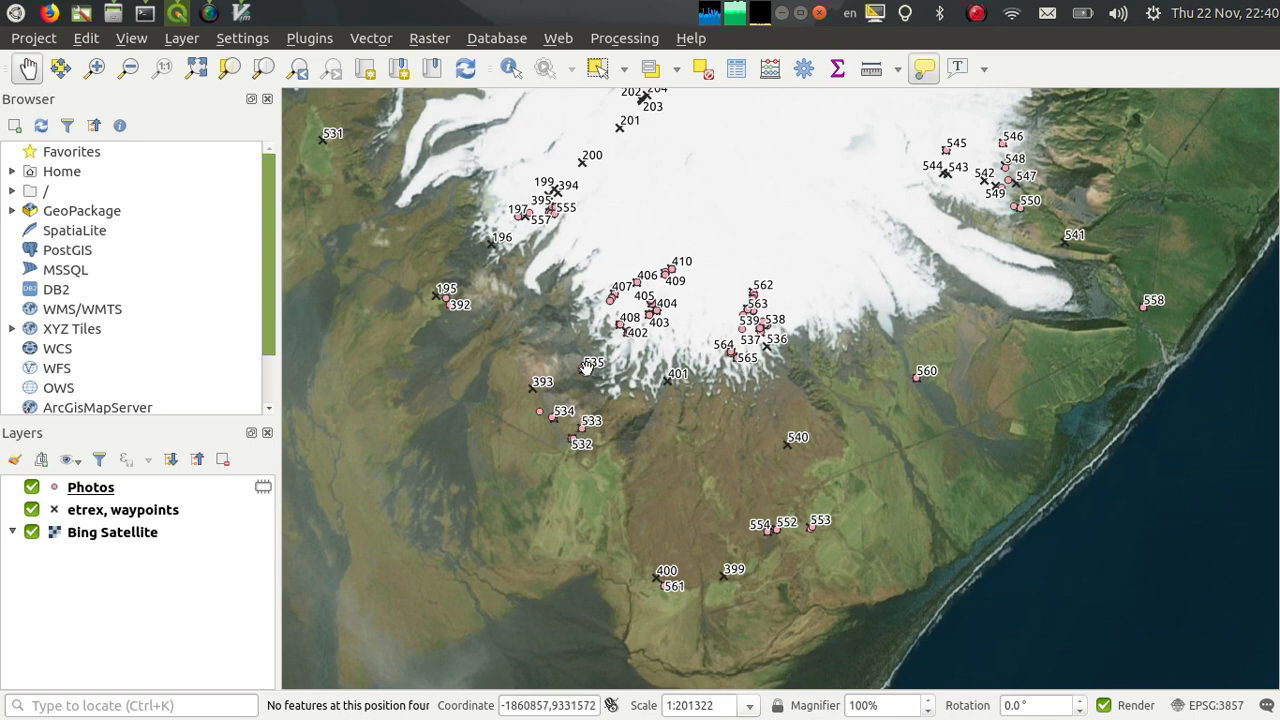
pyautogui.click(588, 368)
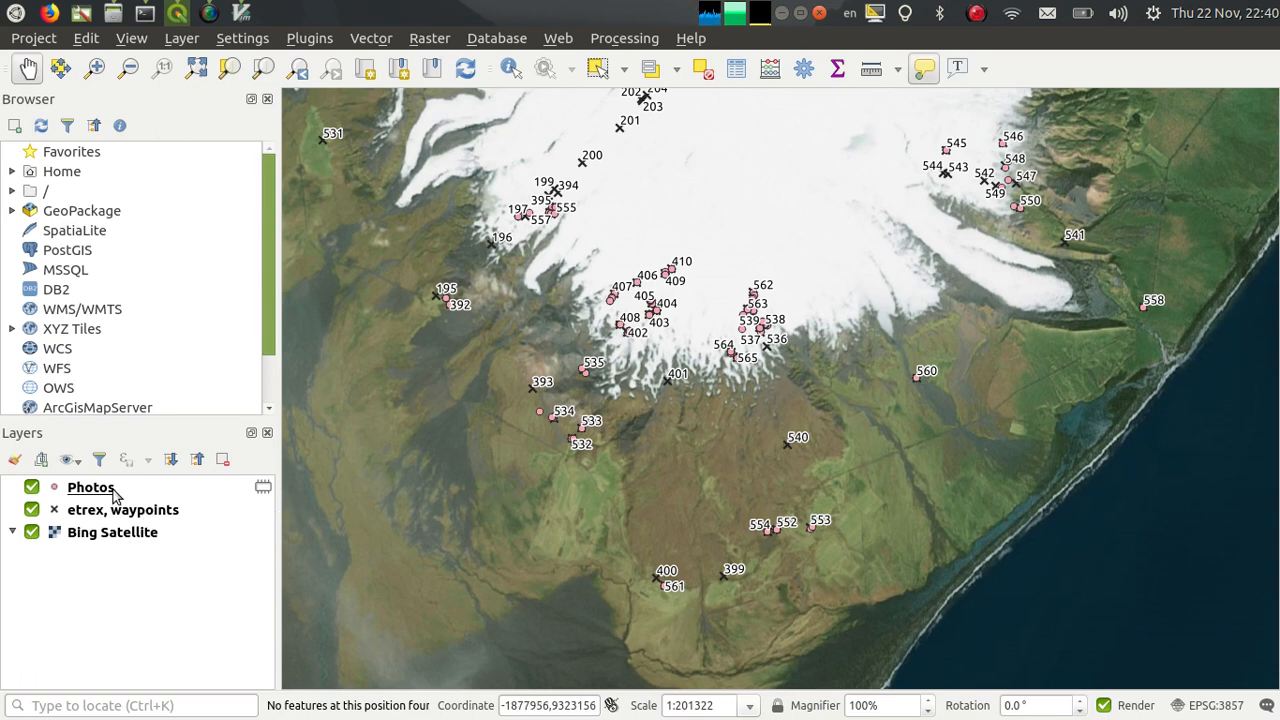
# - Rename the Photos layer to Outcrop
pyautogui.rightClick(91, 487)
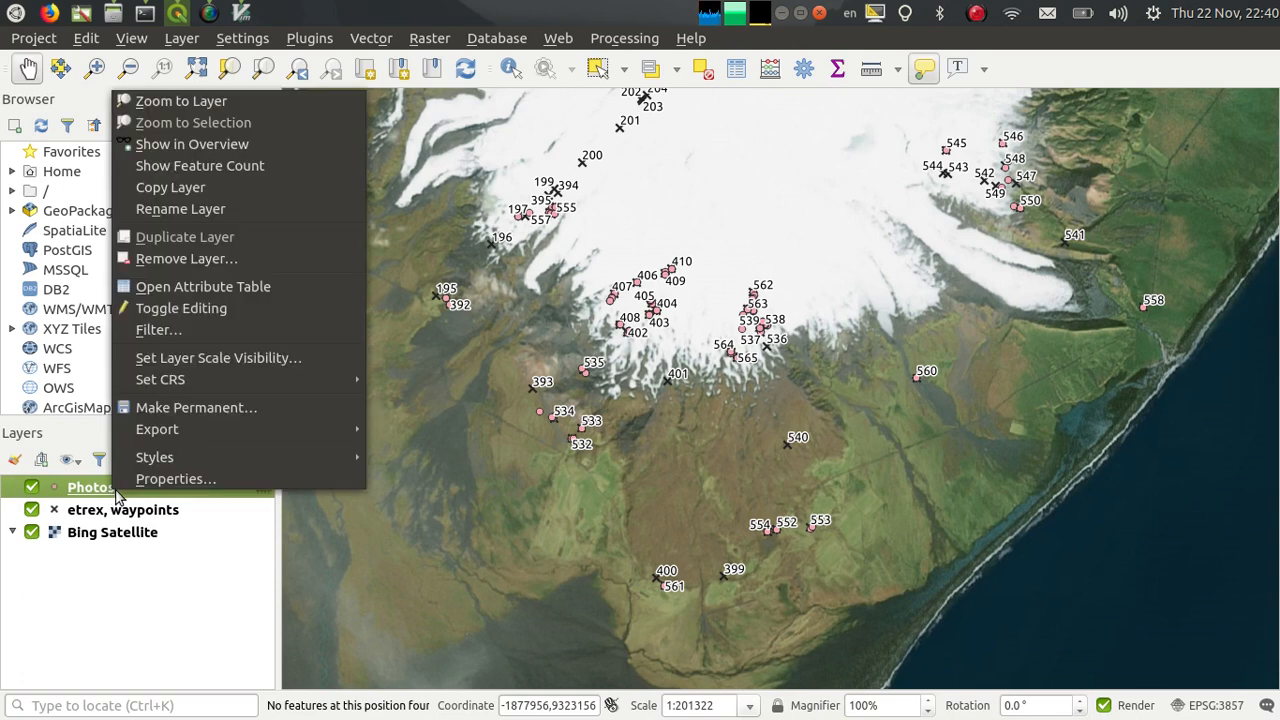
pyautogui.moveTo(186, 258)
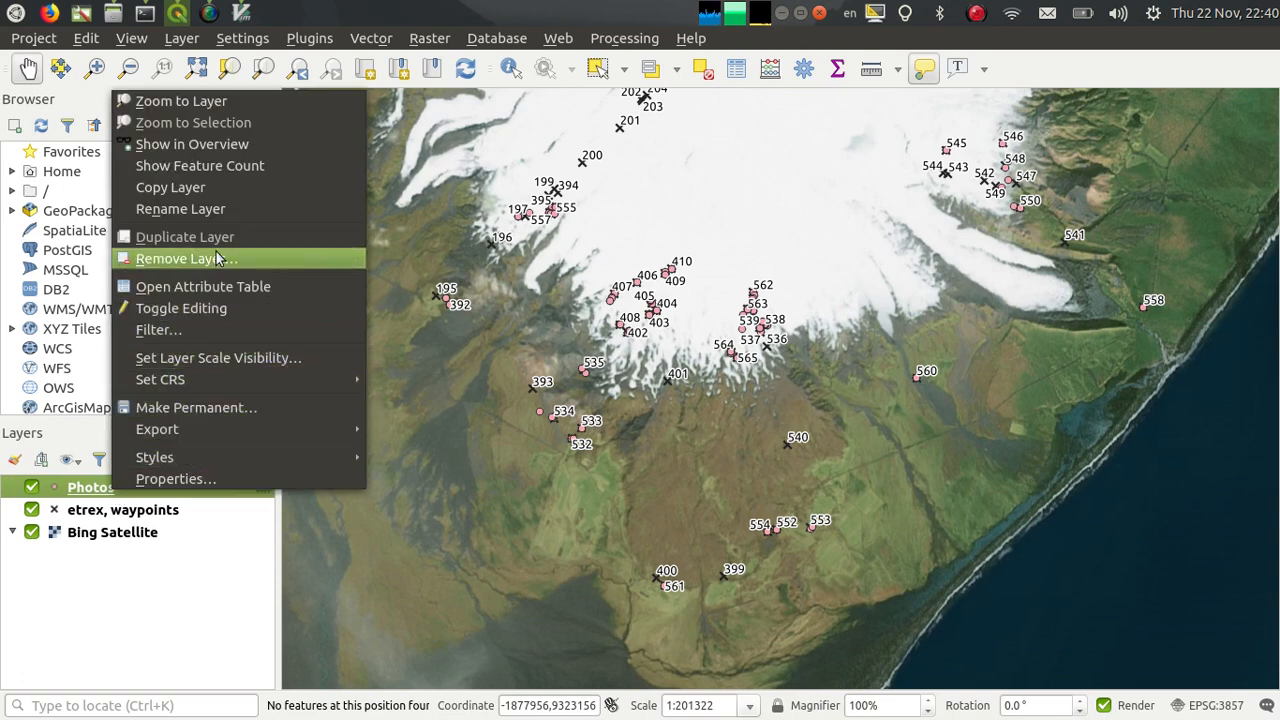
pyautogui.click(180, 208)
pyautogui.write('Lo')
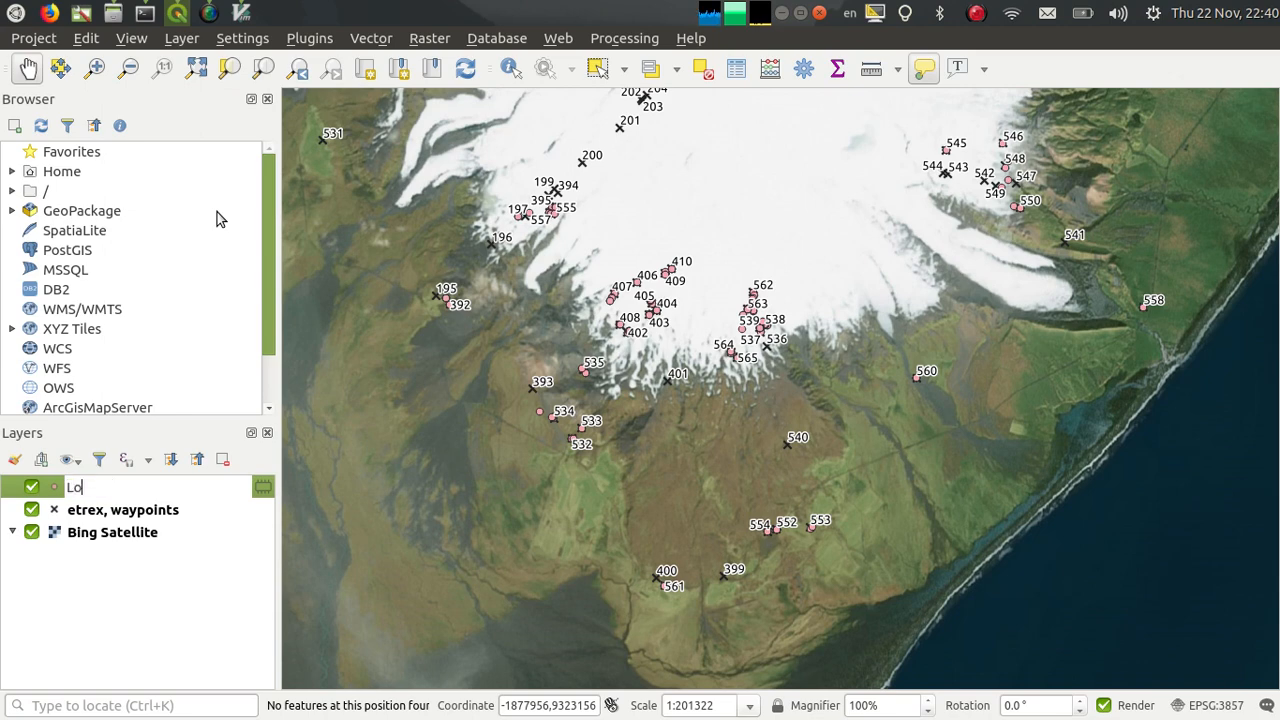
pyautogui.write('Outd')
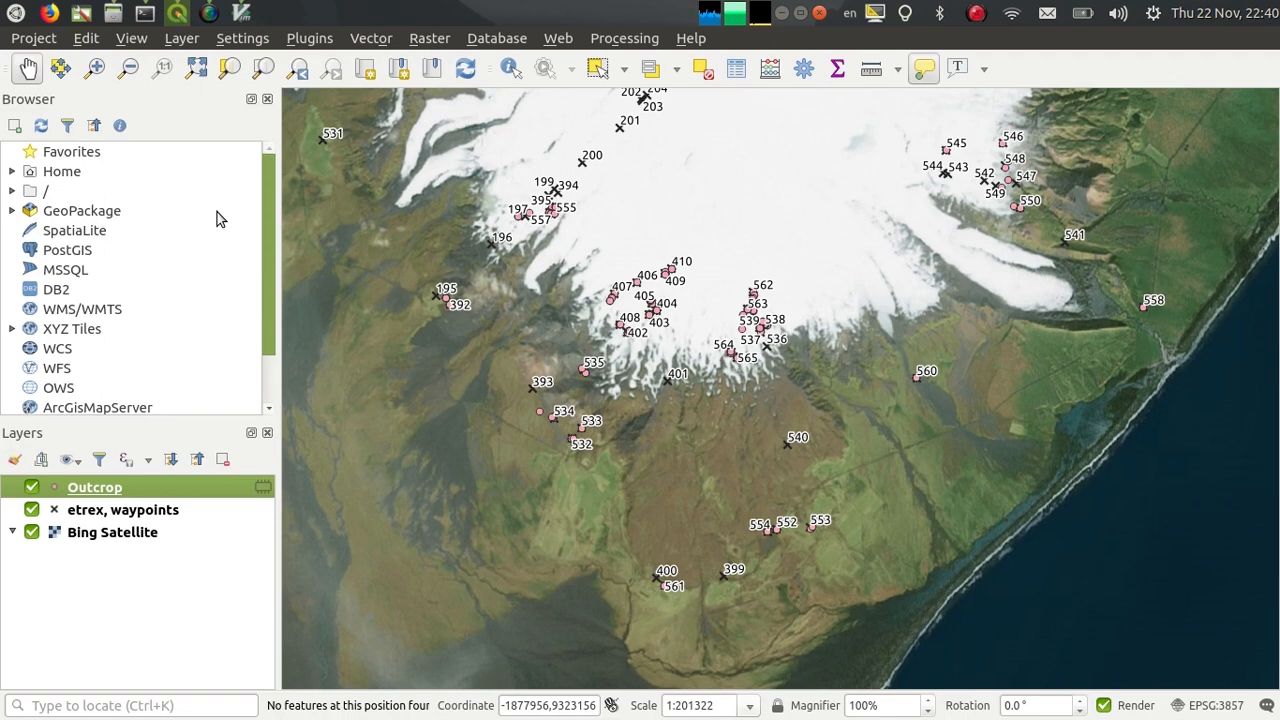
pyautogui.moveTo(620, 47)
pyautogui.write('geotag')
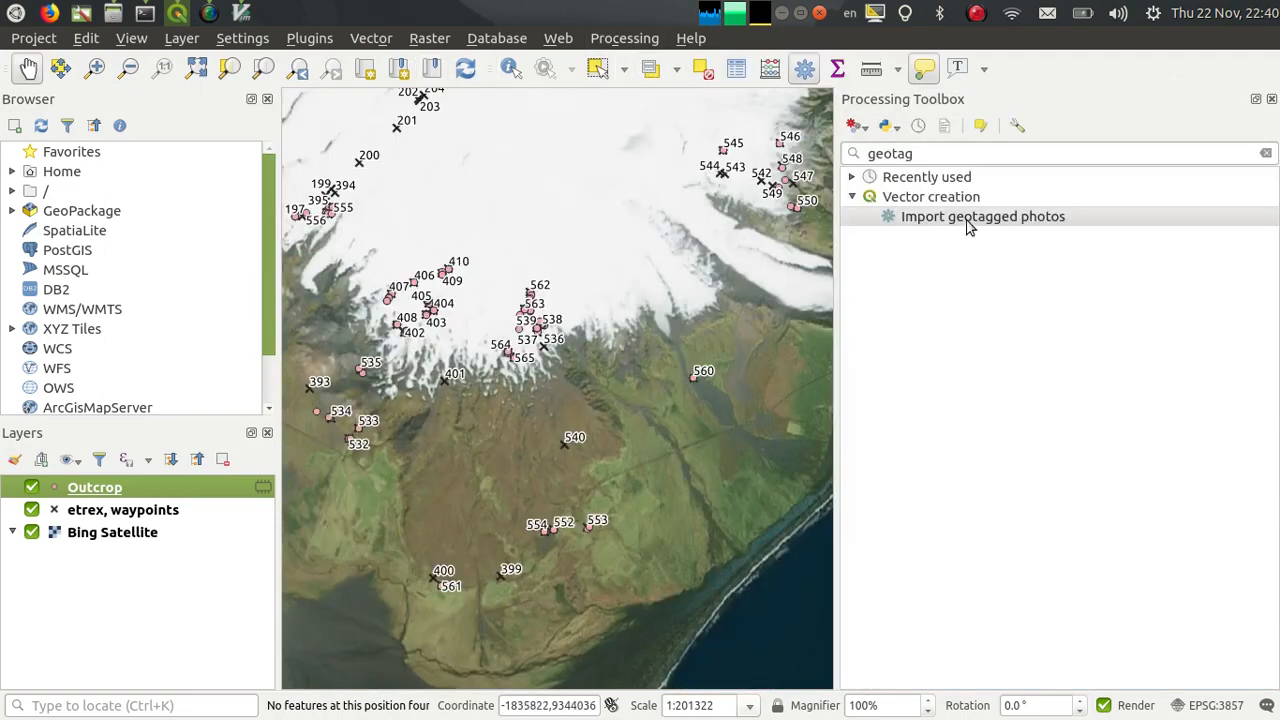
# - Import geotagged photos from the notebook folder and select the resulting Photos layer
pyautogui.doubleClick(982, 216)
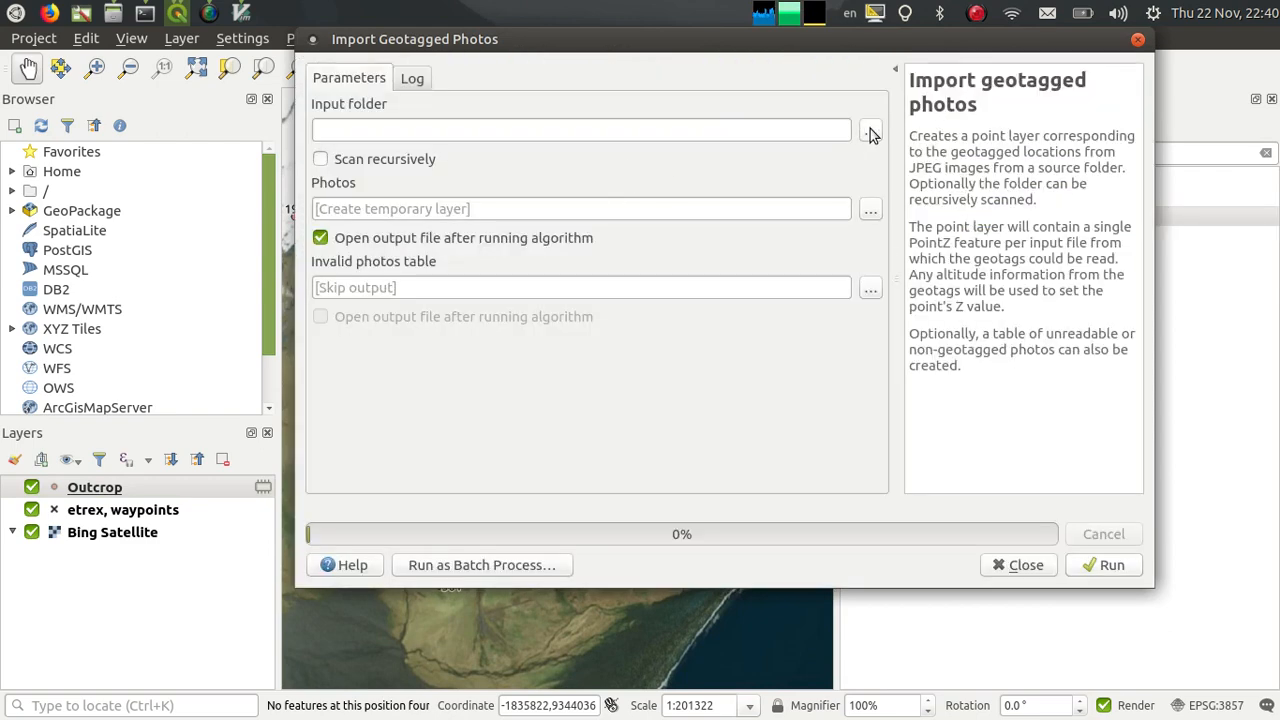
pyautogui.click(869, 130)
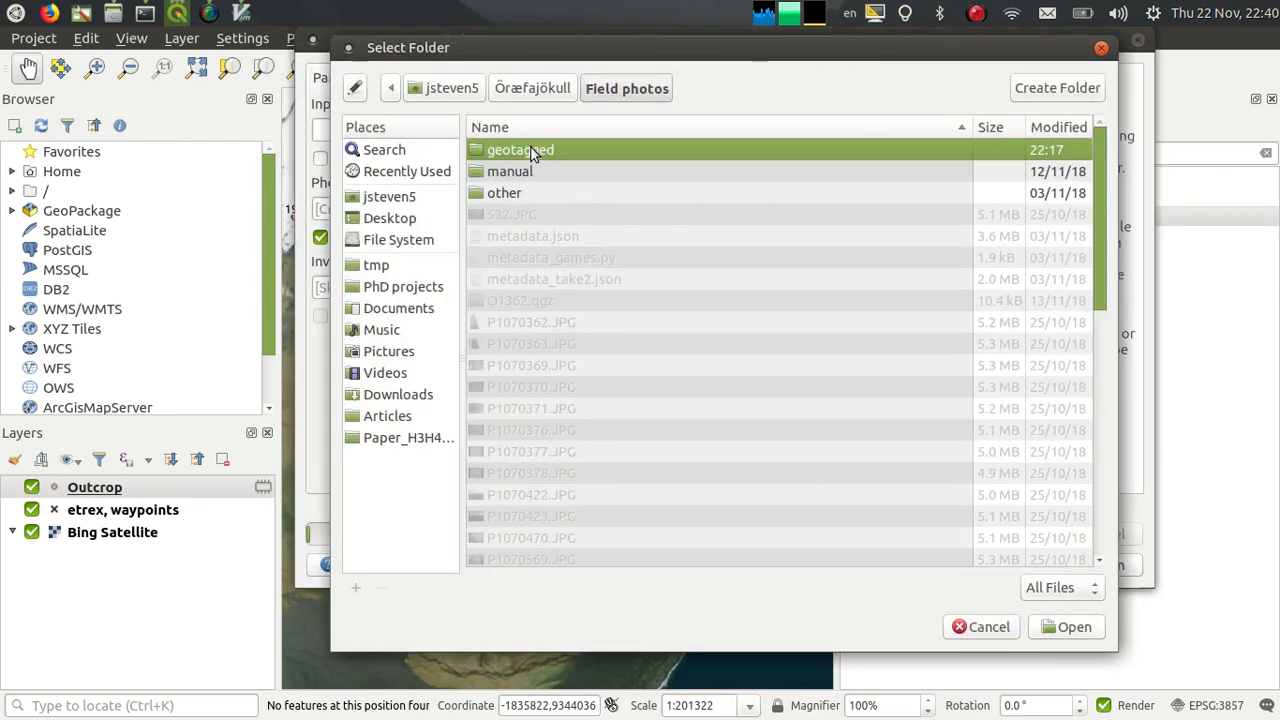
pyautogui.doubleClick(520, 149)
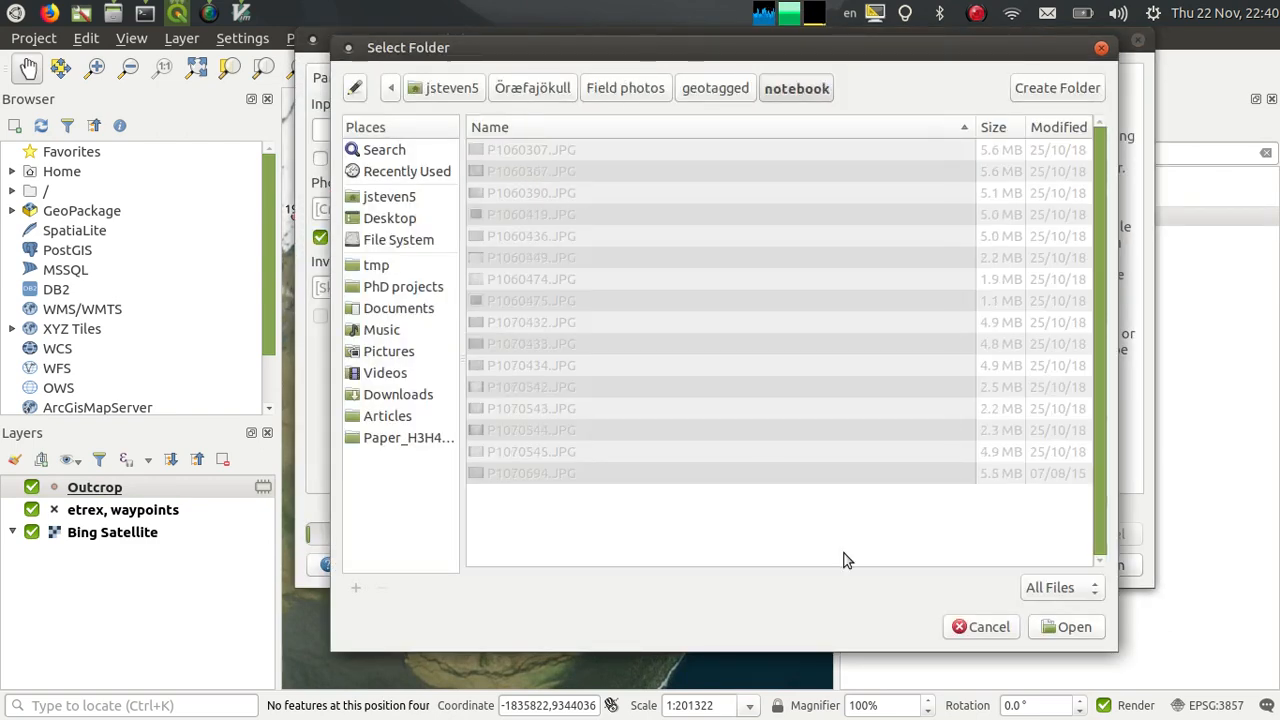
pyautogui.click(1074, 626)
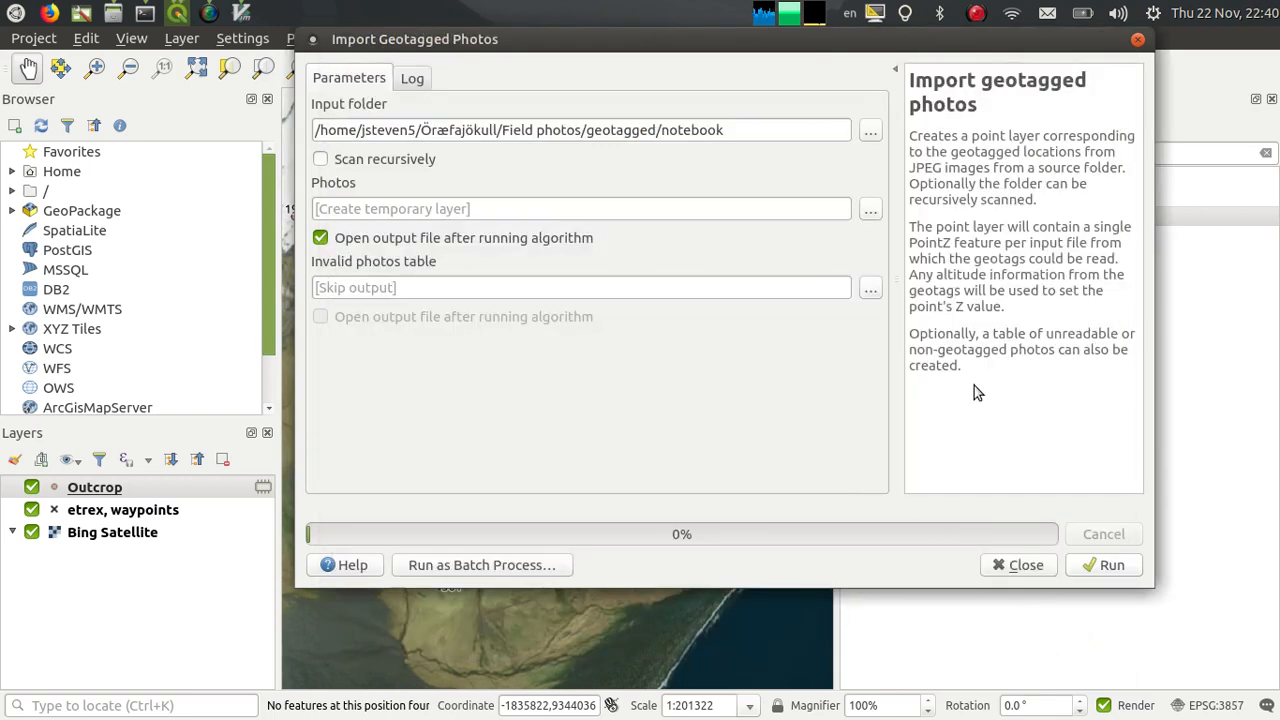
pyautogui.click(1111, 564)
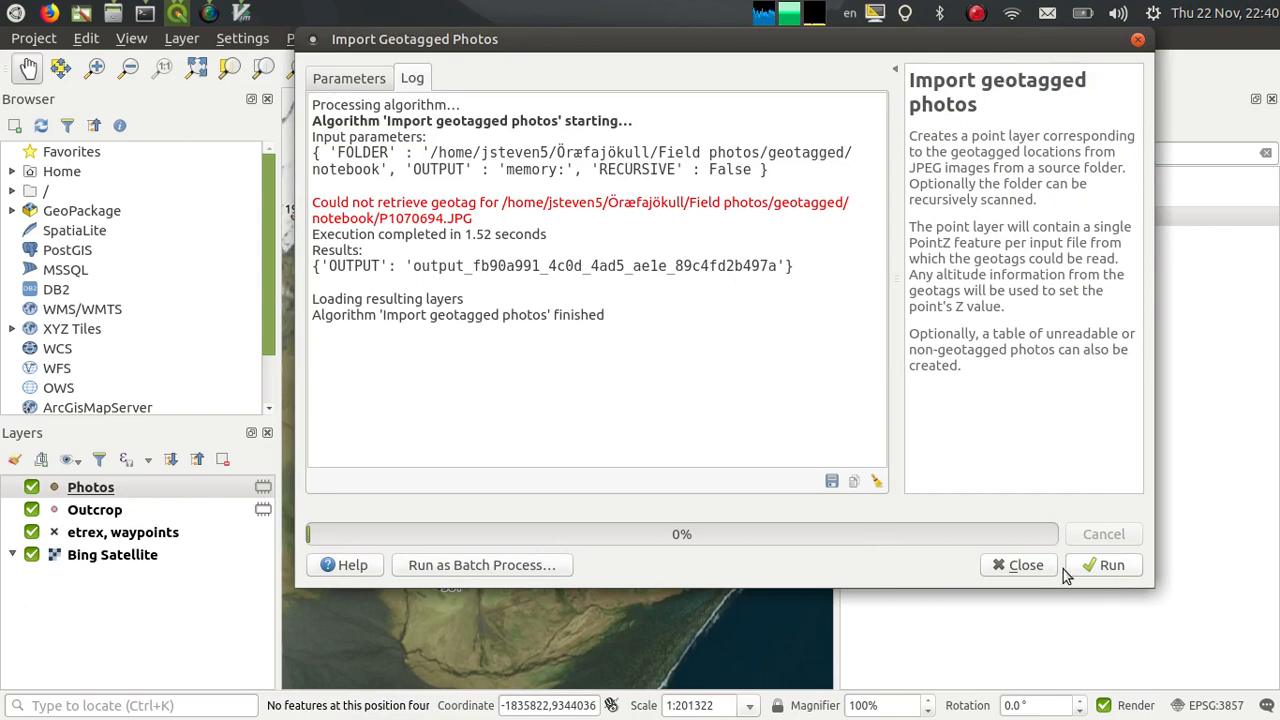
pyautogui.click(1018, 564)
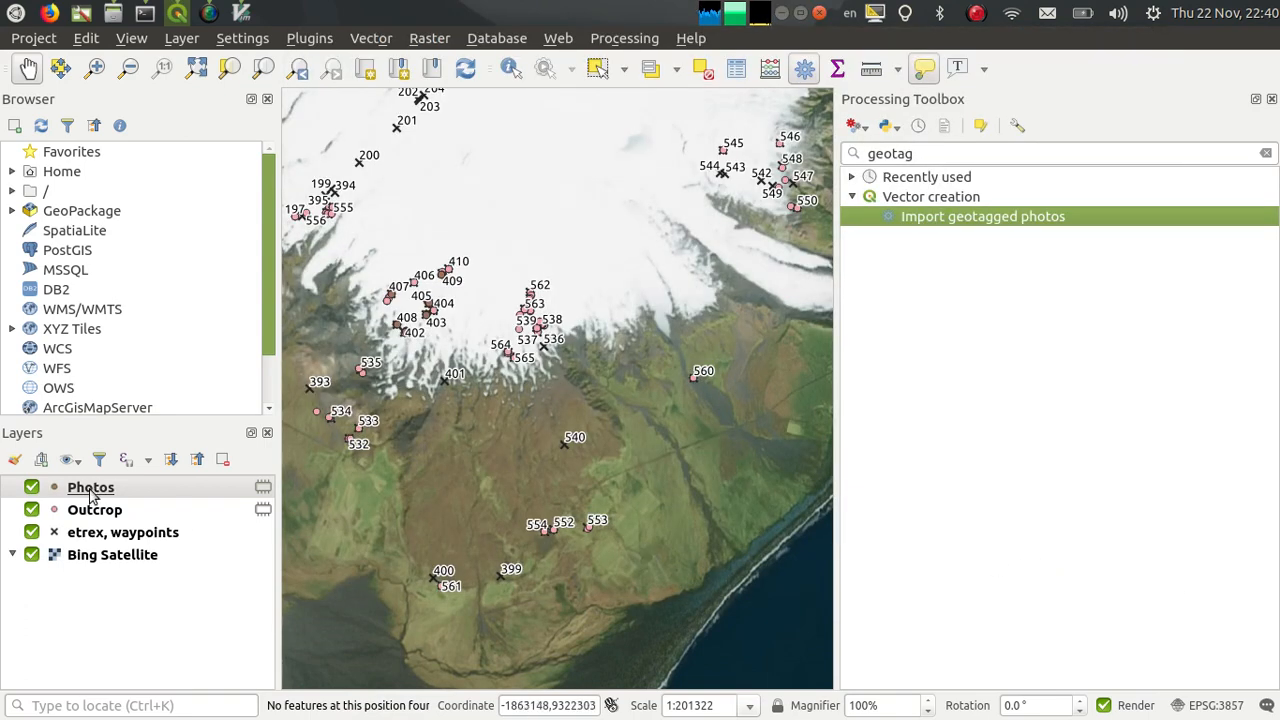
# - Rename Photos to Notebook, colour its points green, and toggle the other layers back on
pyautogui.rightClick(90, 487)
pyautogui.write('Notebook')
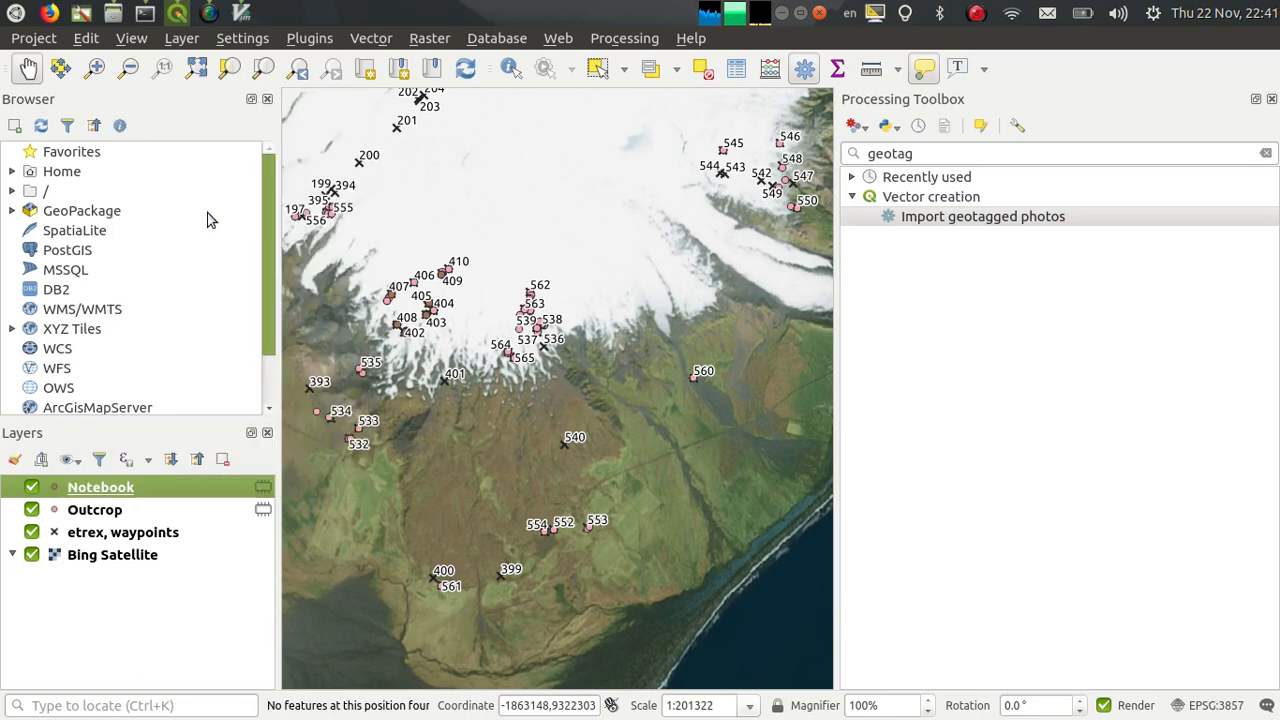
pyautogui.moveTo(155, 522)
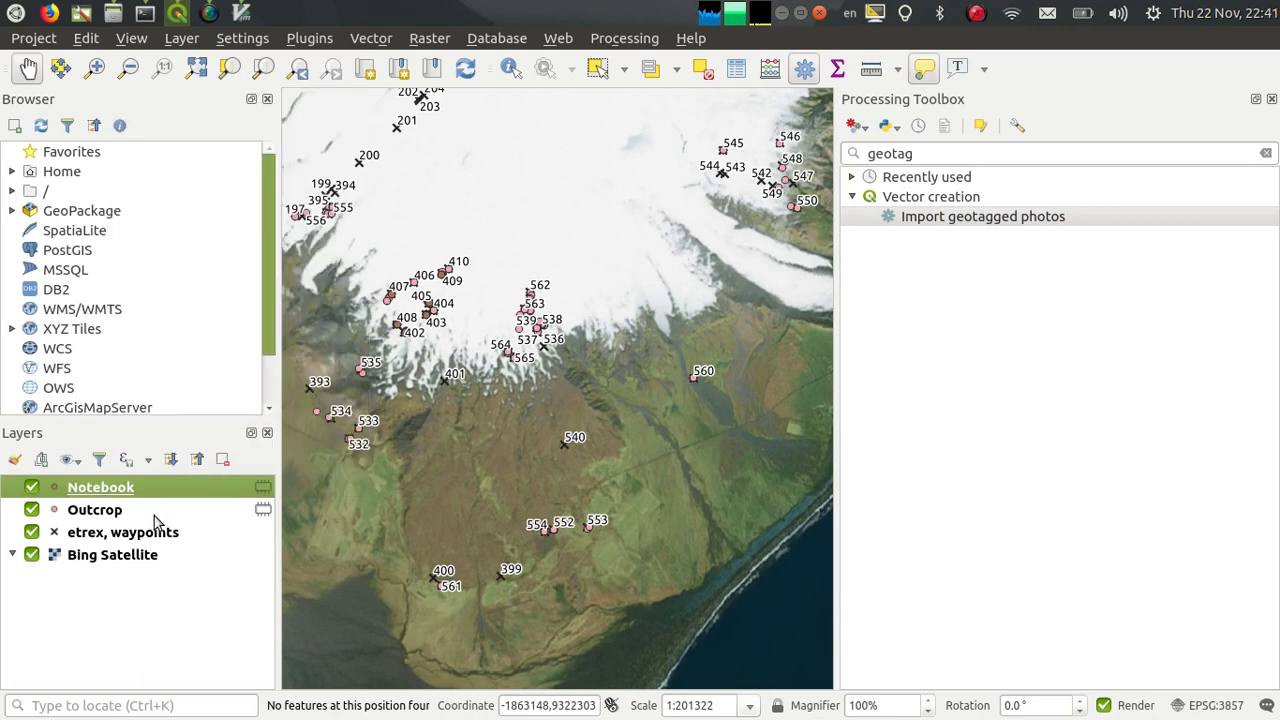
pyautogui.rightClick(95, 509)
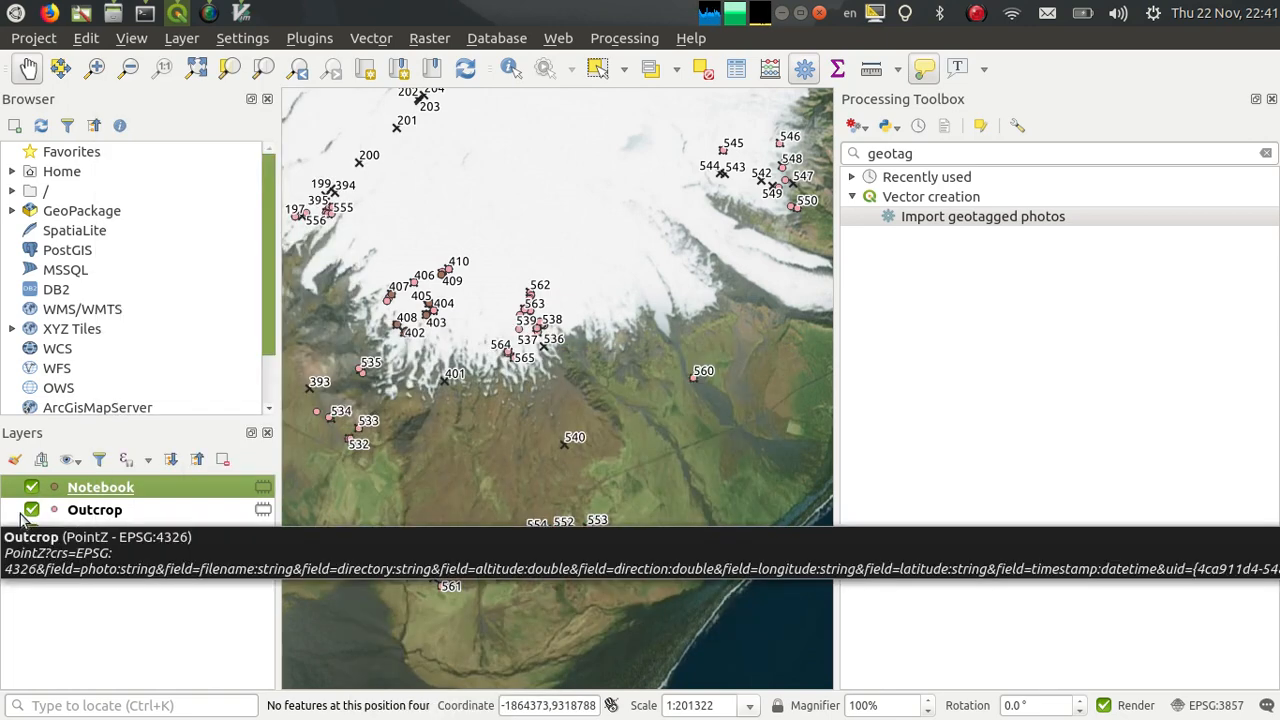
pyautogui.click(32, 509)
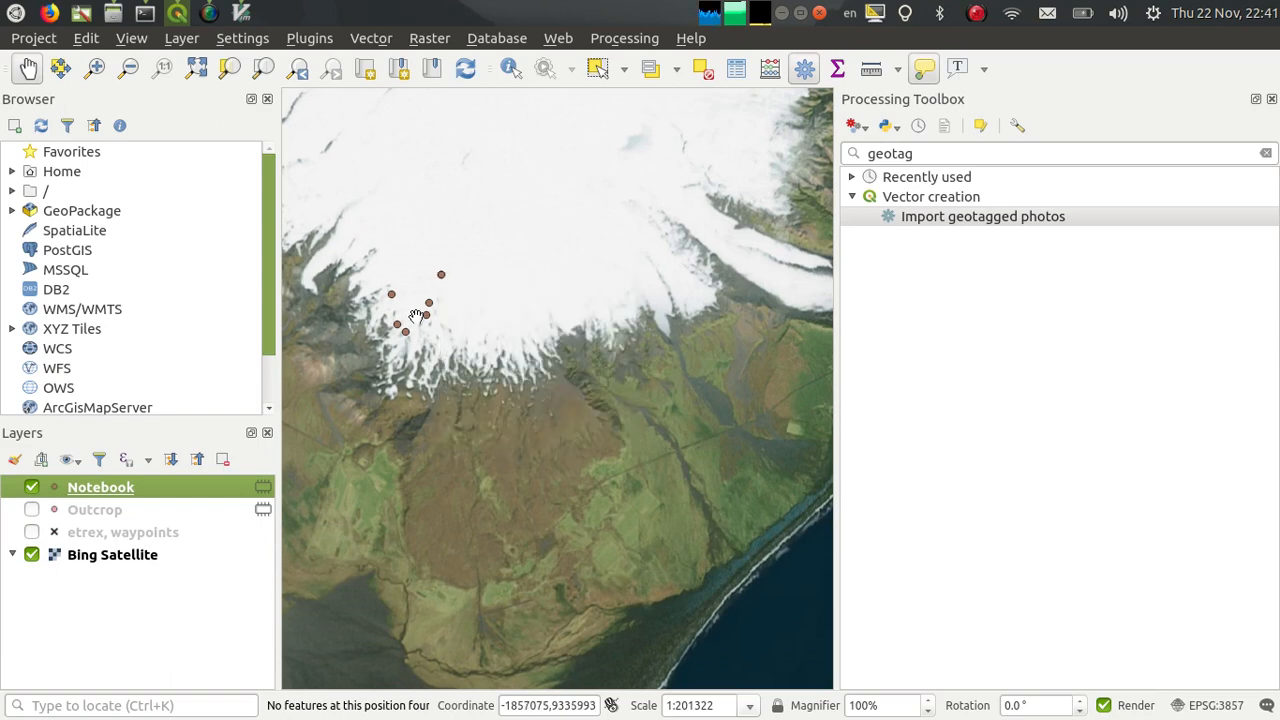
pyautogui.rightClick(100, 487)
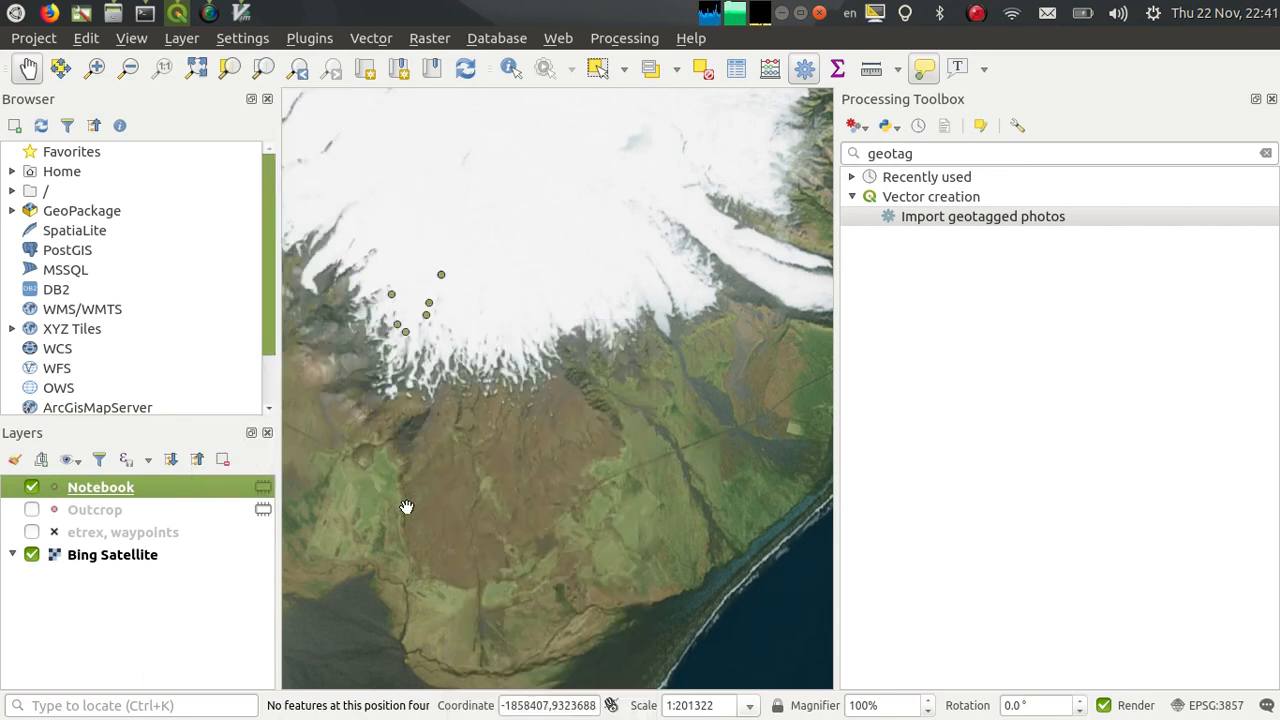
pyautogui.click(32, 509)
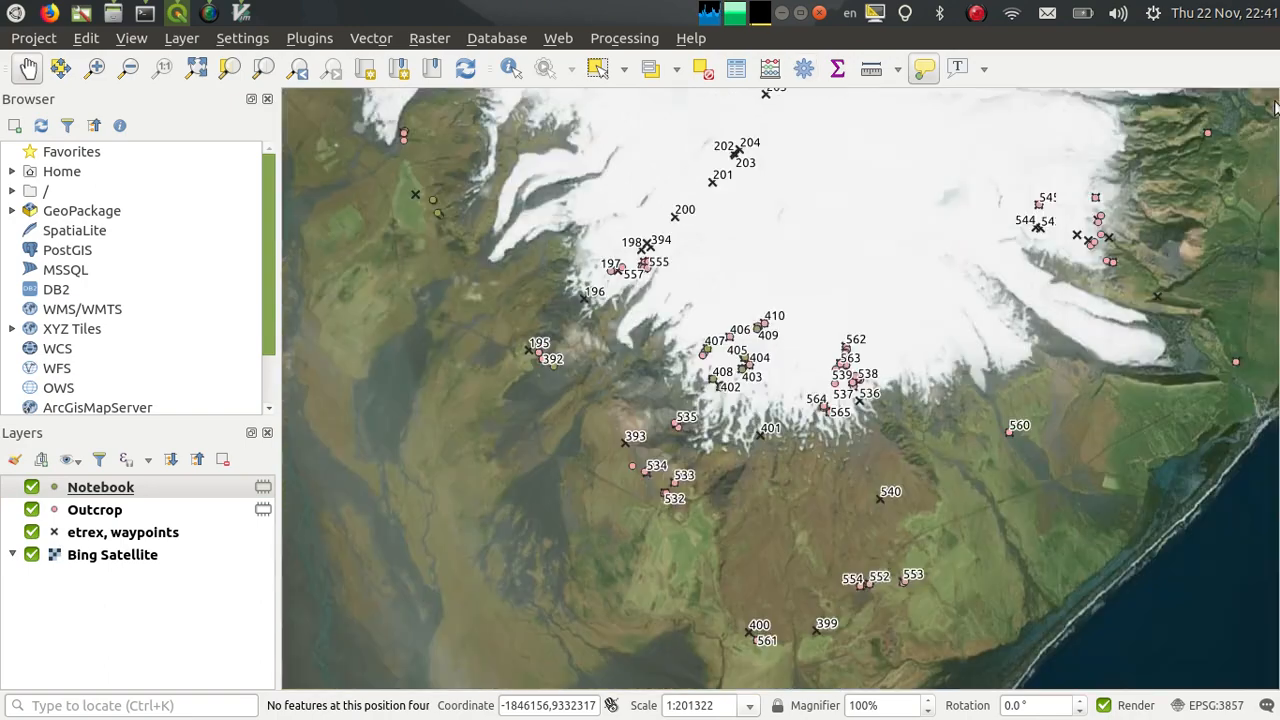
# - Zoom to waypoint 407 and check the Outcrop and Notebook photo points' map tips
pyautogui.scroll(3)
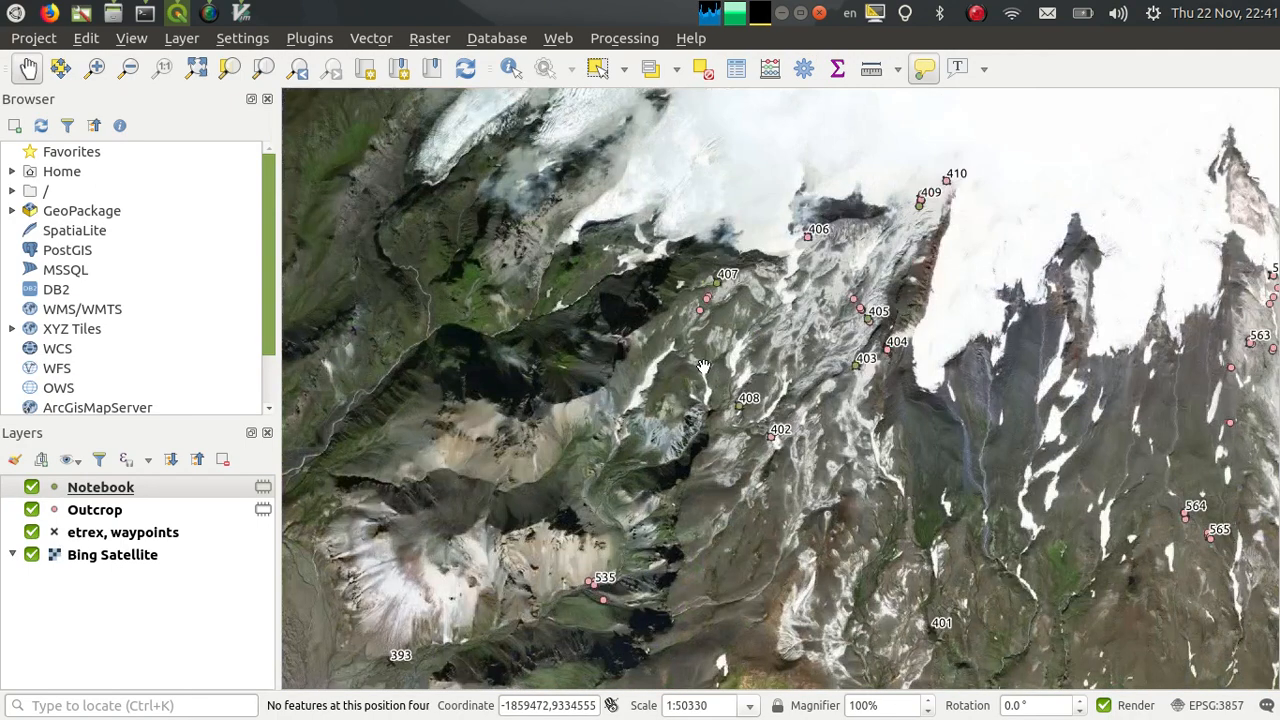
pyautogui.scroll(3)
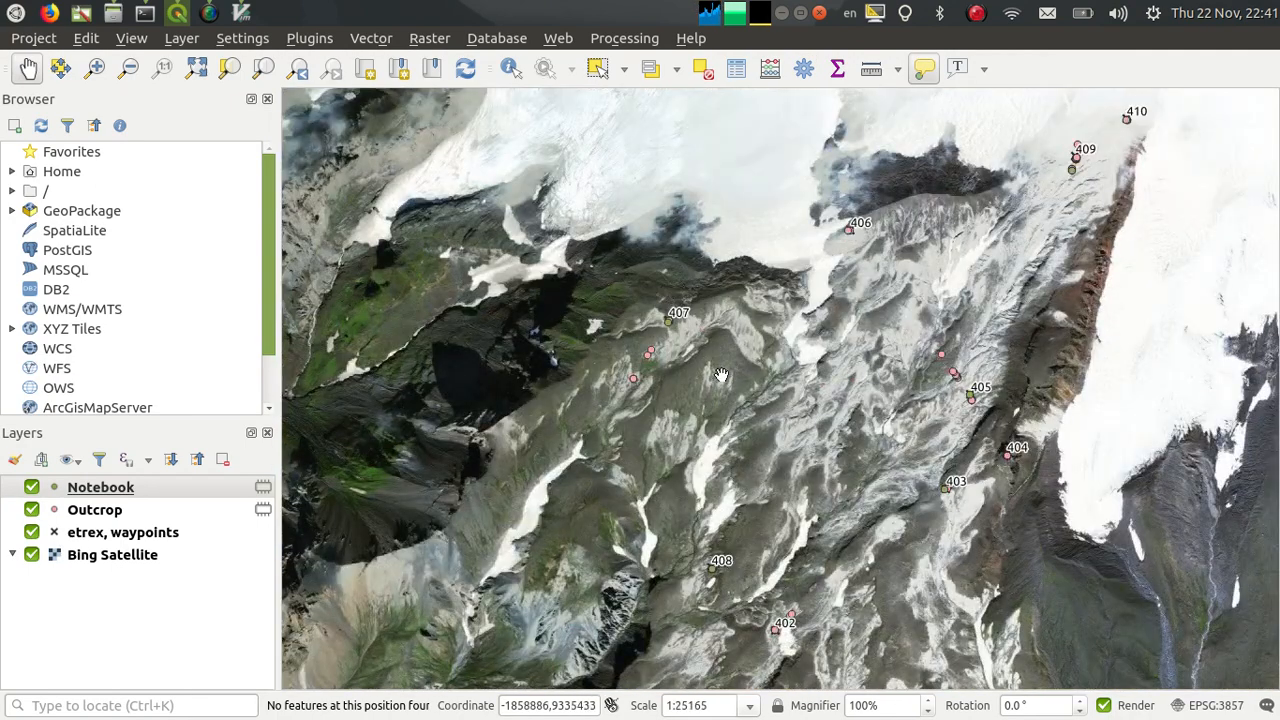
pyautogui.scroll(3)
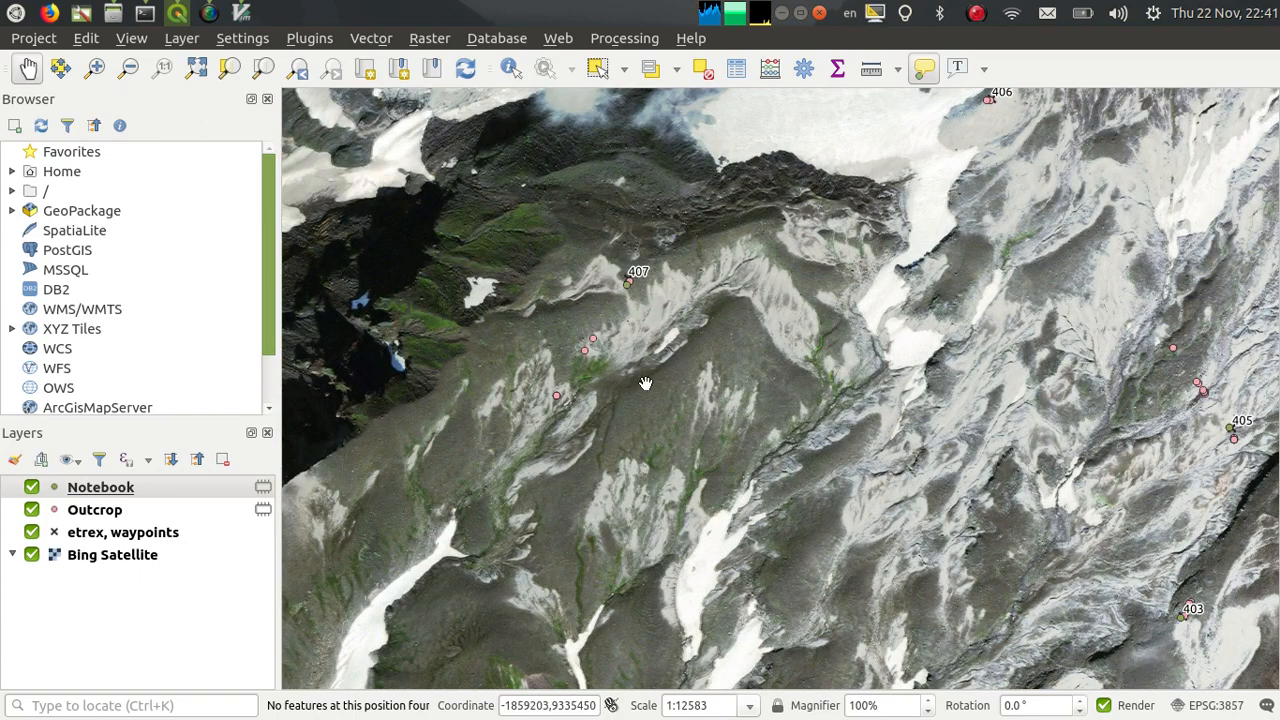
pyautogui.scroll(3)
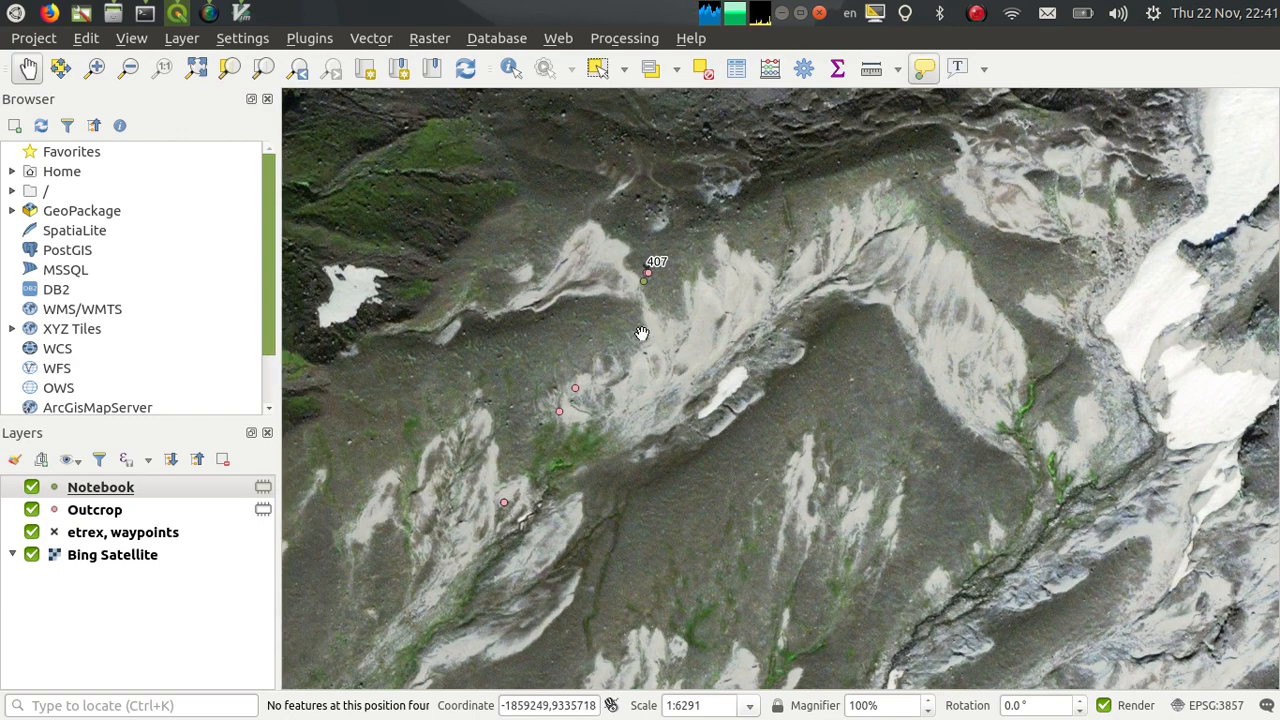
pyautogui.click(95, 509)
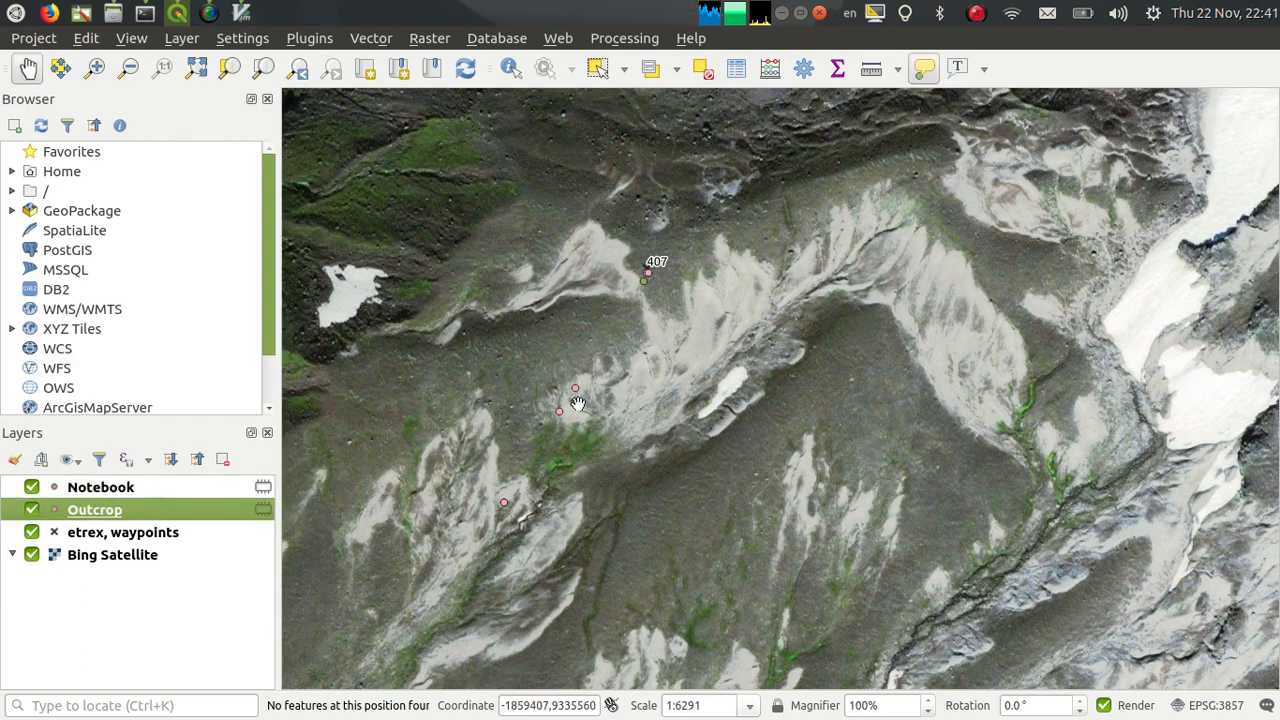
pyautogui.moveTo(647, 270)
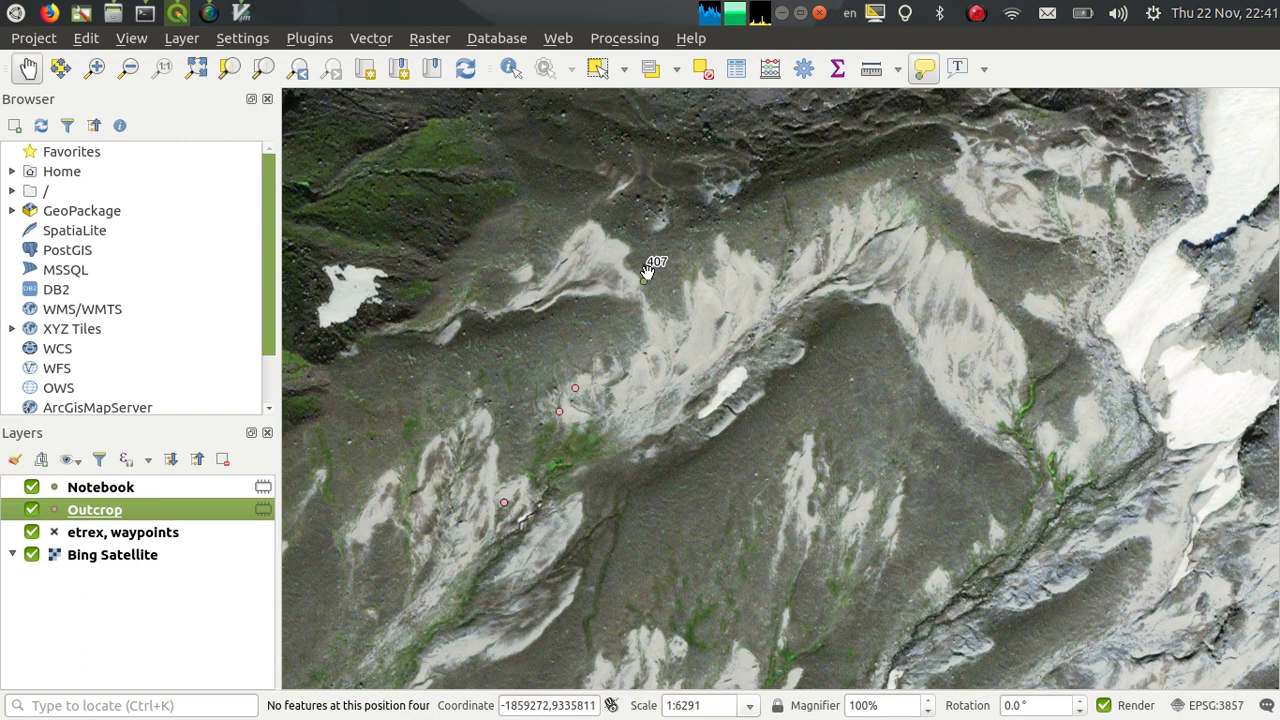
pyautogui.click(645, 275)
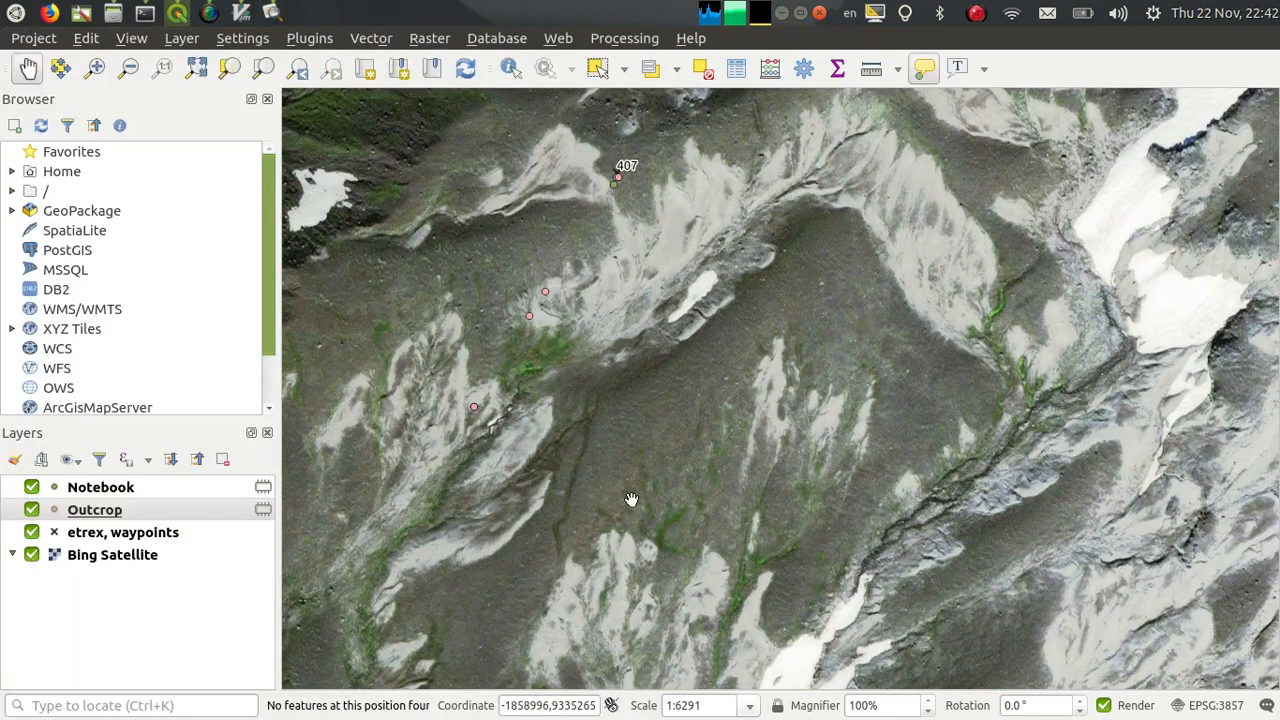
pyautogui.click(100, 486)
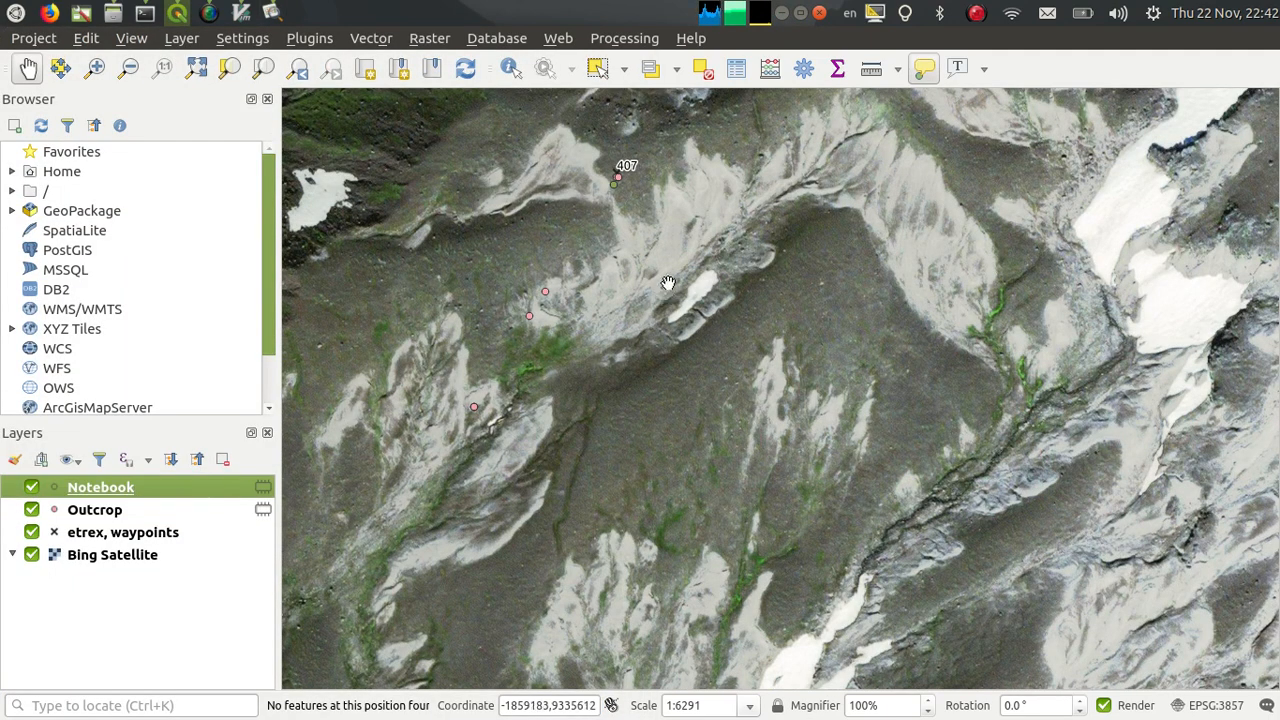
pyautogui.moveTo(613, 182)
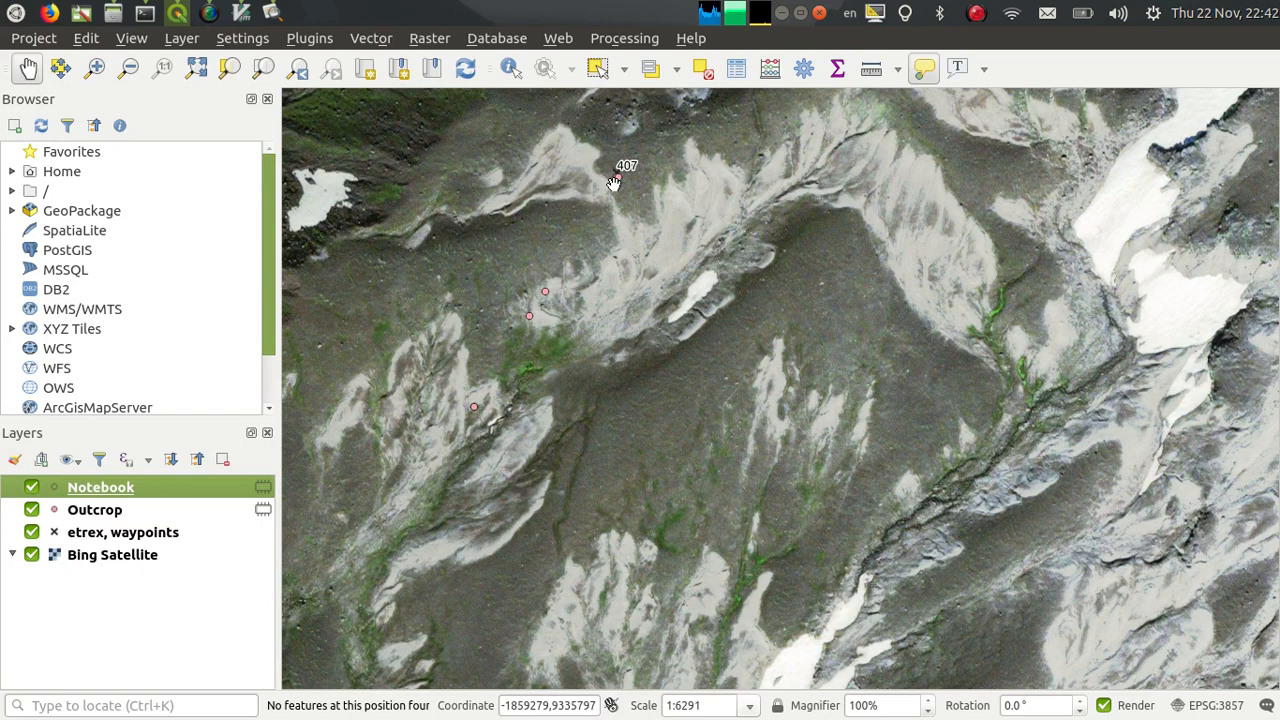
pyautogui.click(617, 177)
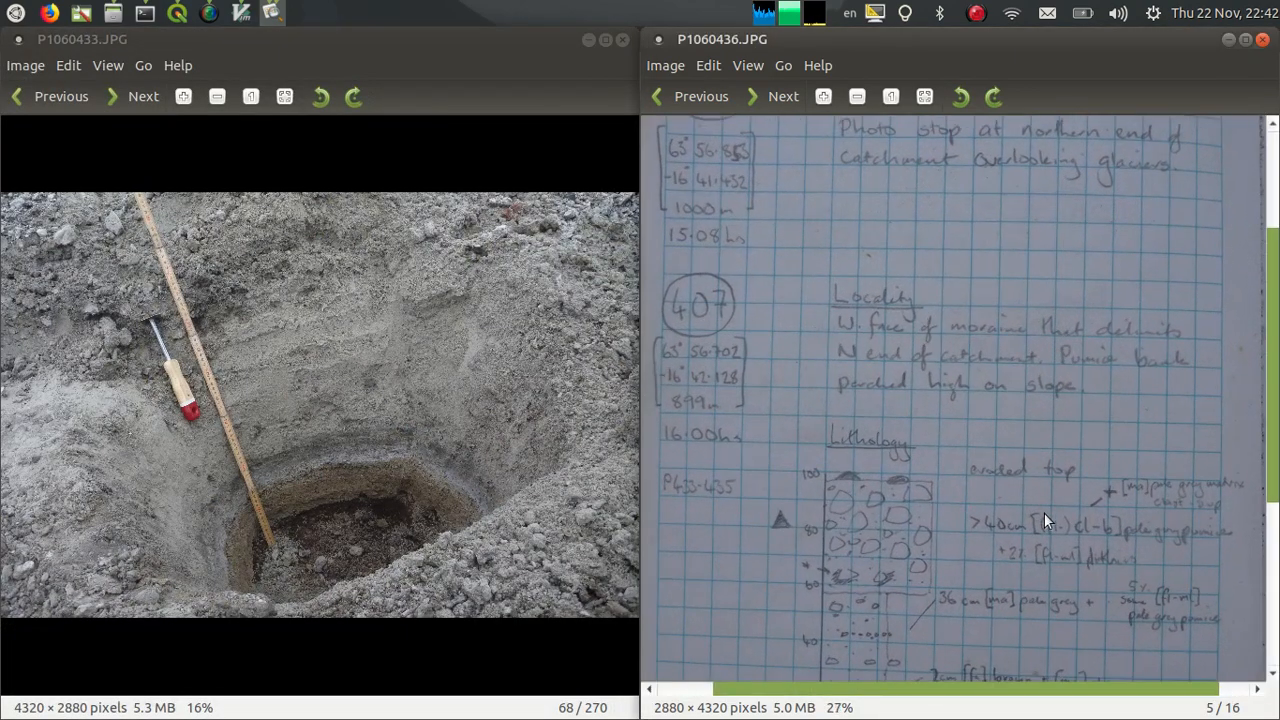
# - Scroll the locality 407 notebook page to Lithology beside the dug-pit photo
pyautogui.scroll(-3)
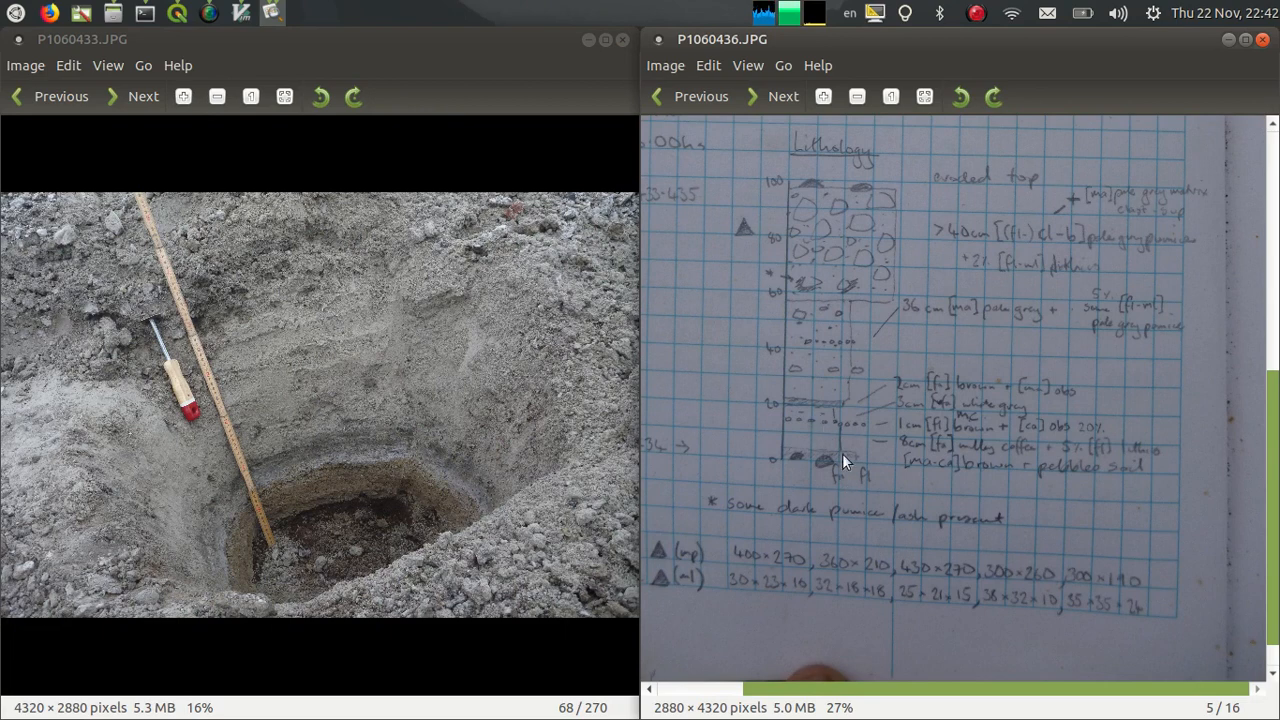
pyautogui.moveTo(225, 435)
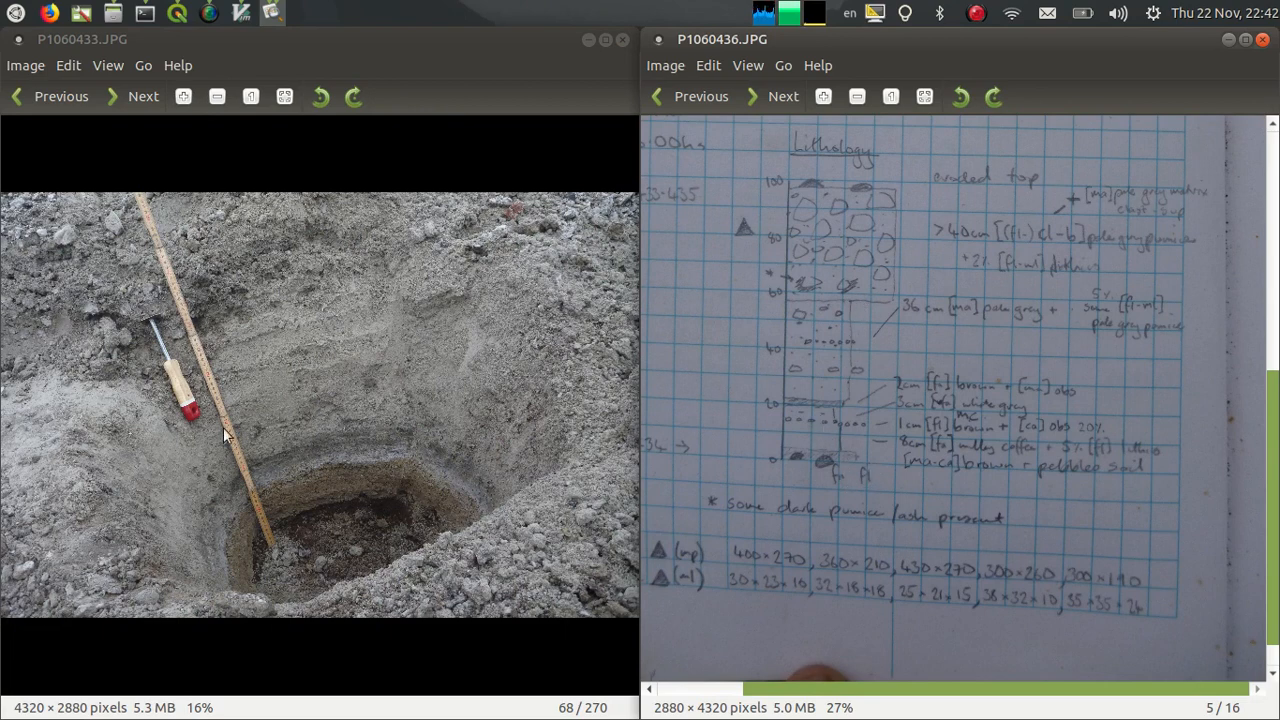
pyautogui.moveTo(342, 510)
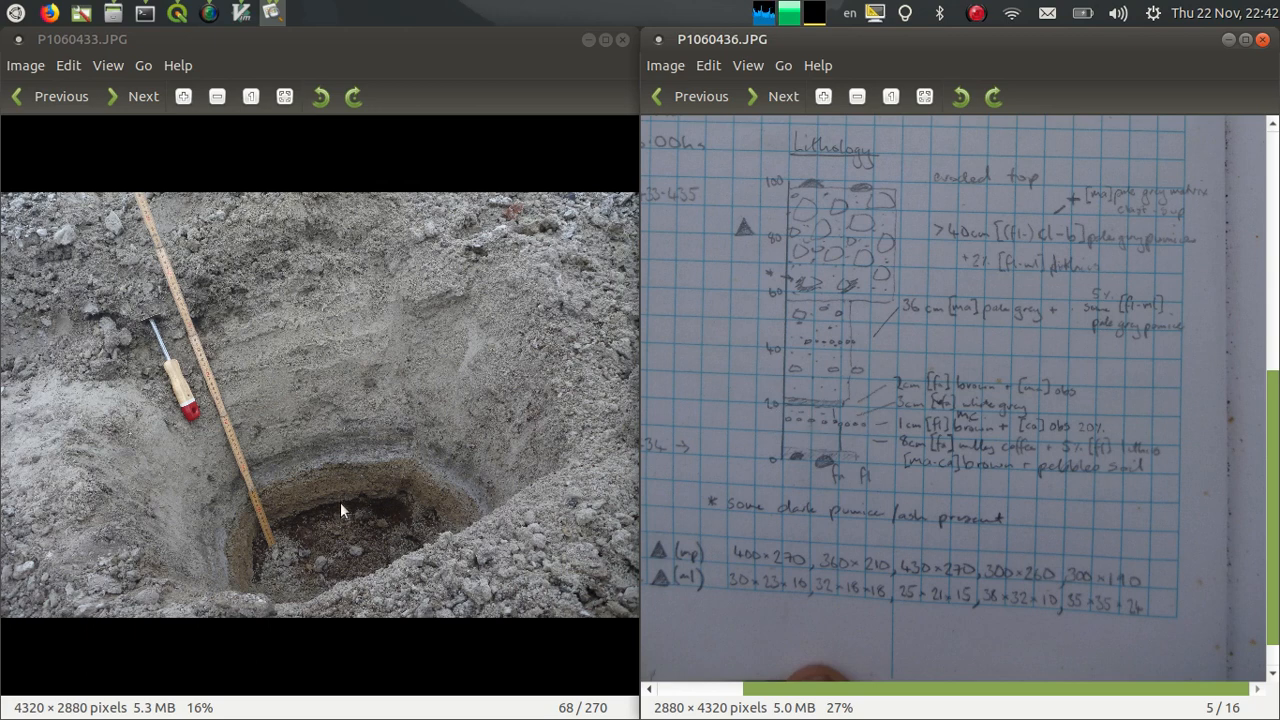
pyautogui.moveTo(267, 511)
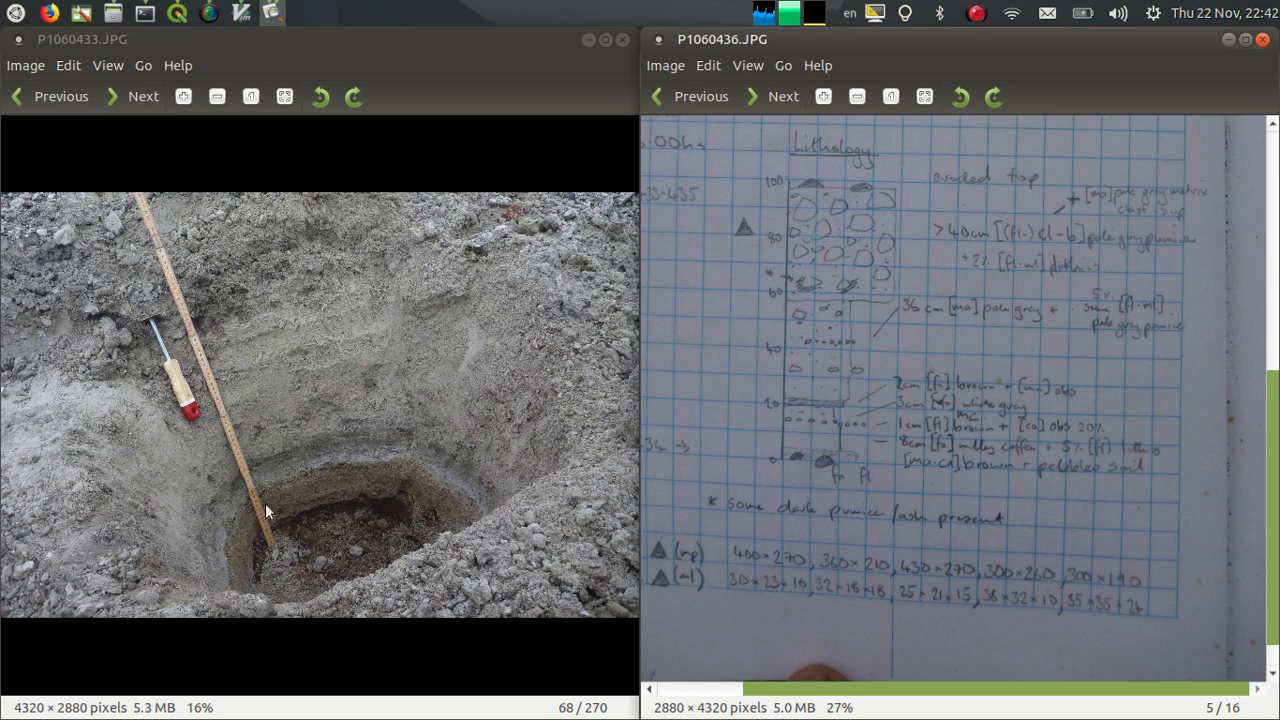
pyautogui.moveTo(918, 436)
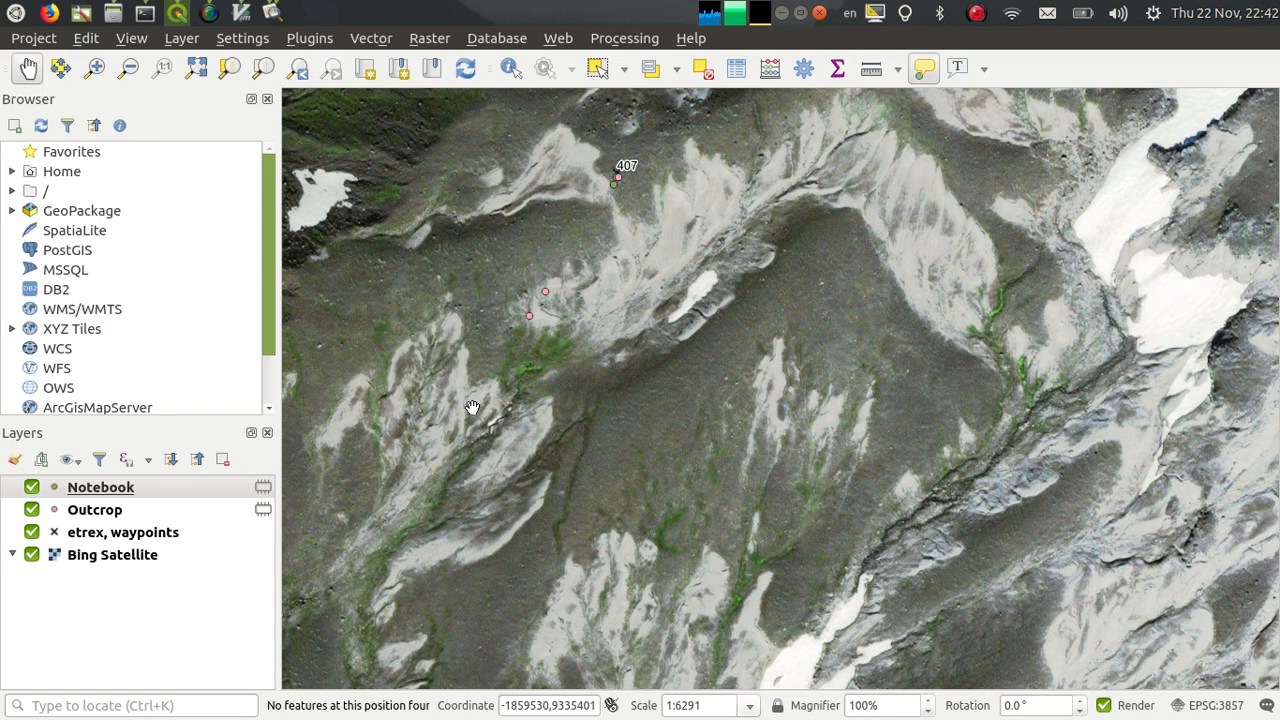
pyautogui.scroll(-3)
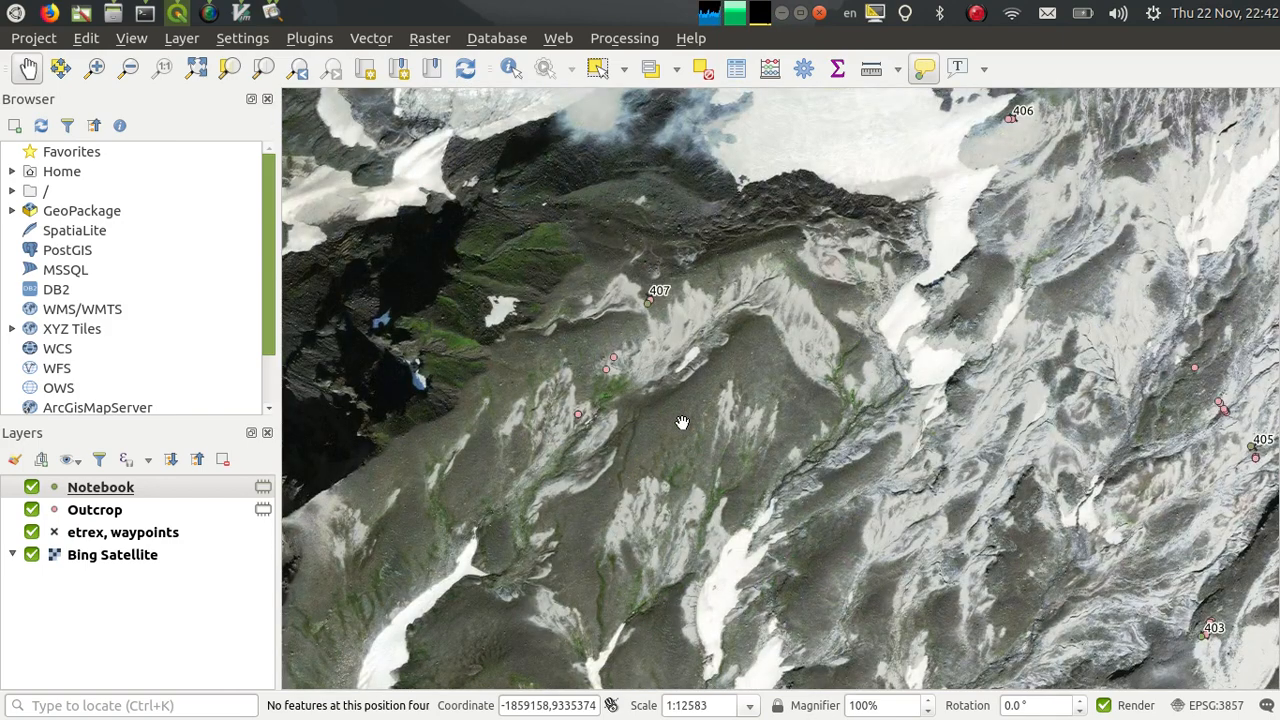